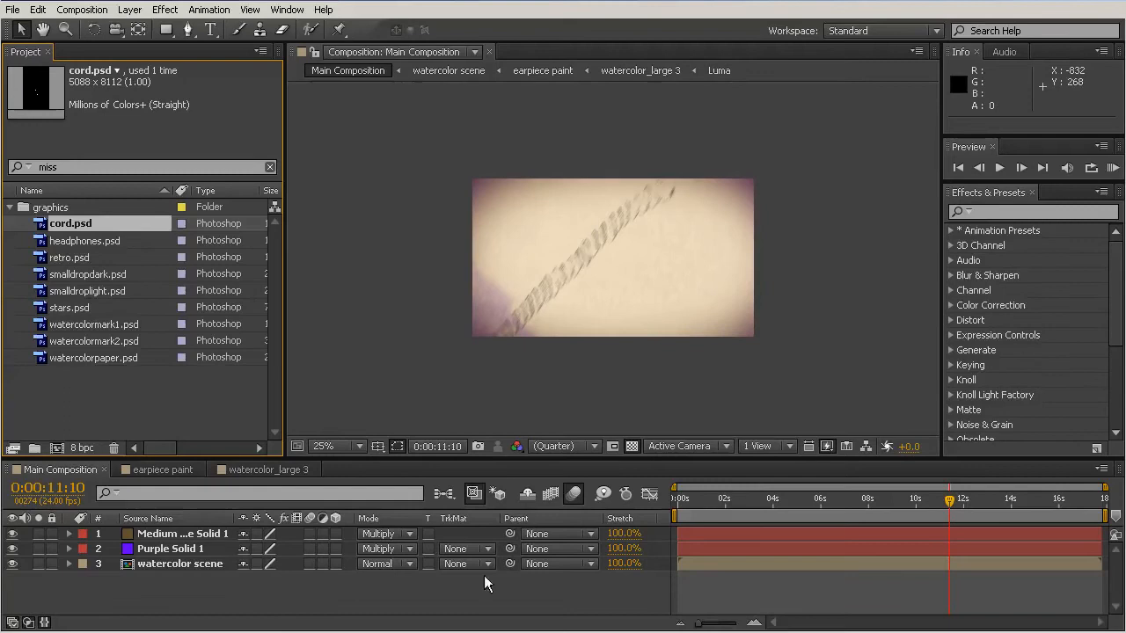
mouse_move(894, 280)
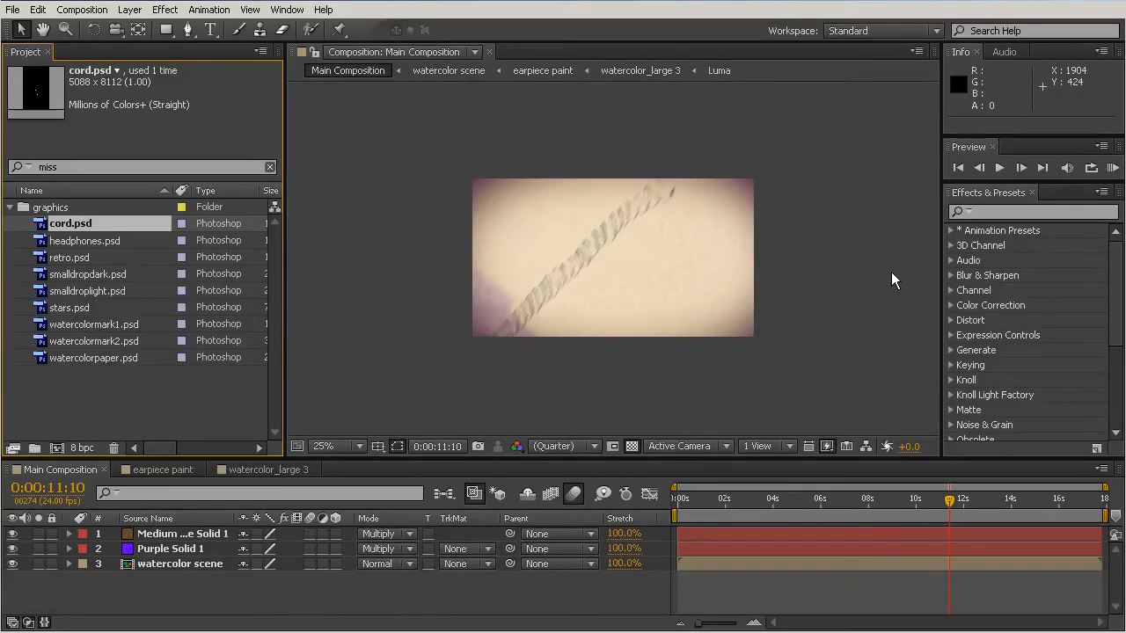
mouse_move(887, 307)
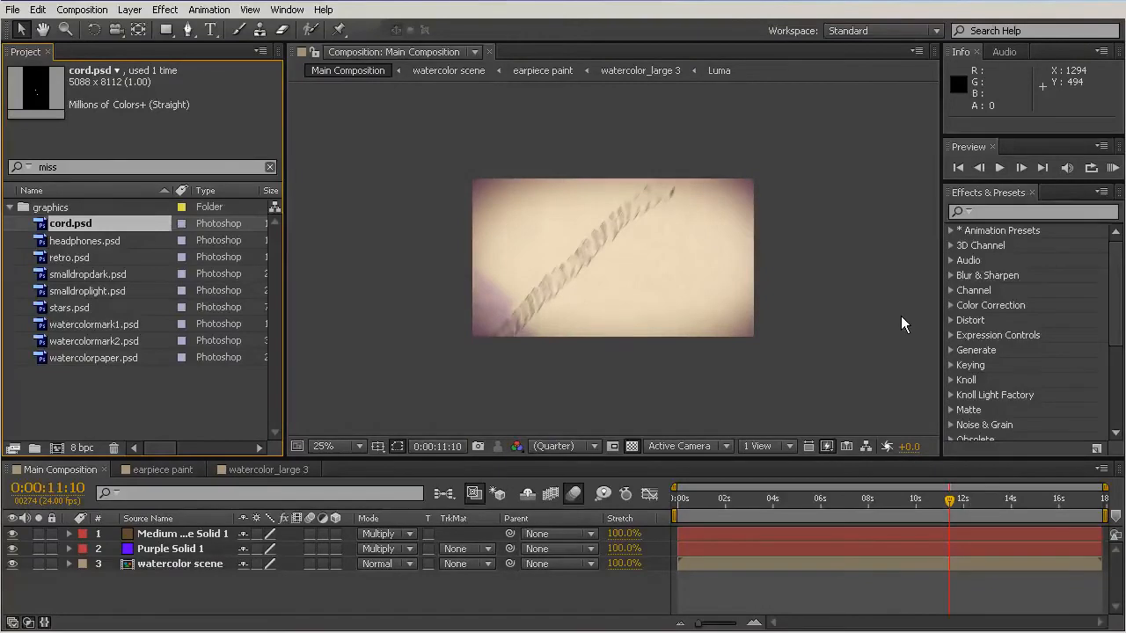
mouse_move(900, 333)
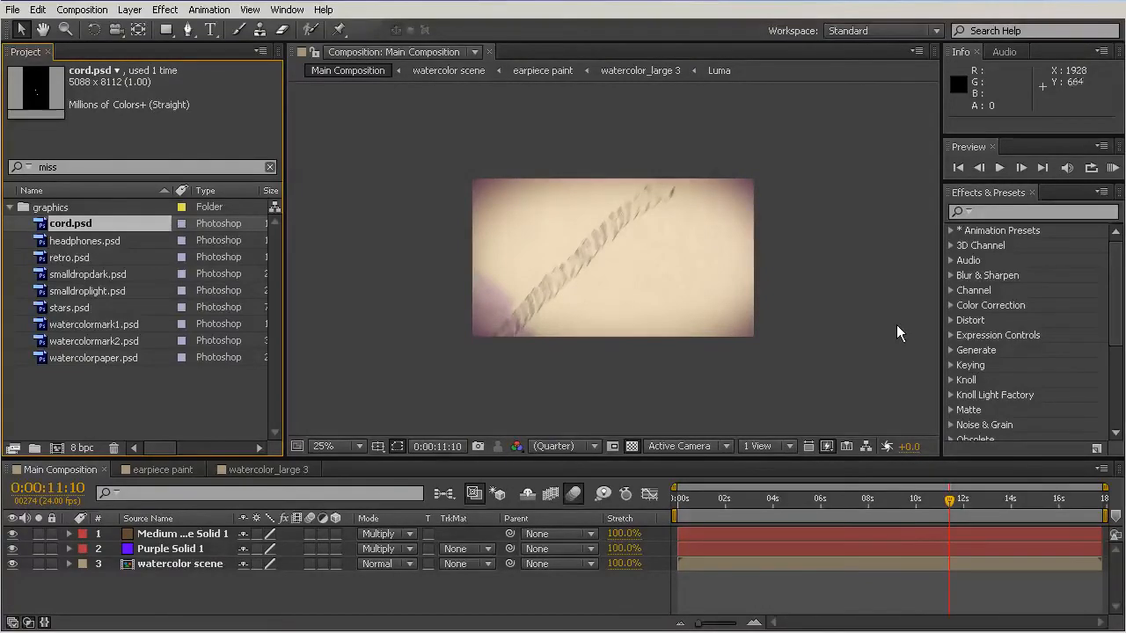
mouse_move(913, 363)
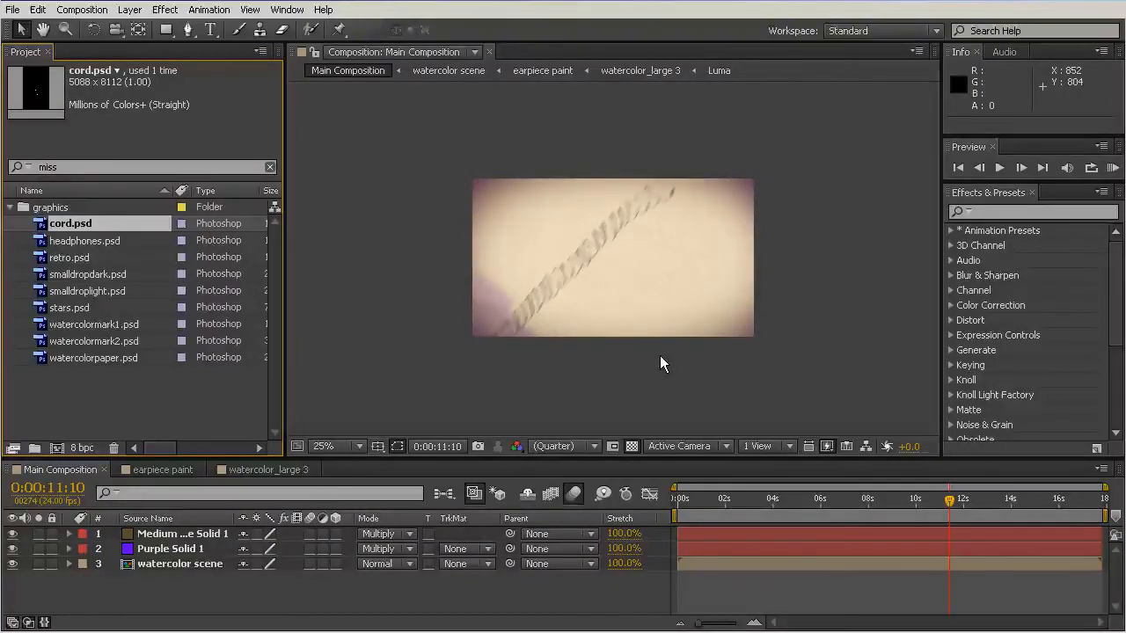
Magnify the composition preview to 50%.
left_click(324, 446)
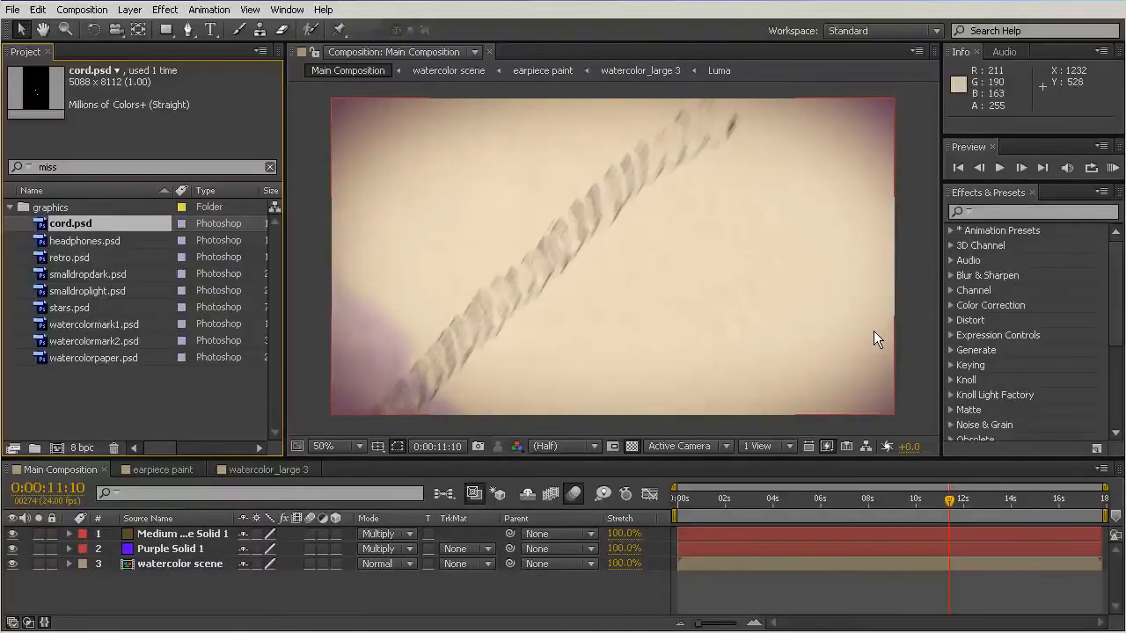
mouse_move(820, 303)
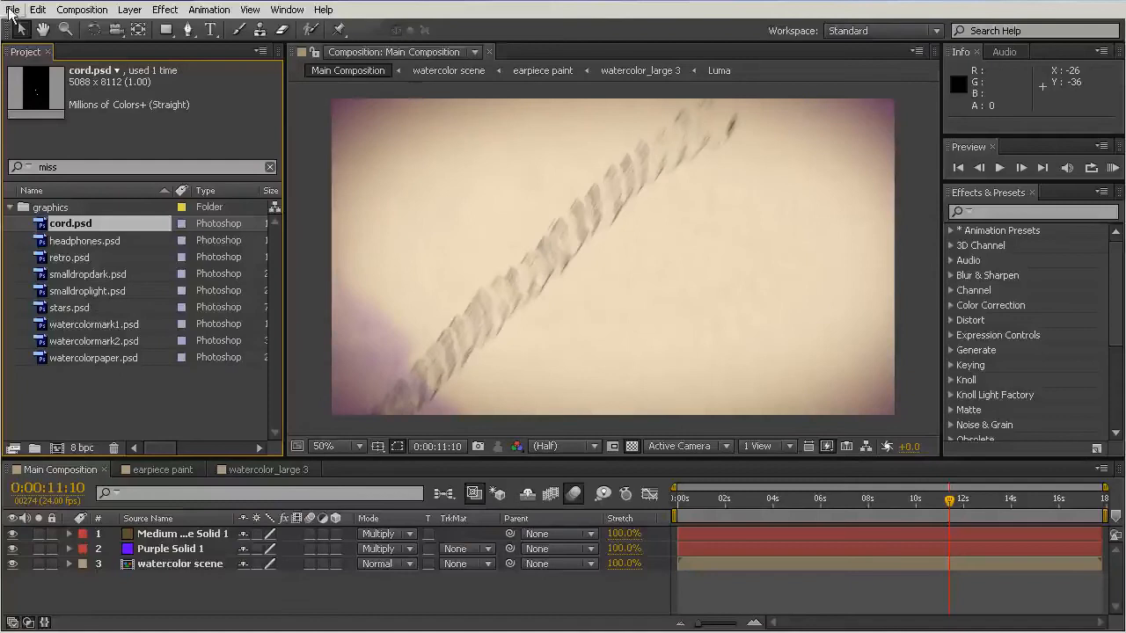
mouse_move(352, 10)
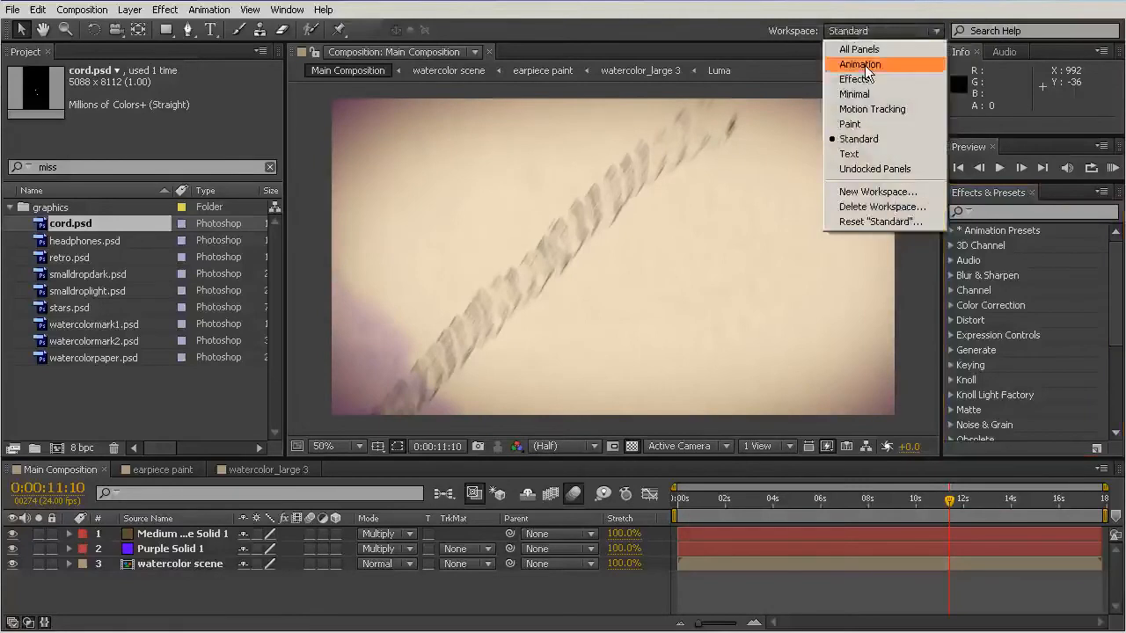
Switch the layout to the All Panels workspace.
left_click(859, 50)
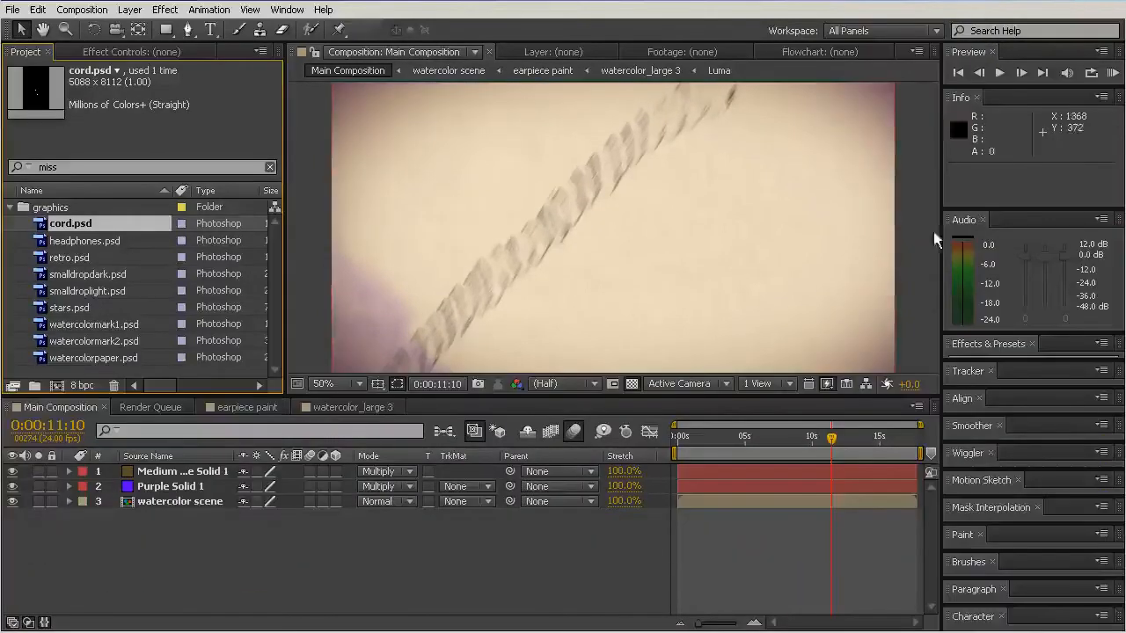
mouse_move(985, 384)
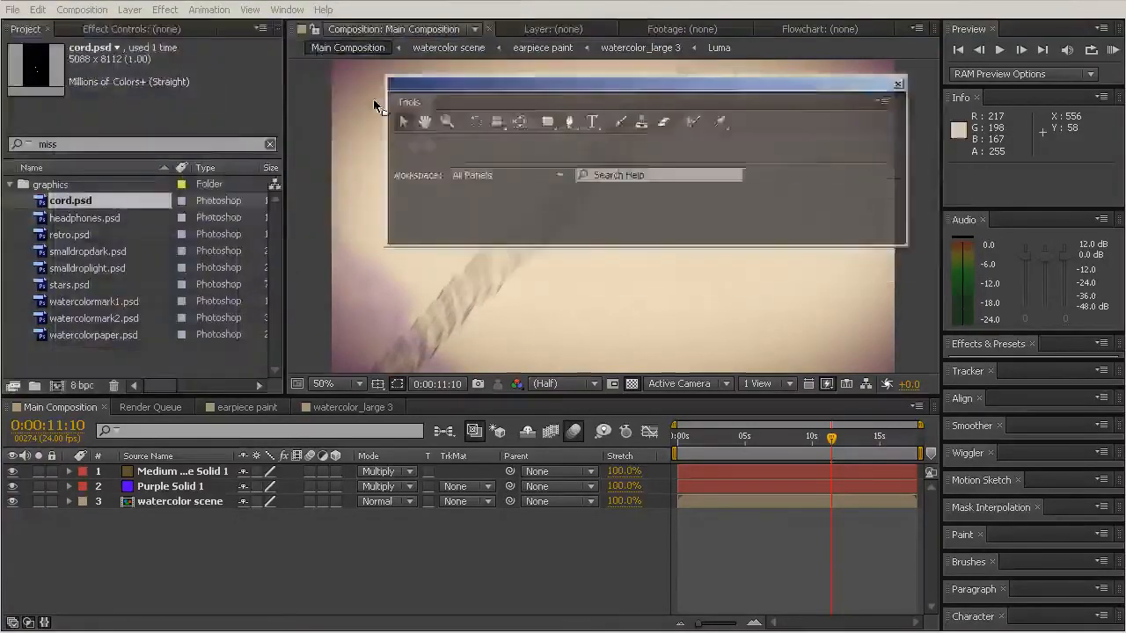
Move the floating Tools window around and redock it at the top of the layout.
left_click_drag(642, 84, 537, 192)
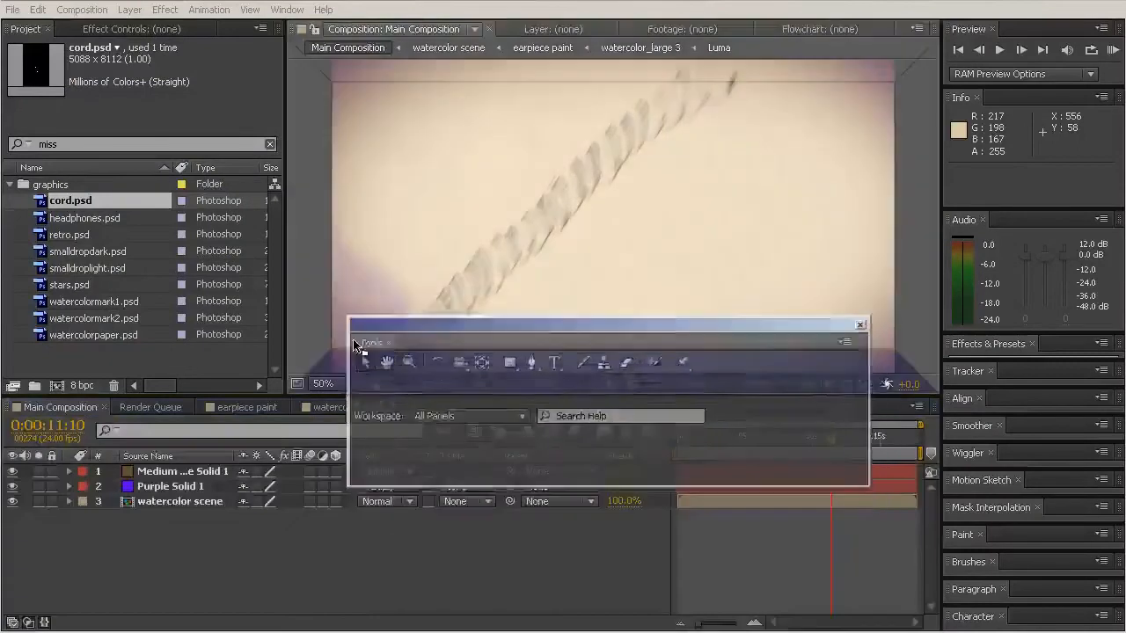
left_click_drag(370, 341, 264, 65)
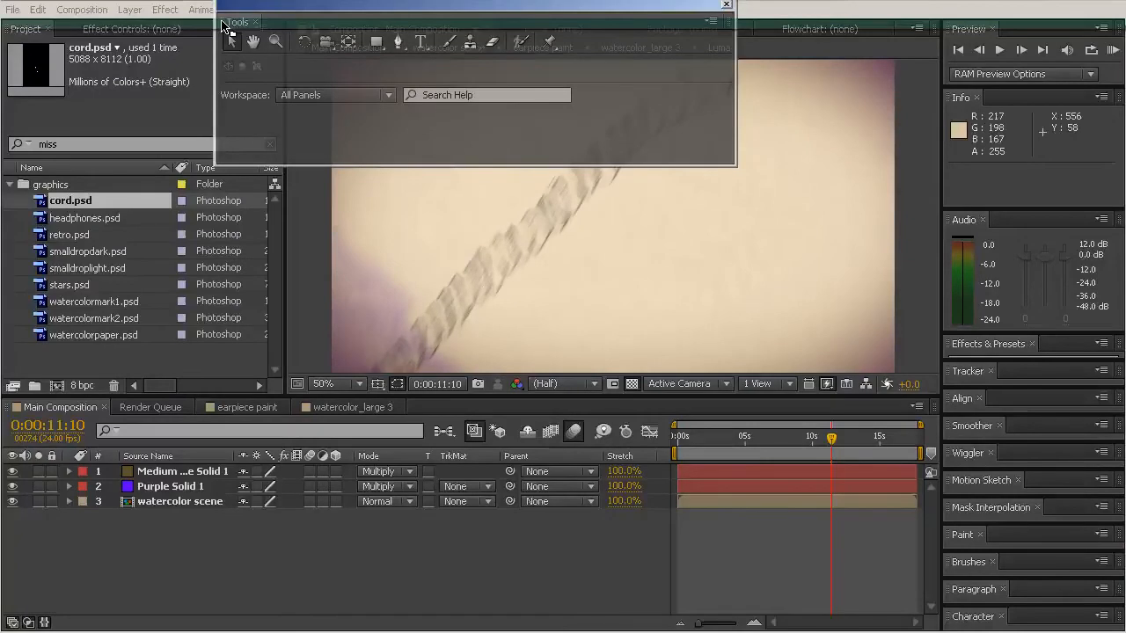
left_click(725, 21)
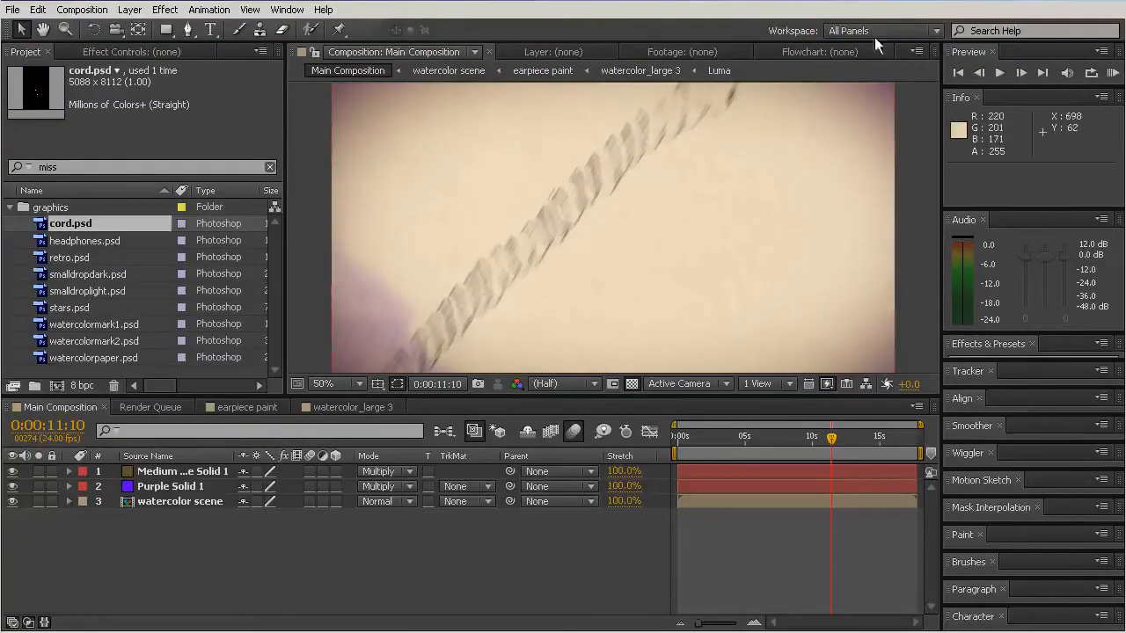
mouse_move(464, 236)
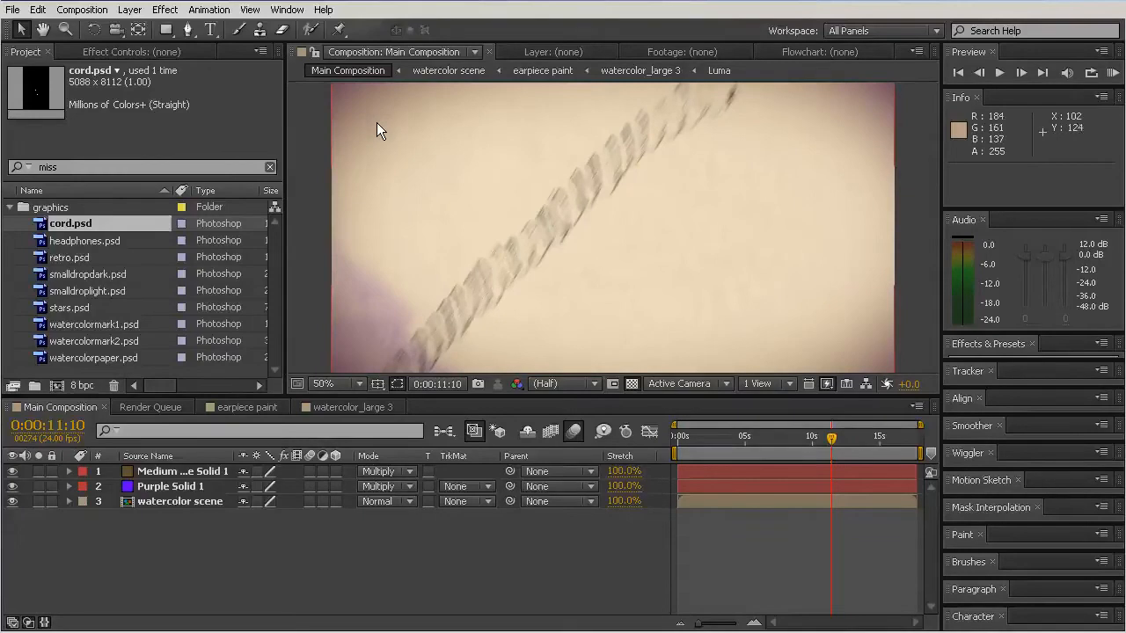
mouse_move(167, 83)
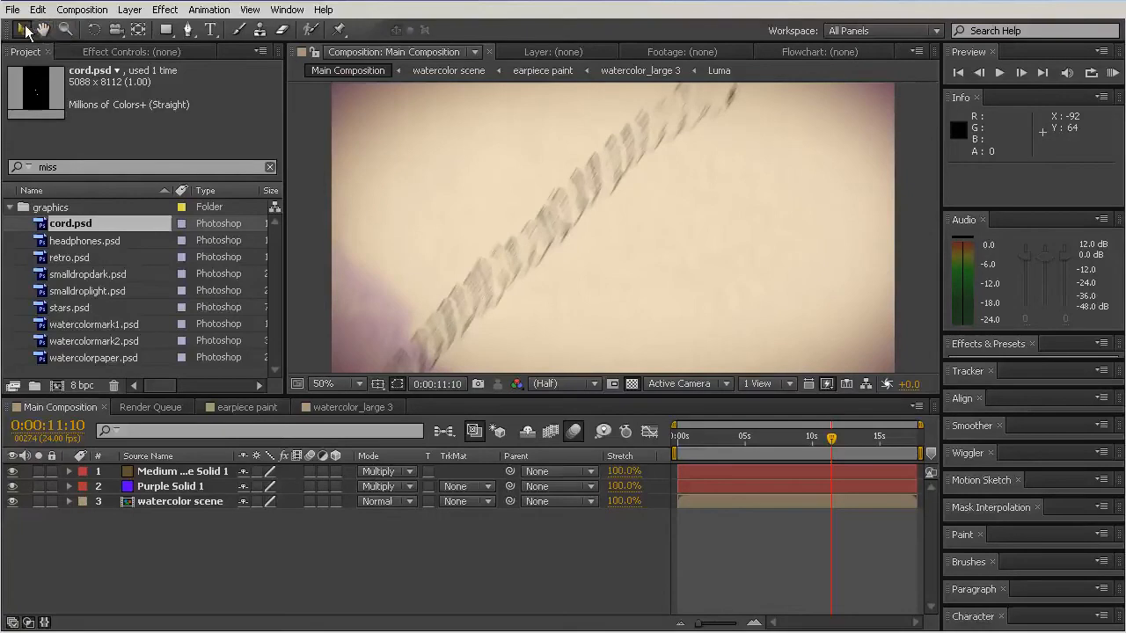
mouse_move(42, 30)
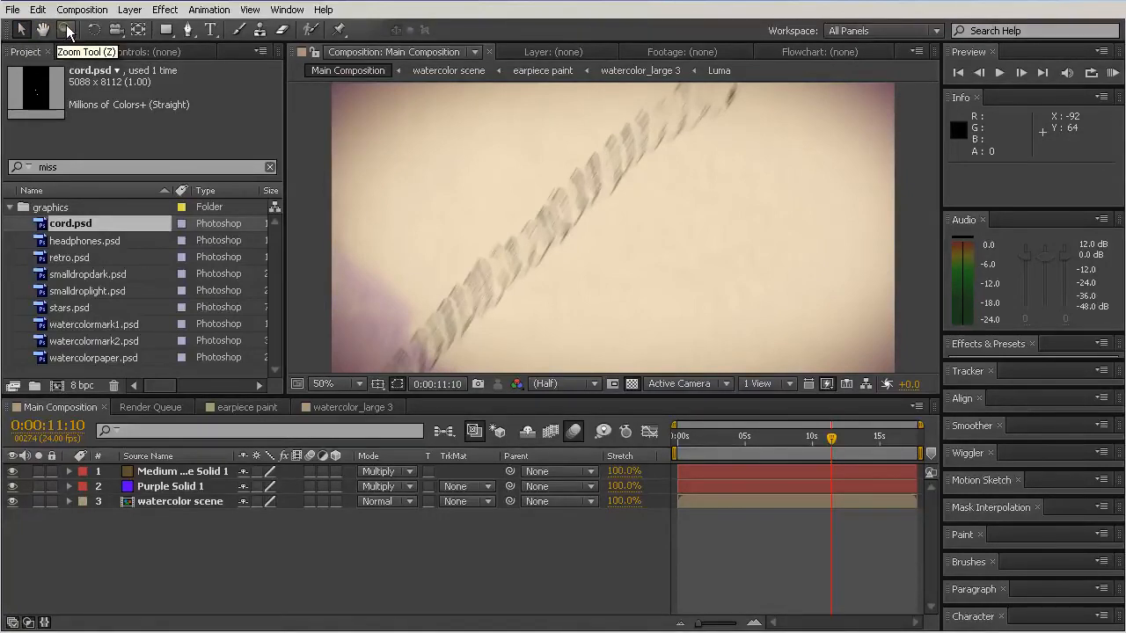
Return to the Selection tool for selecting and moving layers.
left_click(21, 30)
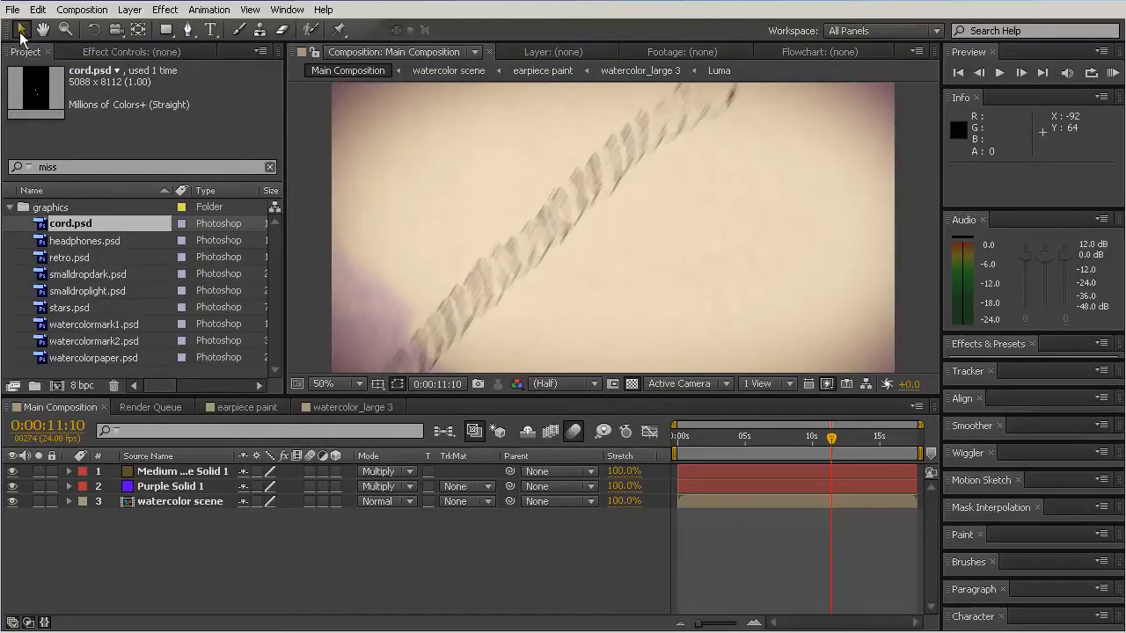
mouse_move(20, 30)
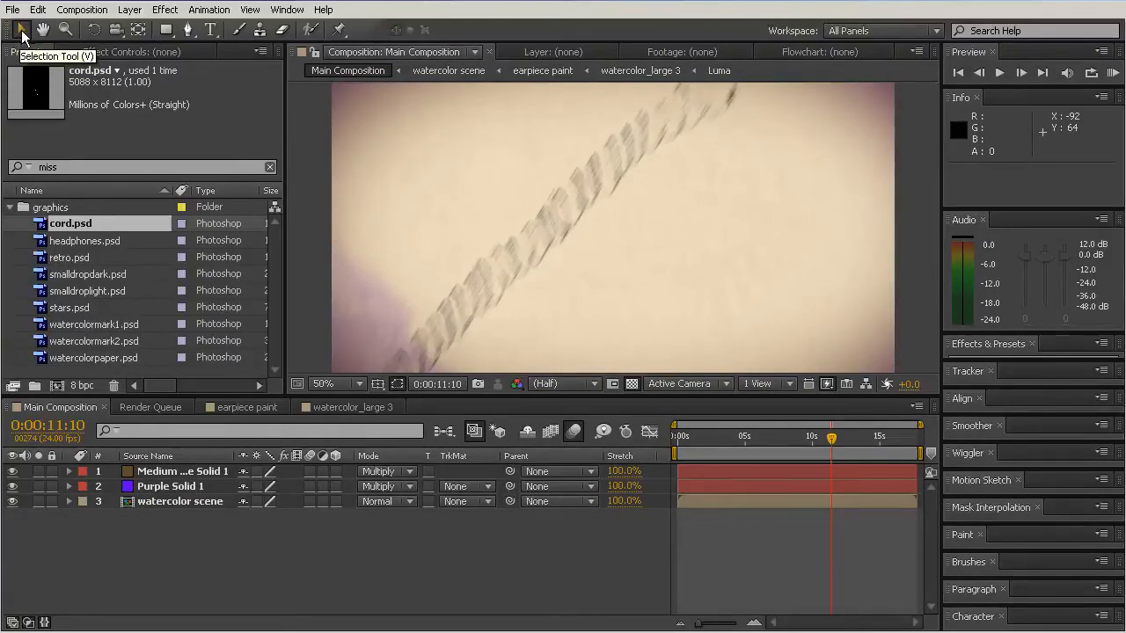
left_click(179, 499)
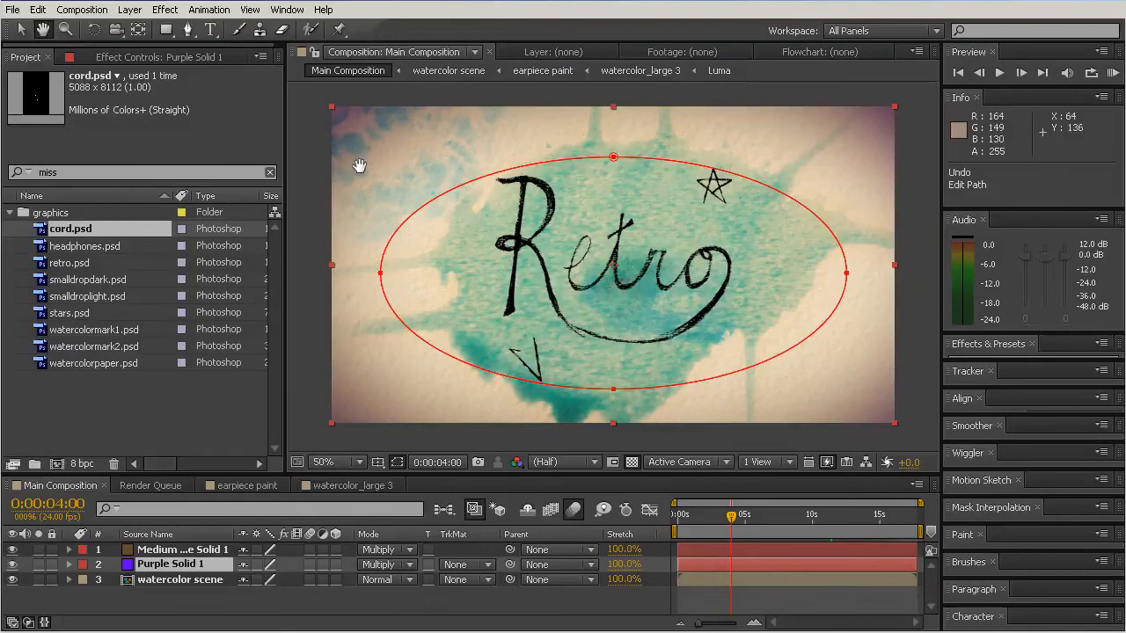
mouse_move(665, 249)
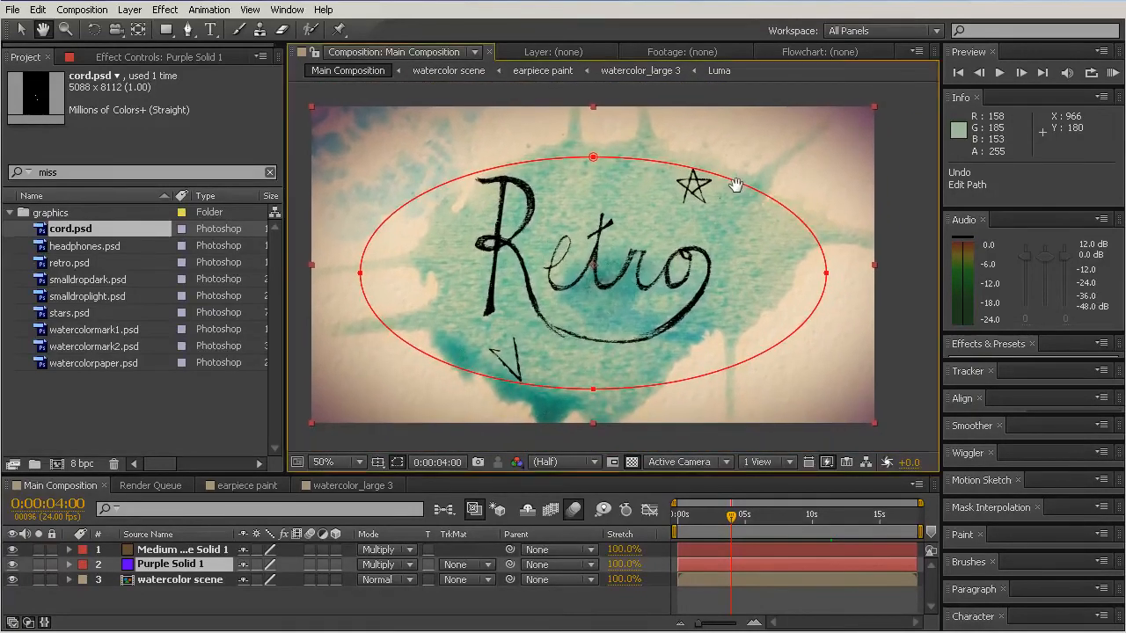
mouse_move(757, 291)
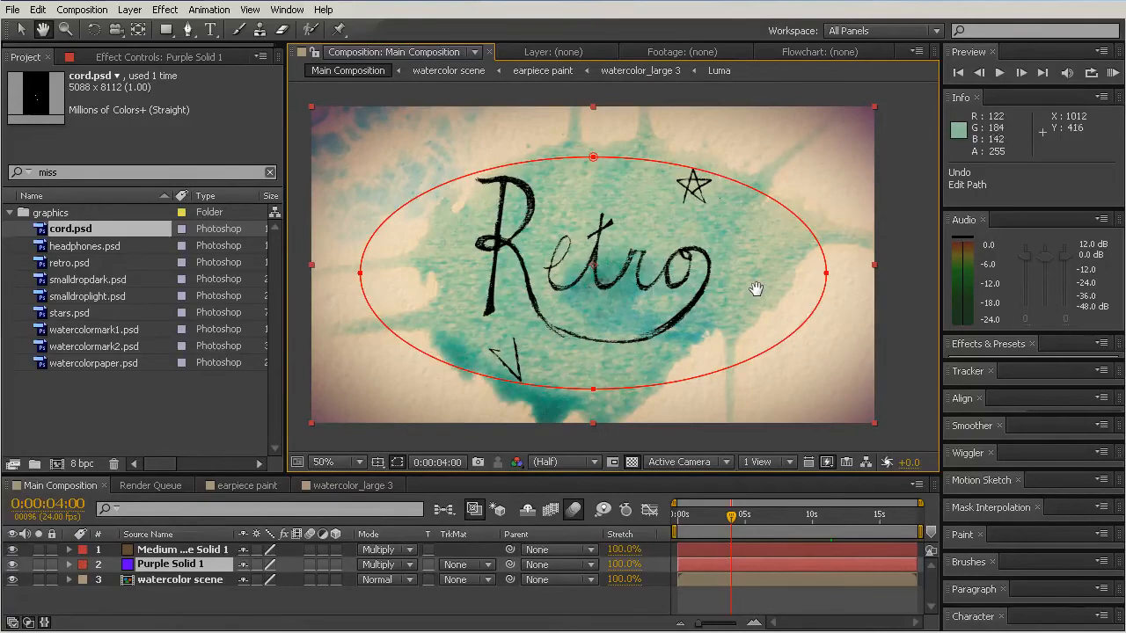
mouse_move(620, 274)
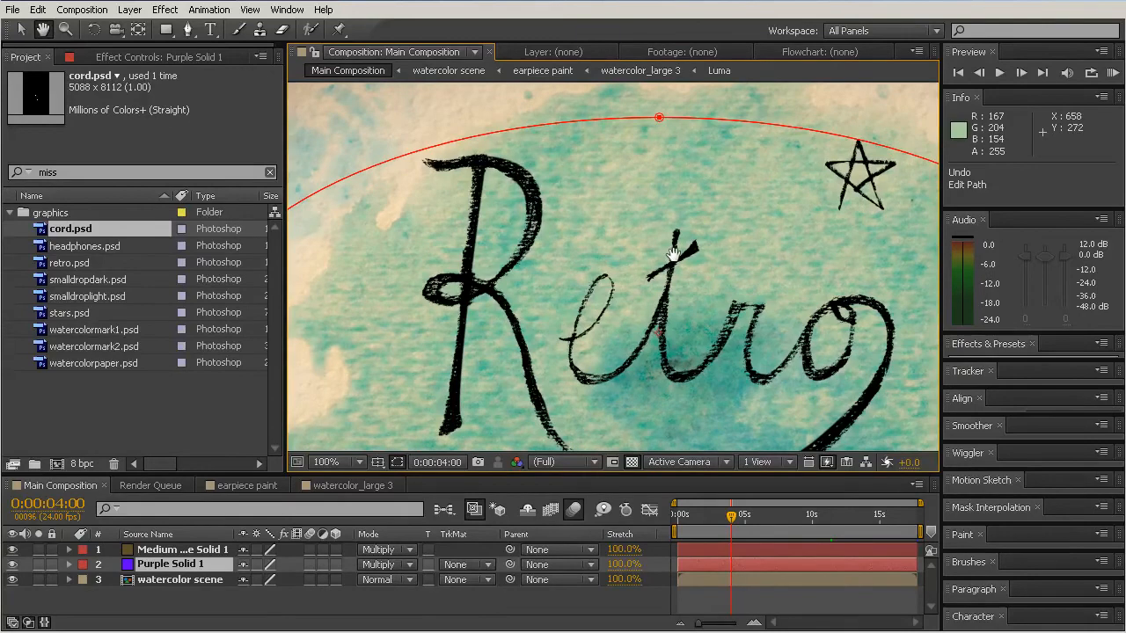
mouse_move(402, 320)
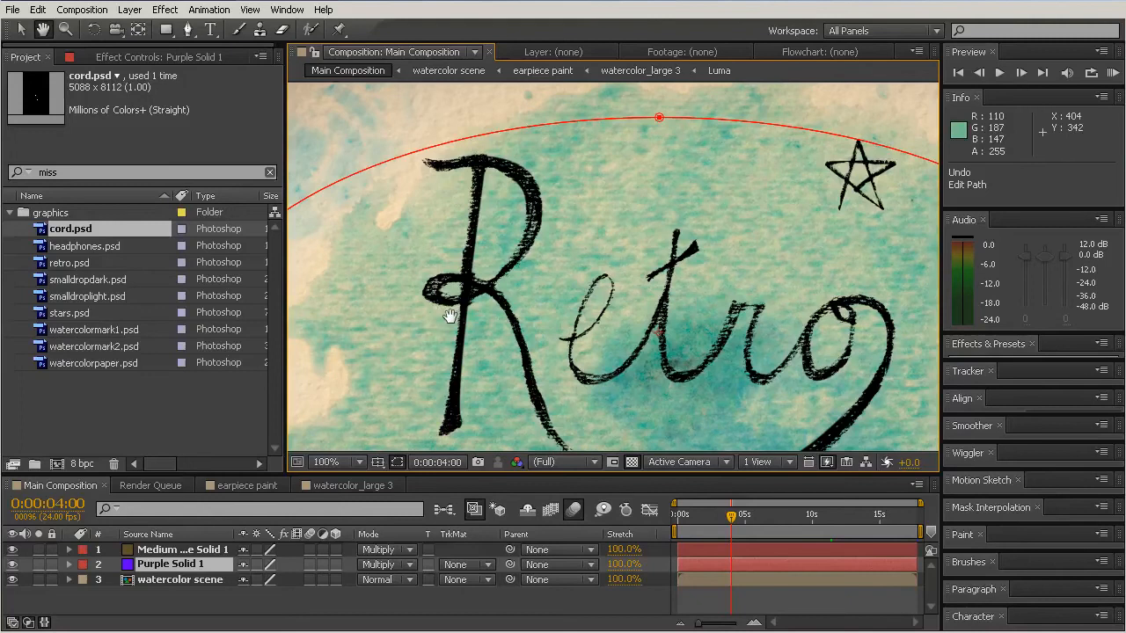
mouse_move(443, 359)
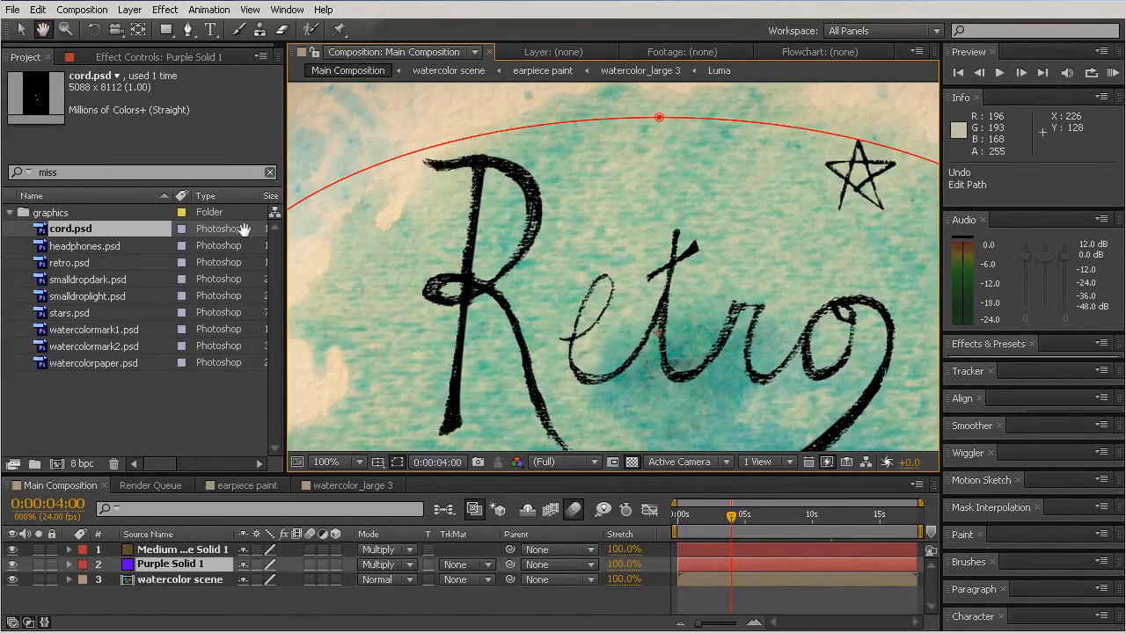
mouse_move(380, 265)
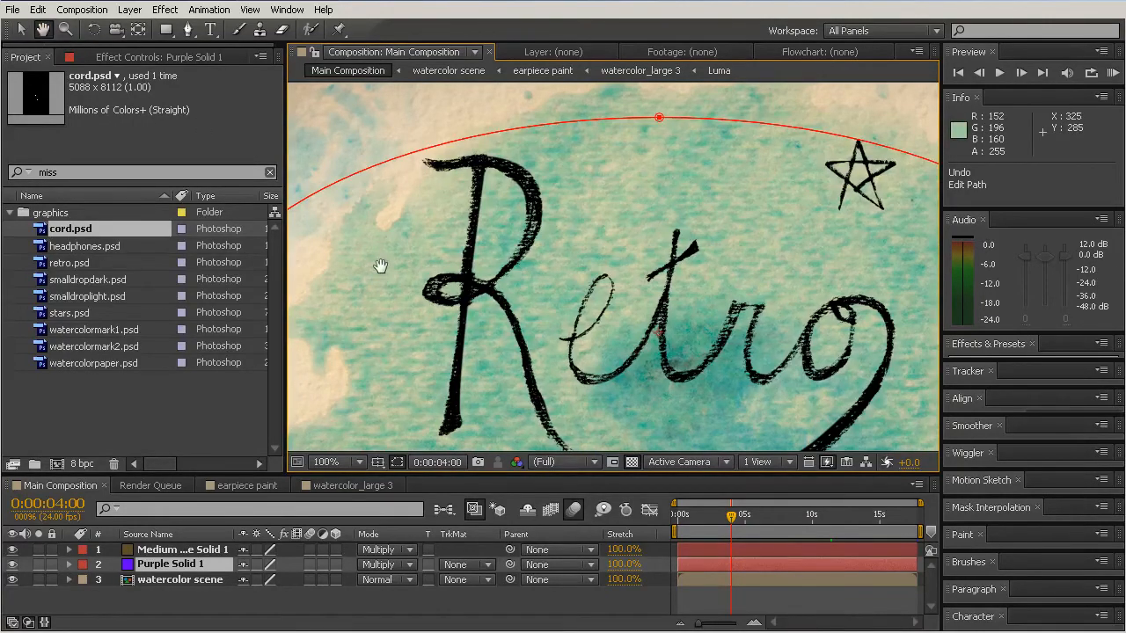
mouse_move(491, 243)
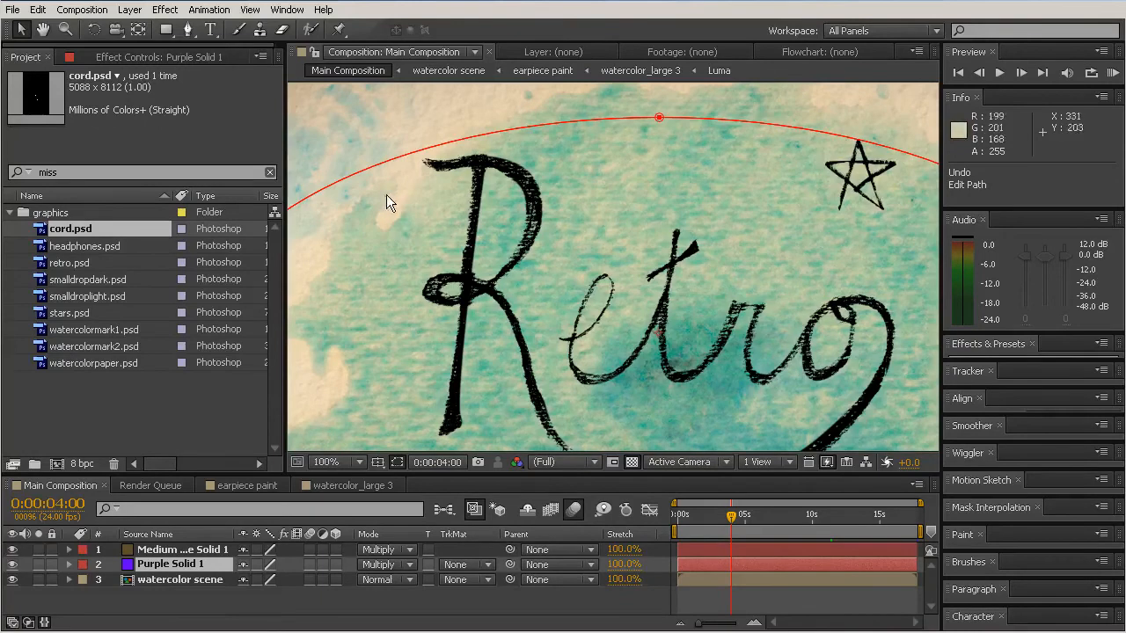
mouse_move(537, 256)
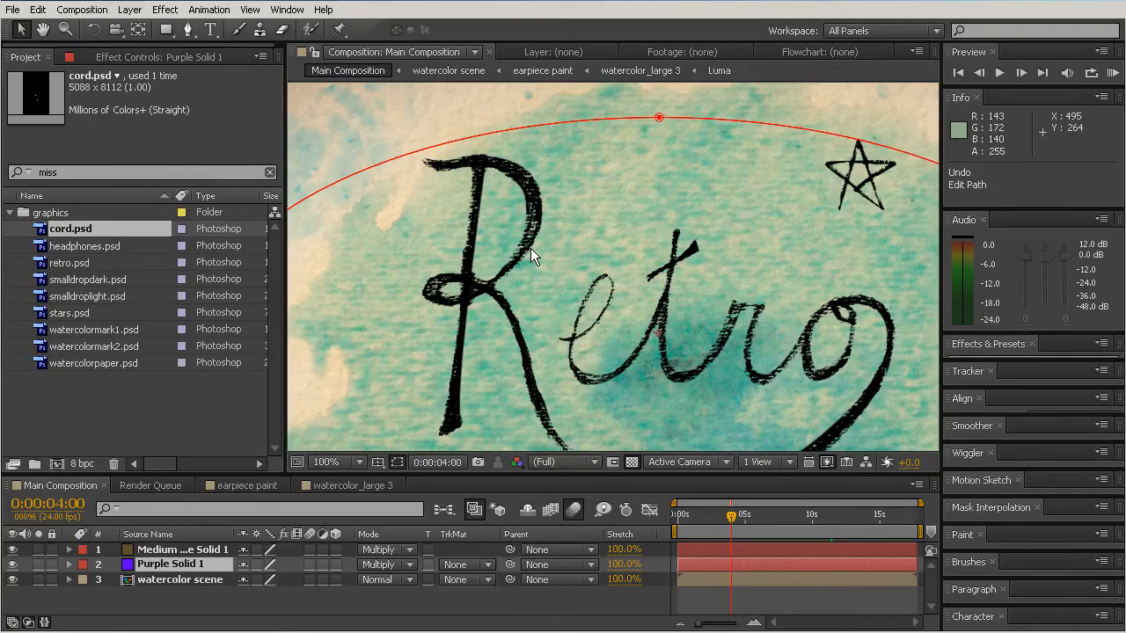
mouse_move(69, 28)
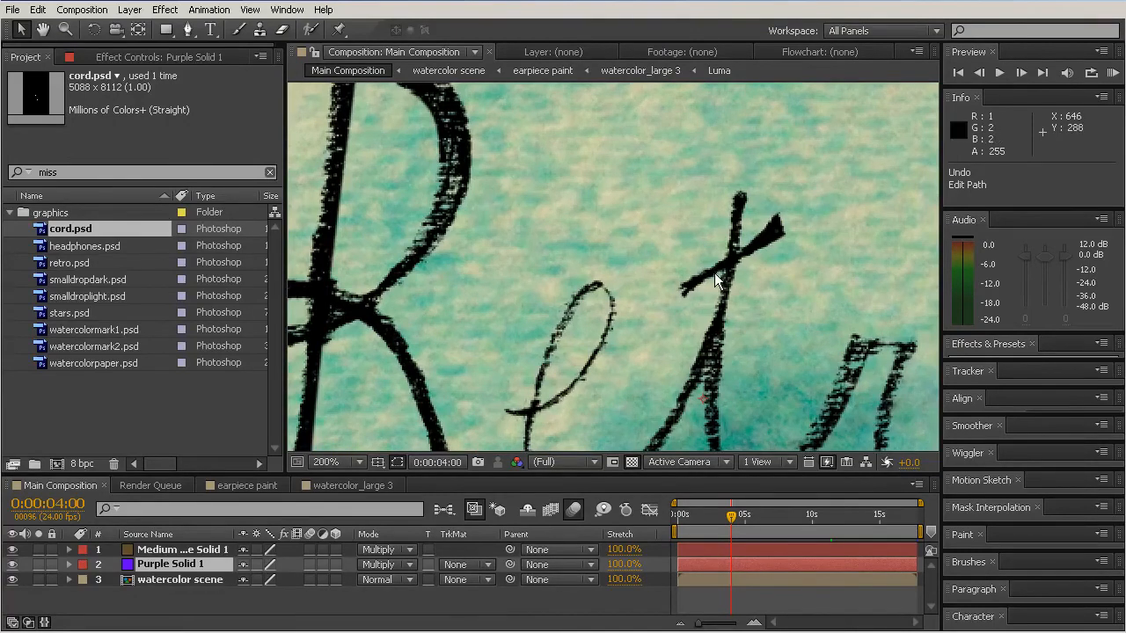
mouse_move(555, 246)
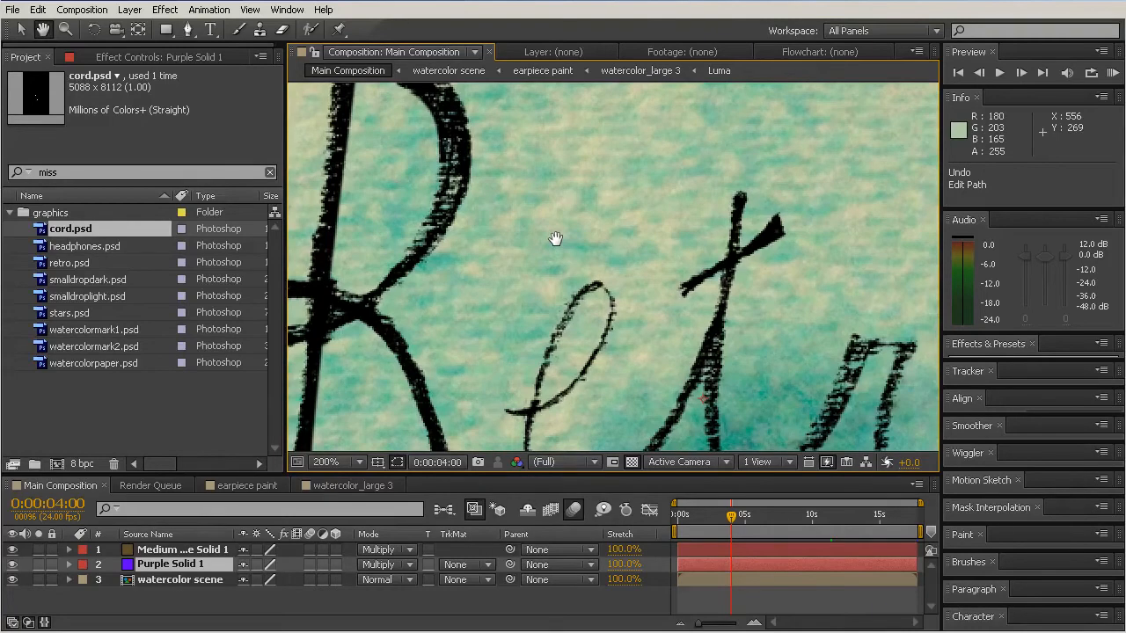
mouse_move(665, 246)
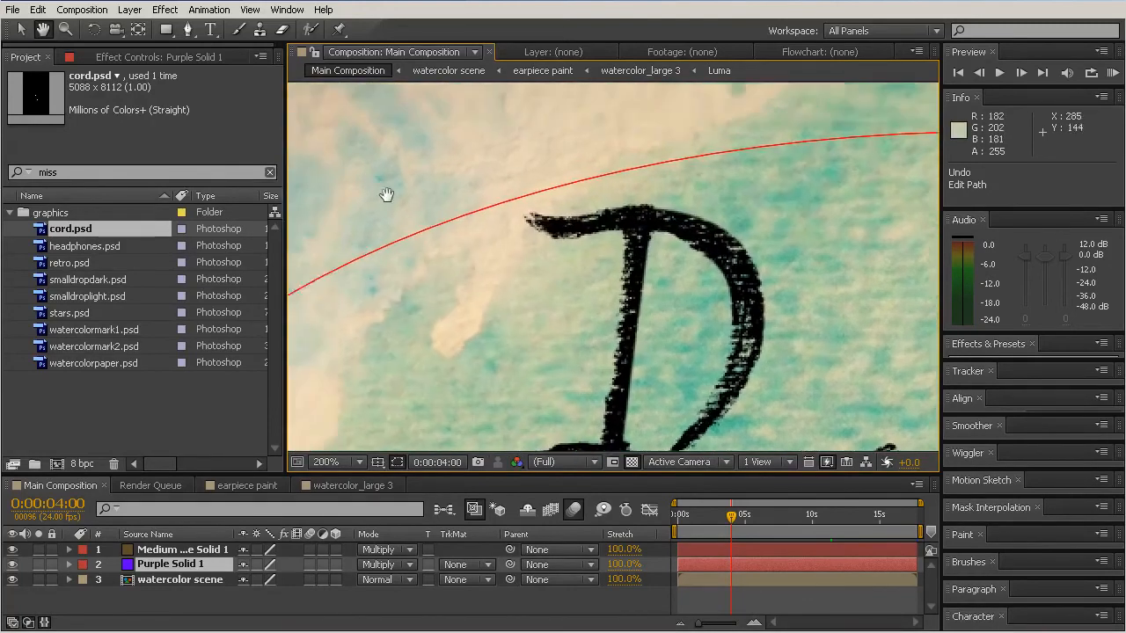
Pan across the Retro lettering, then select the comps folder in the Project panel.
left_click_drag(387, 193, 554, 95)
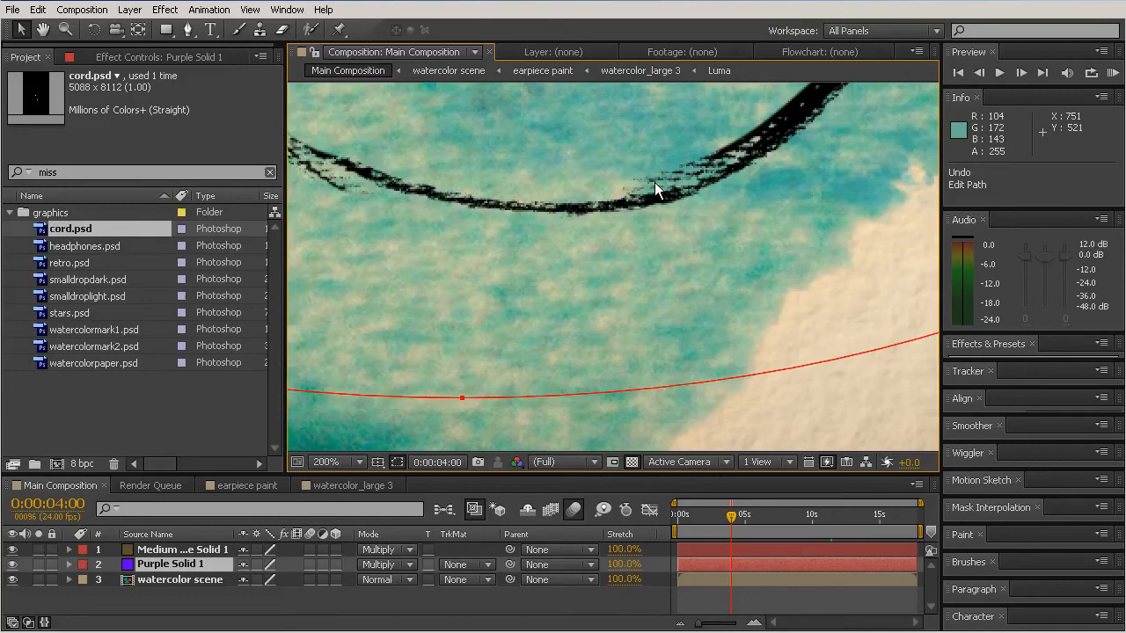
mouse_move(654, 190)
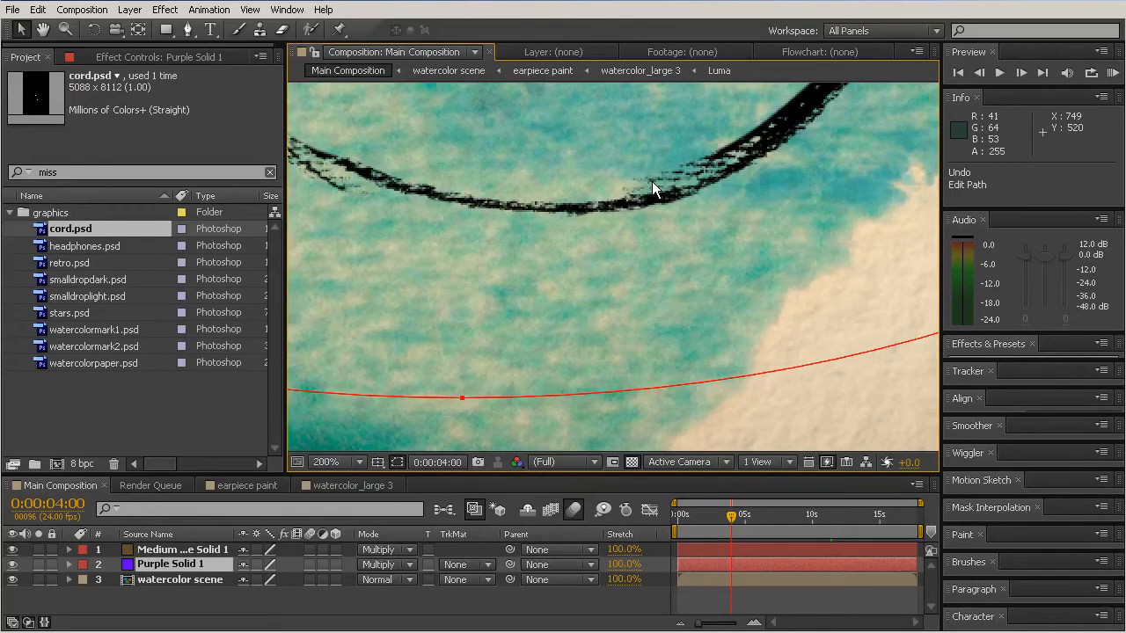
mouse_move(690, 194)
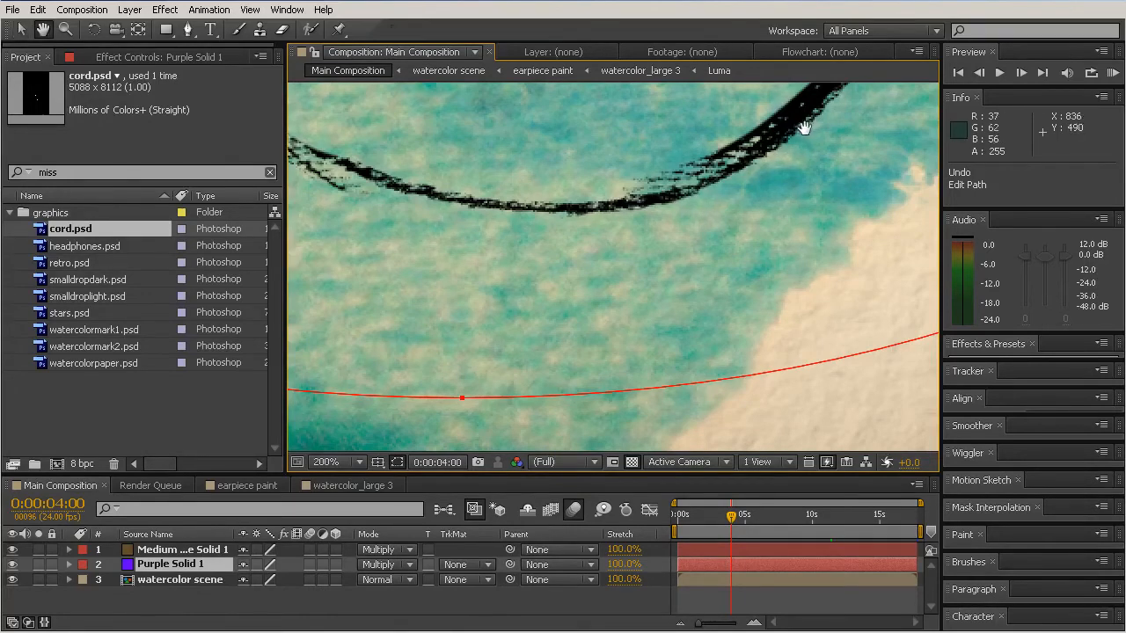
mouse_move(713, 184)
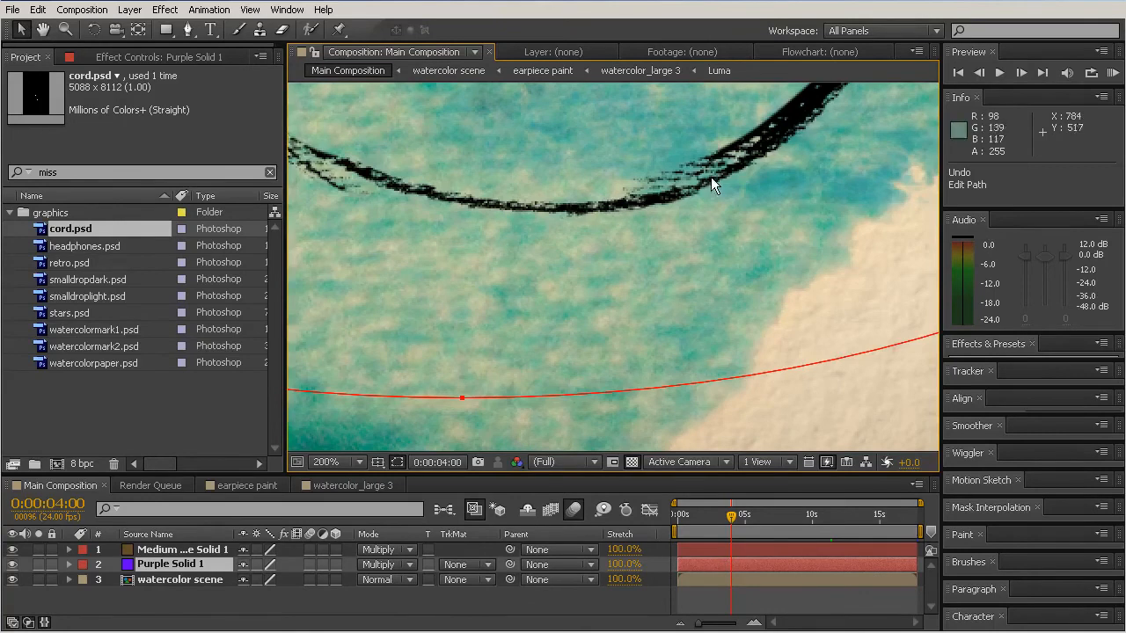
mouse_move(755, 174)
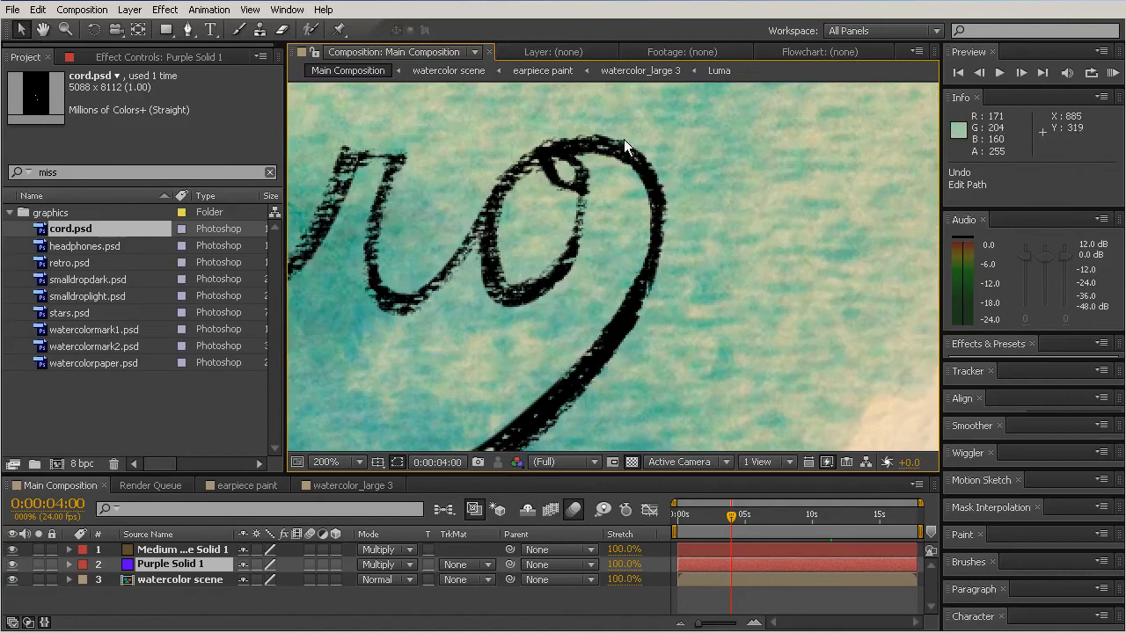
mouse_move(685, 262)
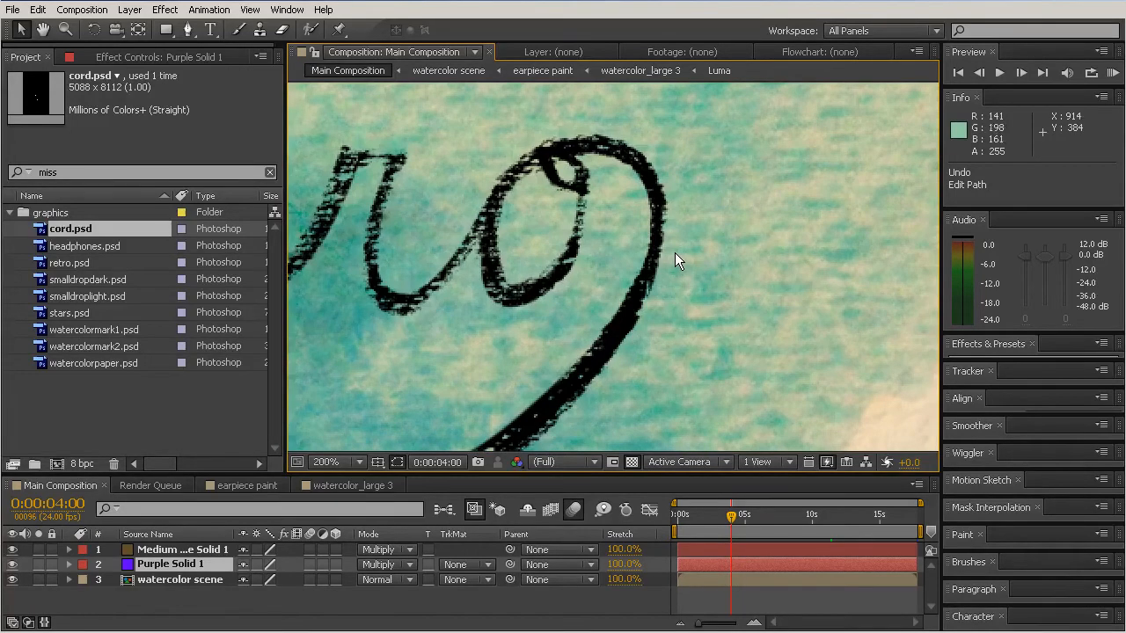
mouse_move(689, 257)
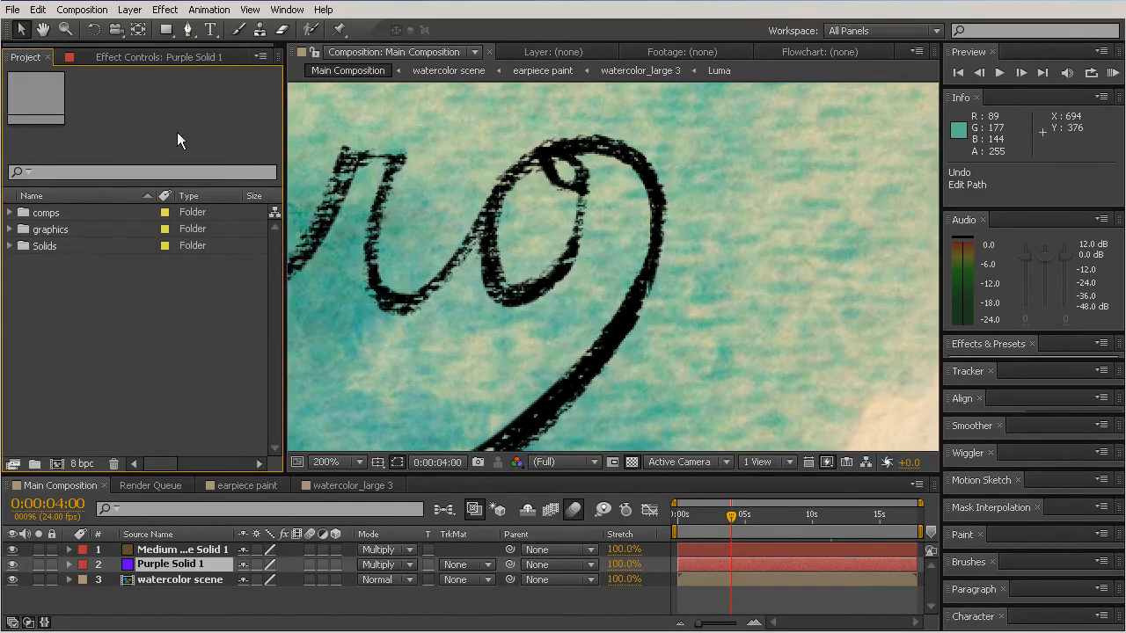
left_click(49, 211)
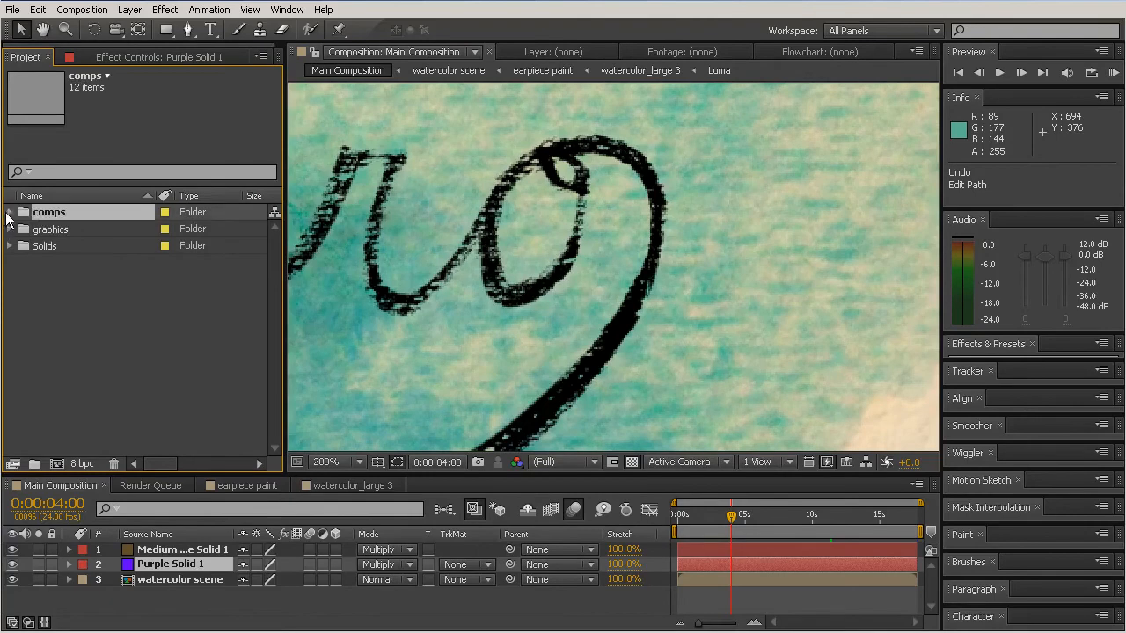
Expand the comps folder to list its twelve compositions.
left_click(8, 211)
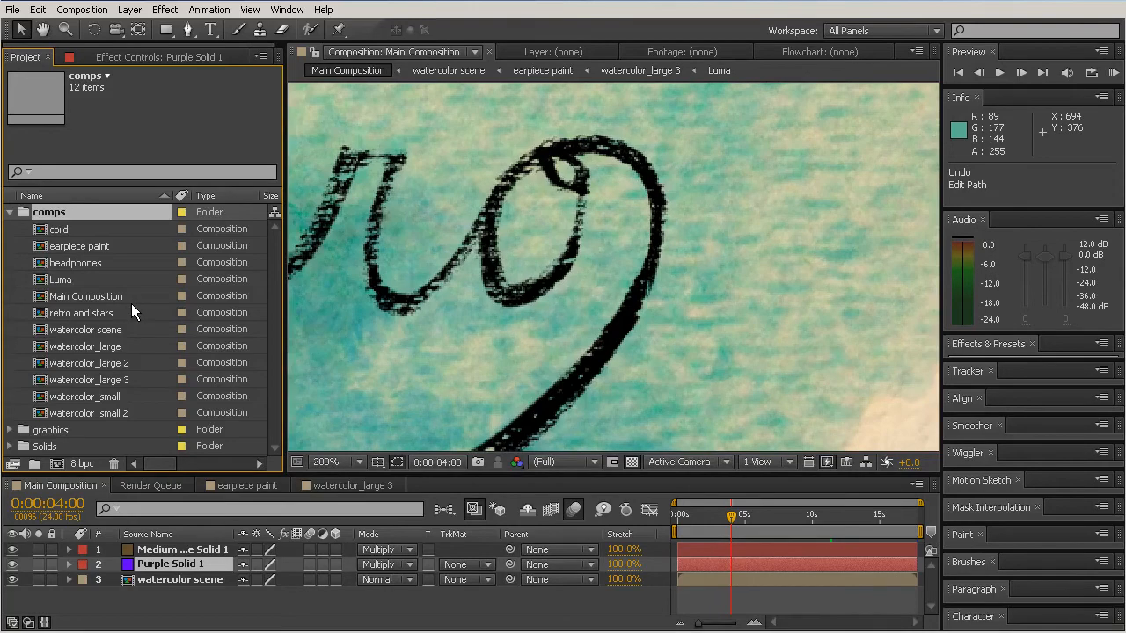
mouse_move(159, 367)
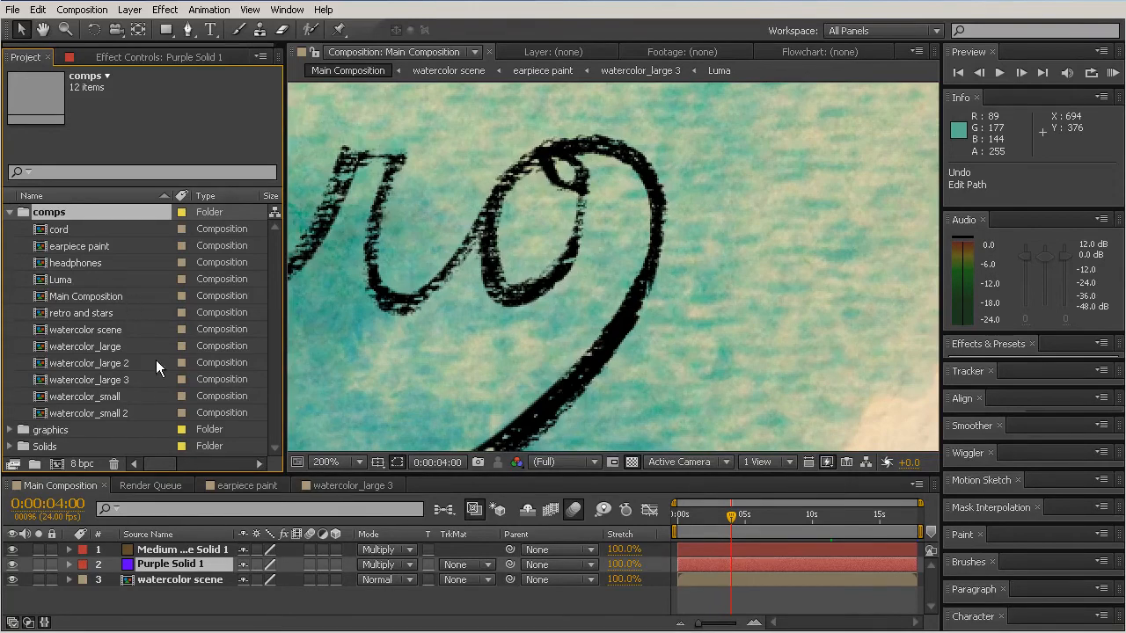
mouse_move(122, 308)
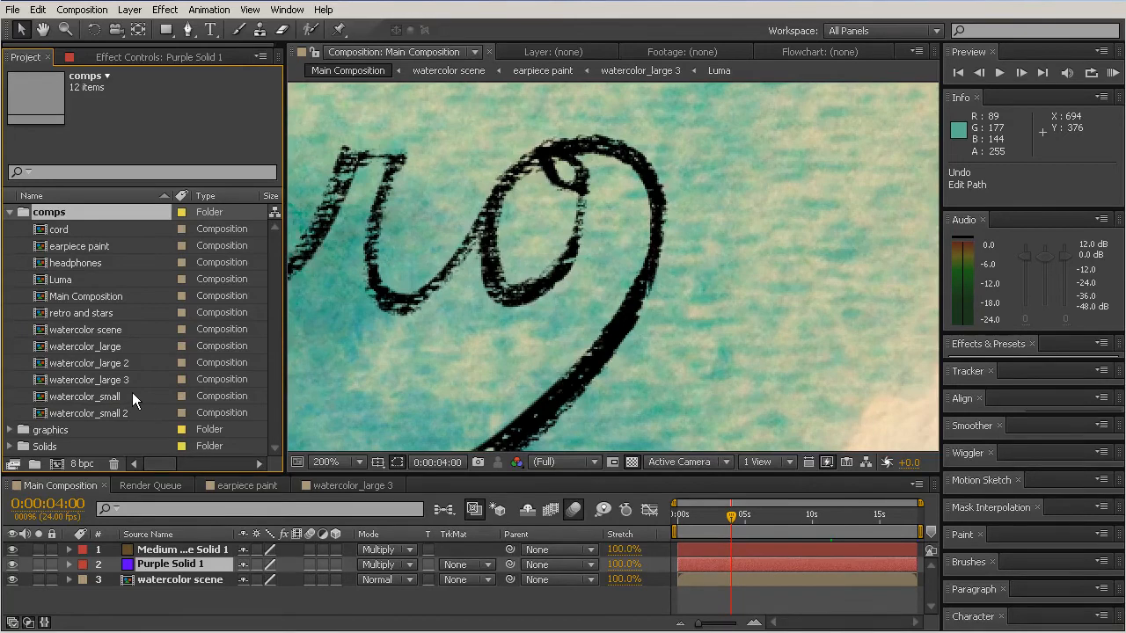
mouse_move(77, 239)
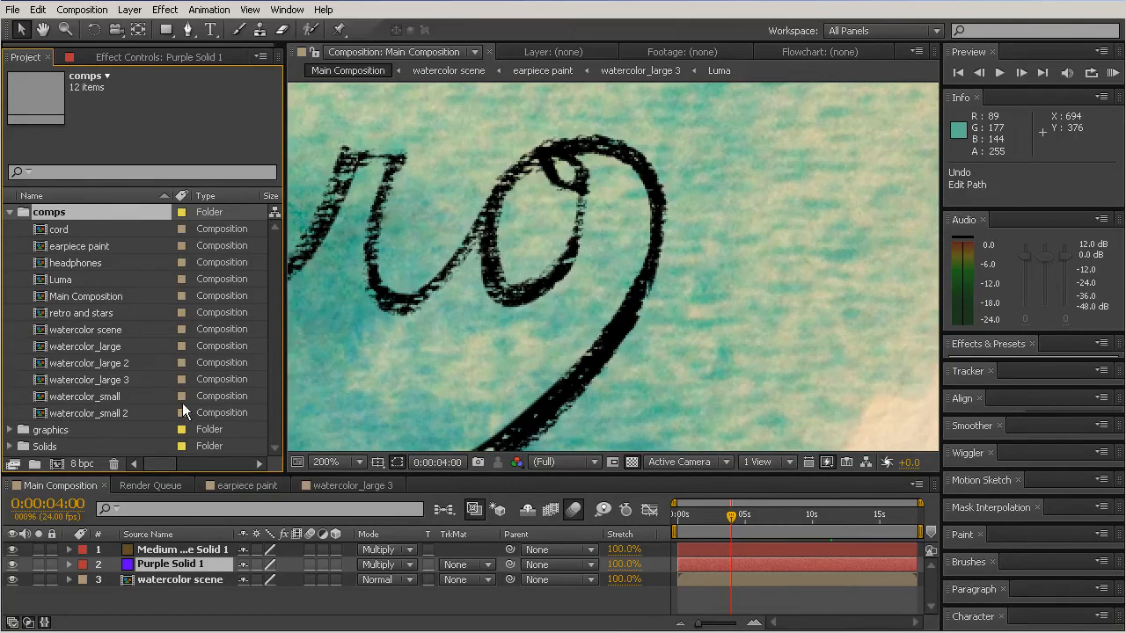
mouse_move(174, 344)
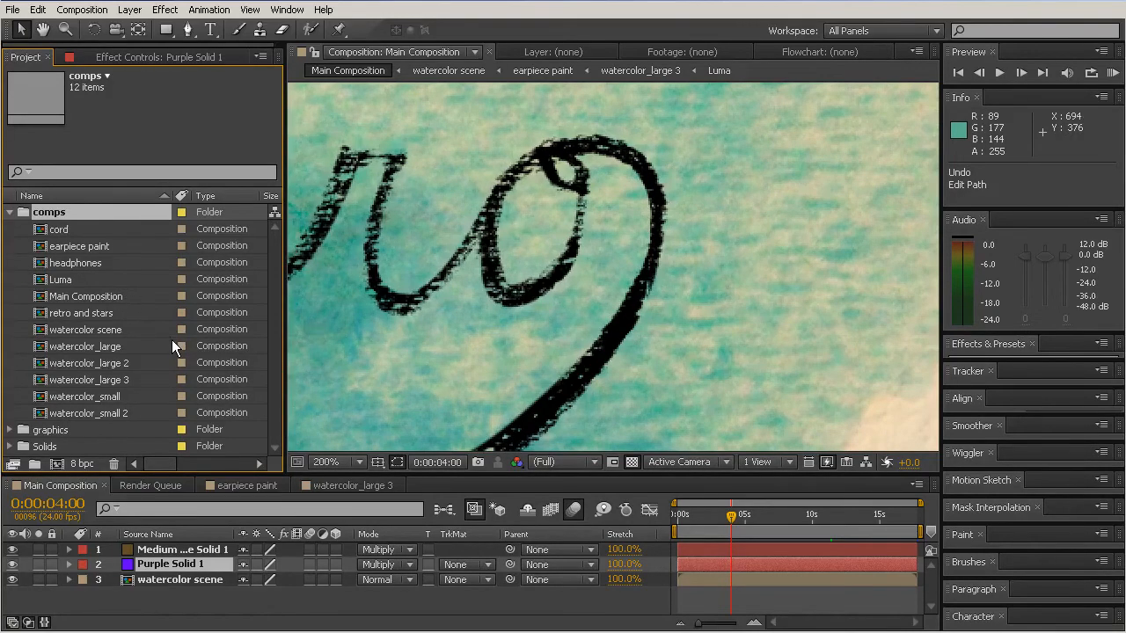
mouse_move(72, 302)
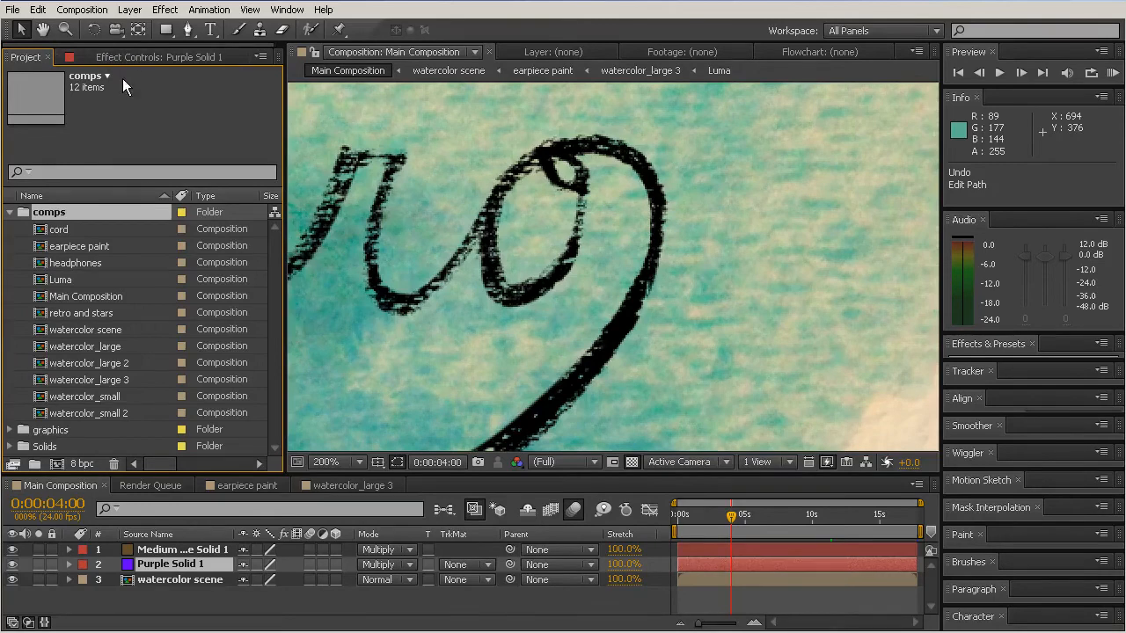
mouse_move(114, 68)
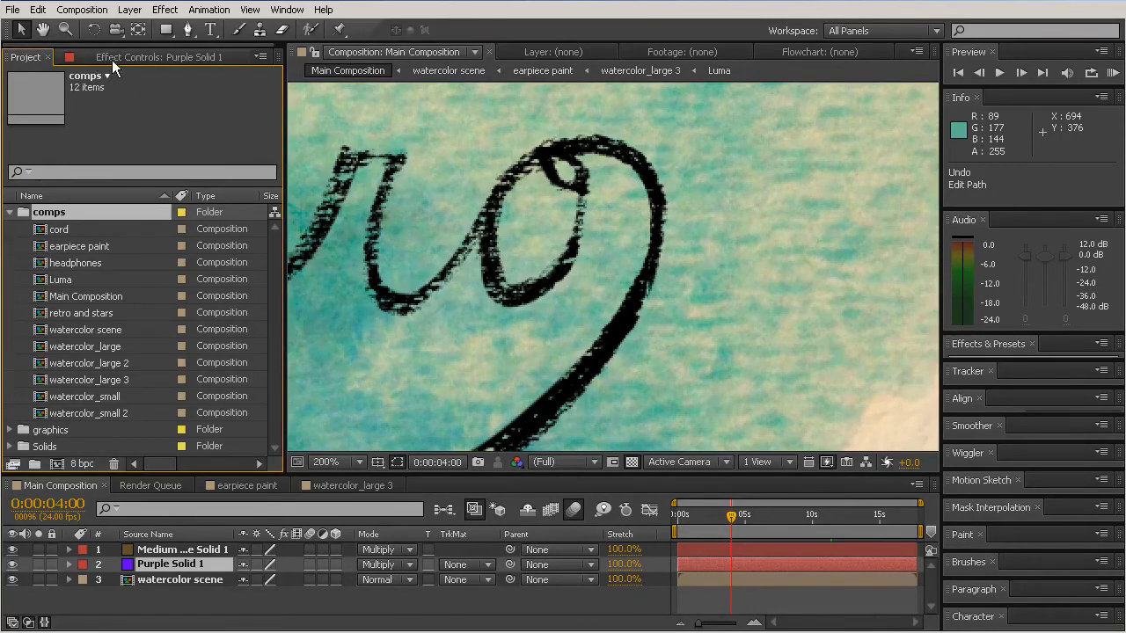
Show Effect Controls for smalldropdark.psd in the watercolor scene: Change to Color and Turbulent Displace.
left_click(158, 56)
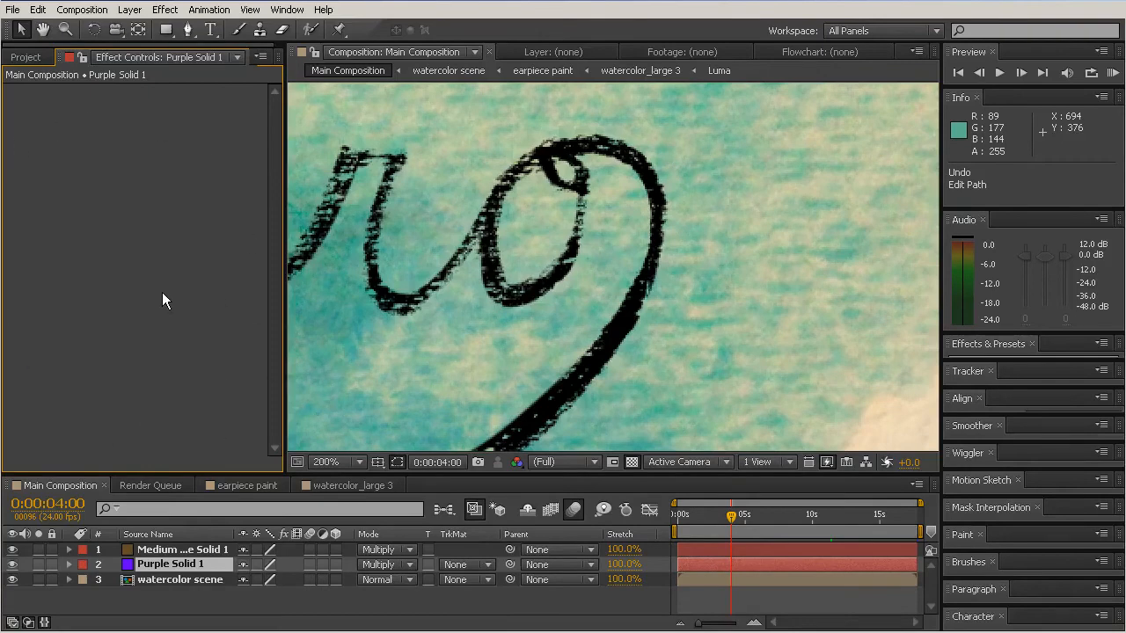
mouse_move(390, 158)
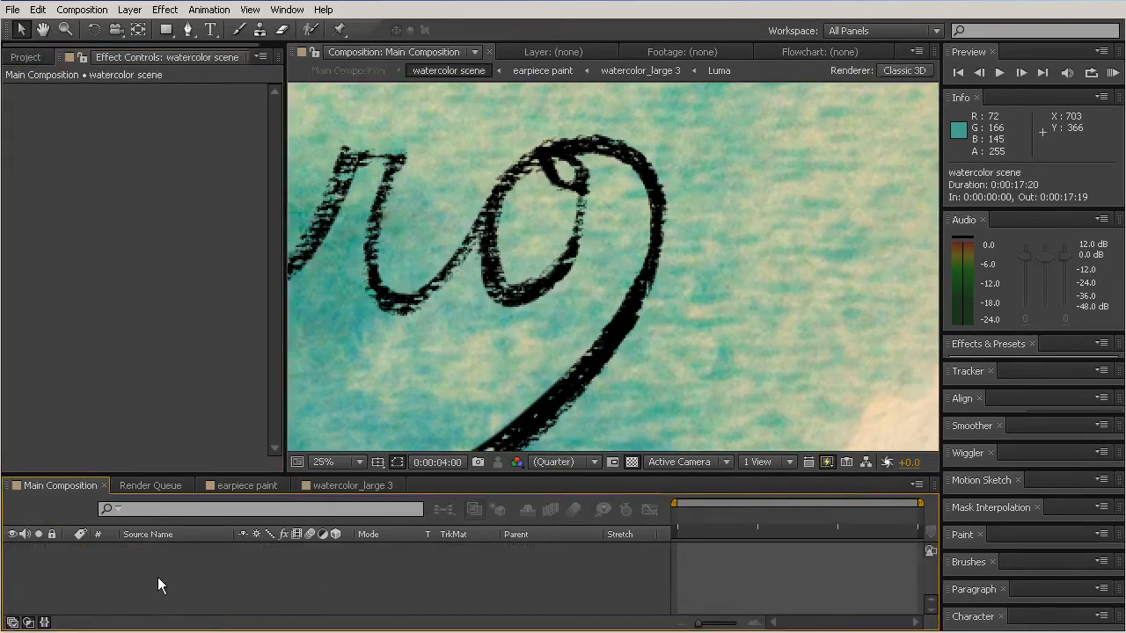
left_click(465, 486)
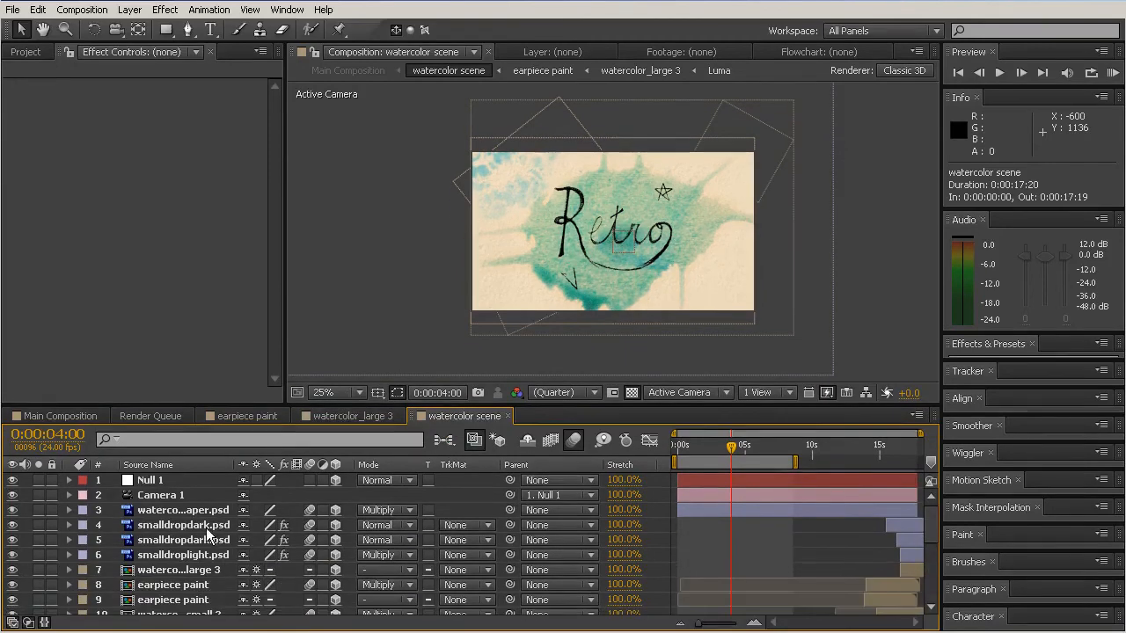
left_click(183, 524)
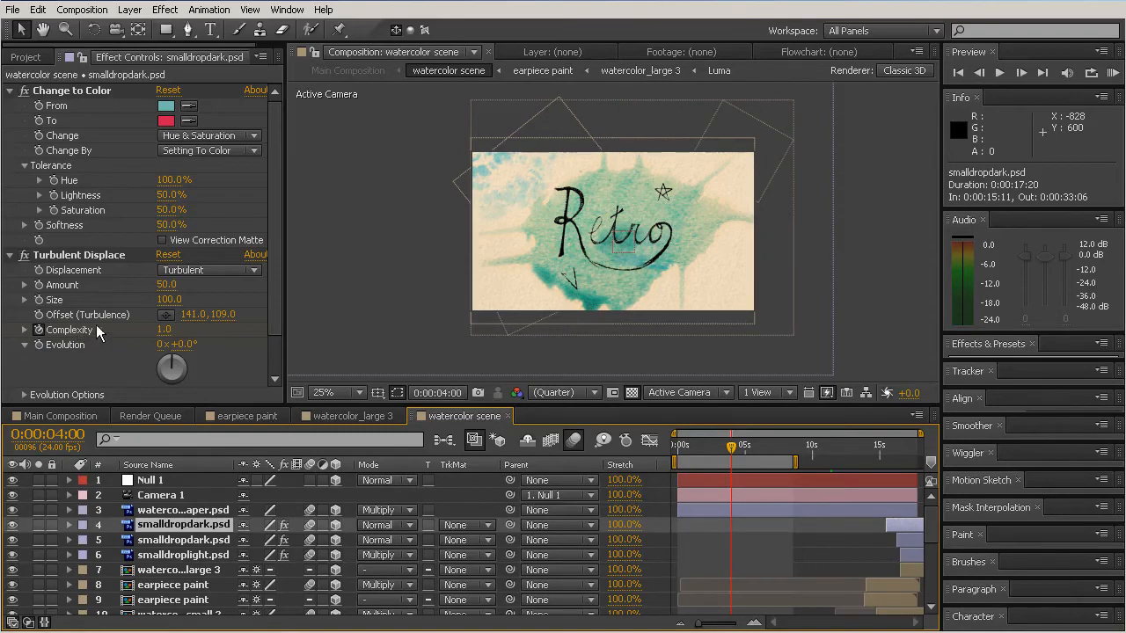
mouse_move(1024, 352)
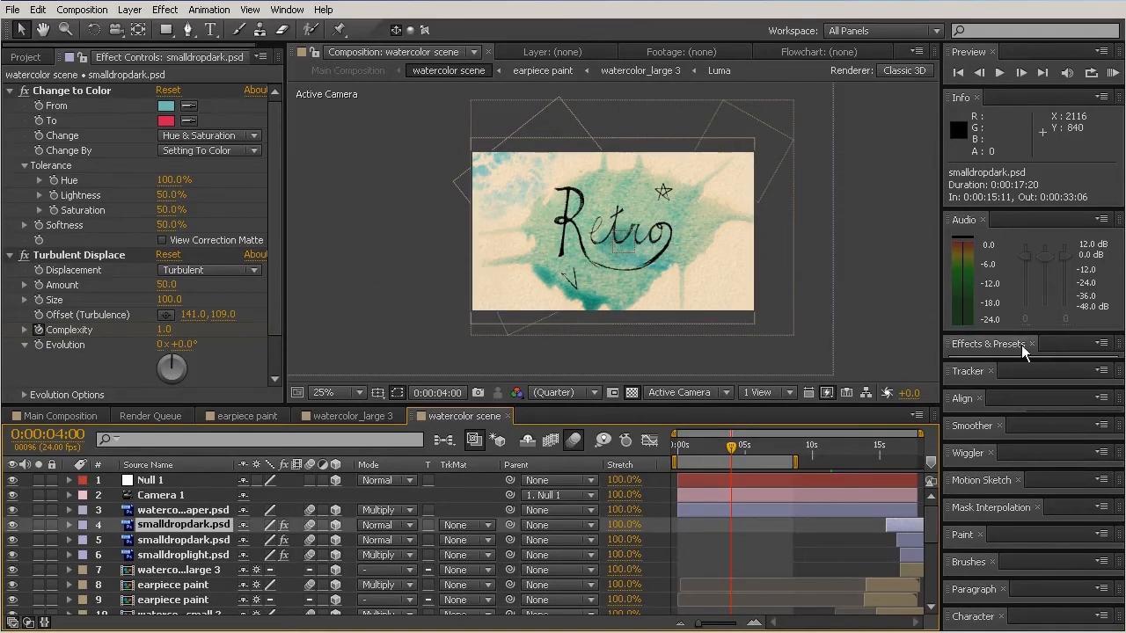
Expand the Effects & Presets panel to list its effect categories.
left_click(989, 343)
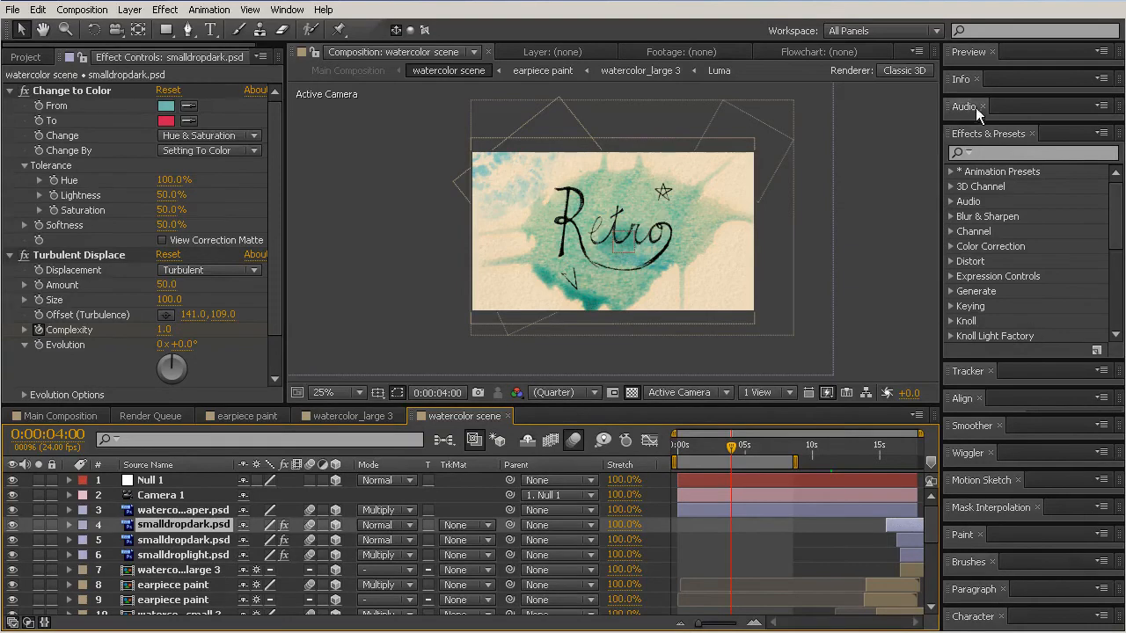
mouse_move(1038, 352)
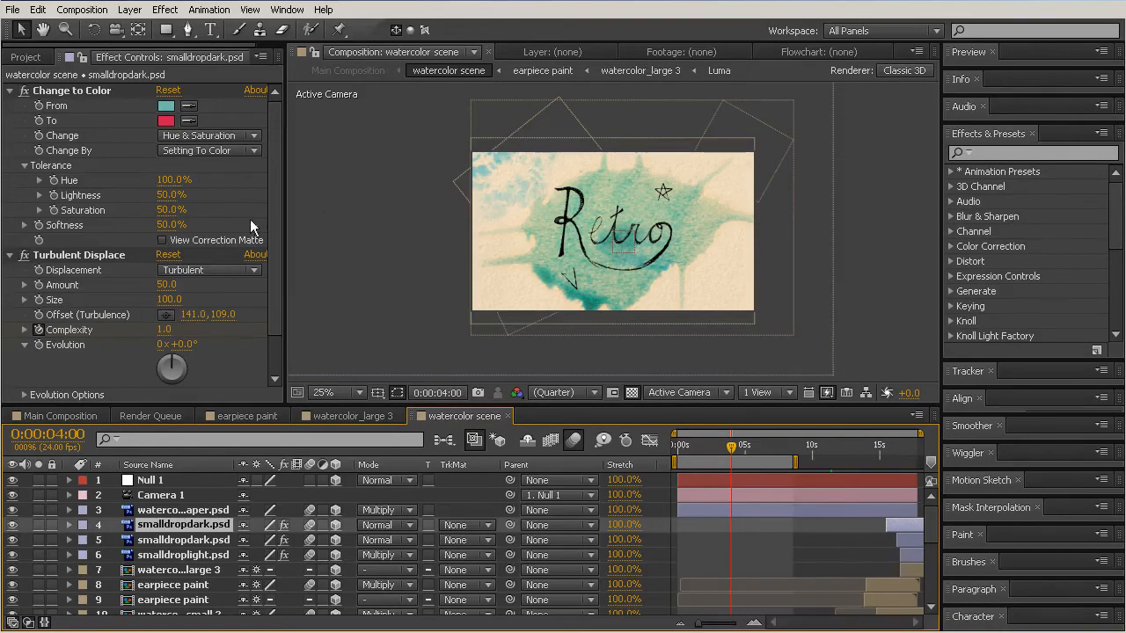
mouse_move(994, 222)
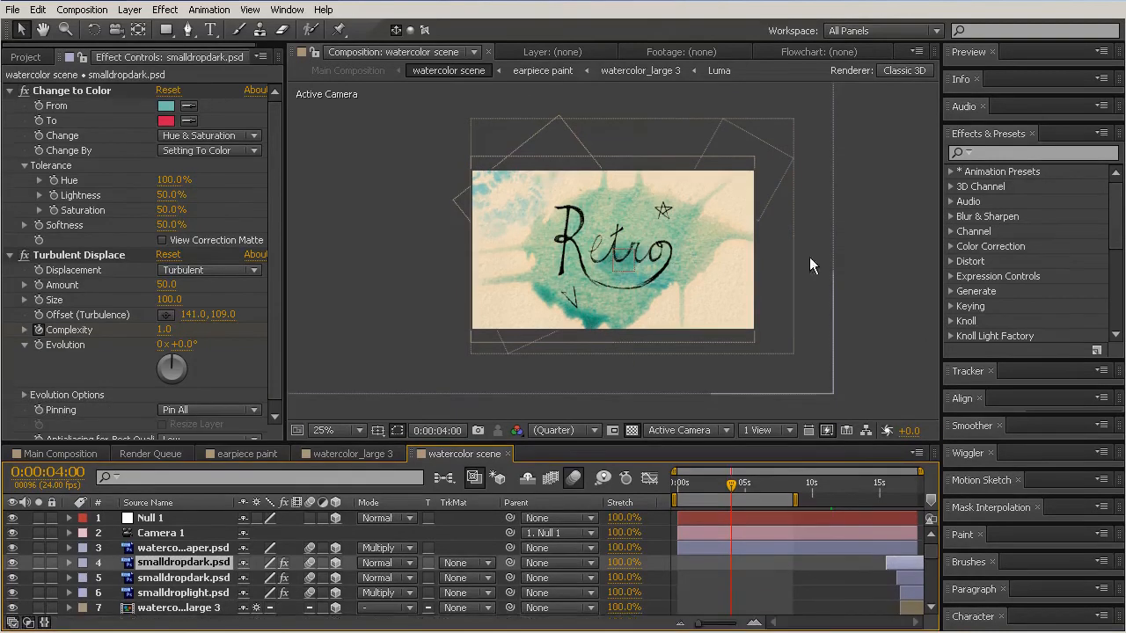
Magnify the view to 50% and scrub back to about 0:00:02:19.
left_click(338, 429)
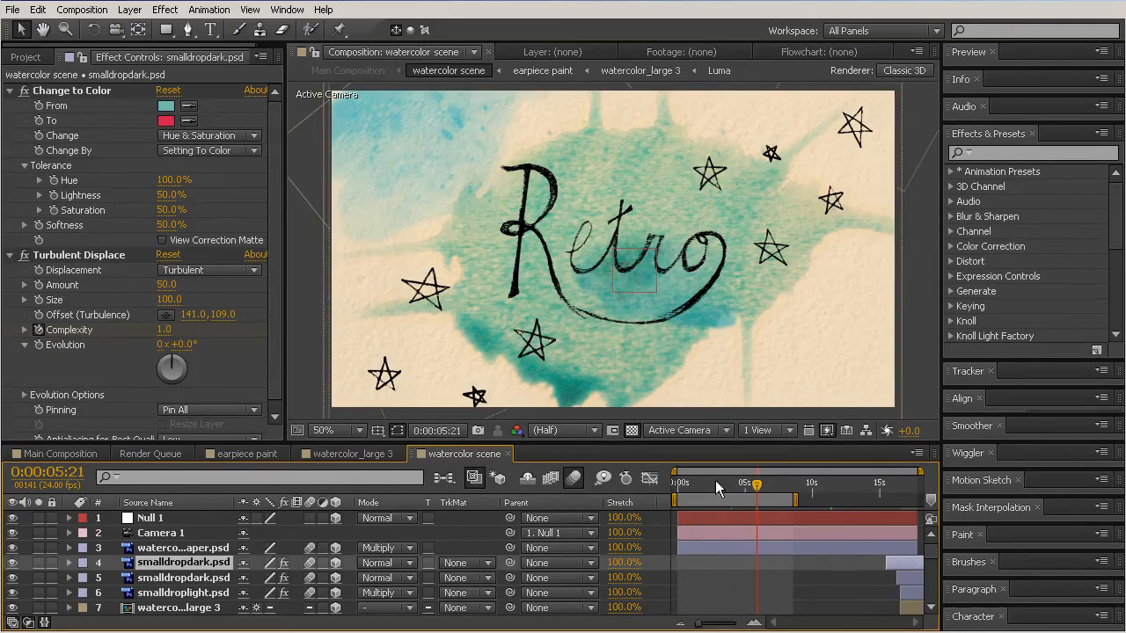
left_click_drag(755, 484, 714, 484)
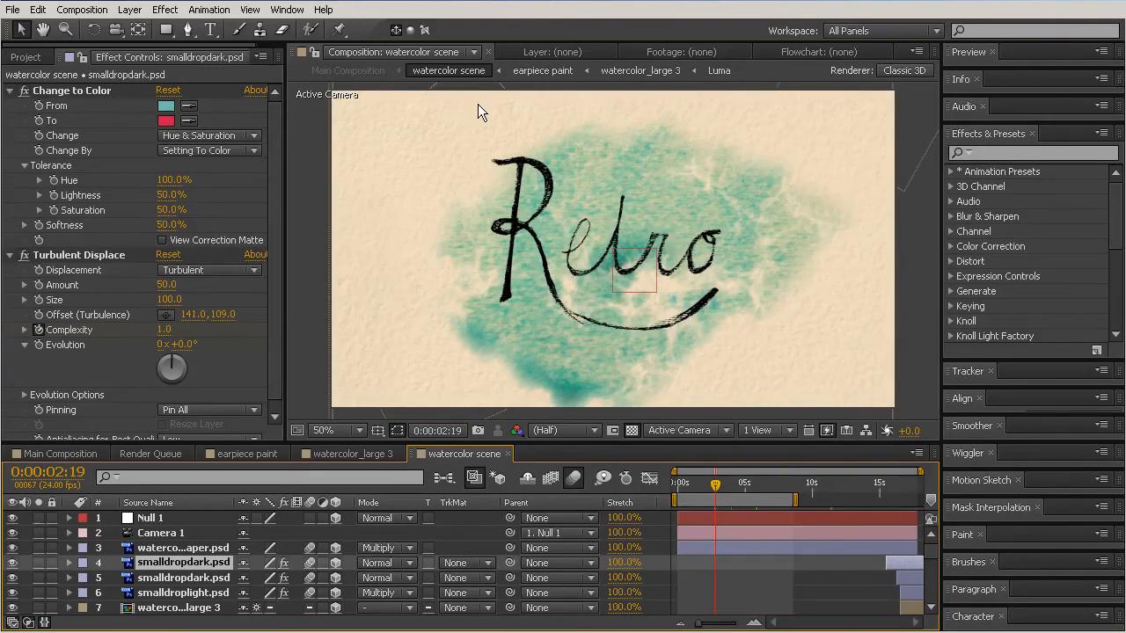
mouse_move(380, 165)
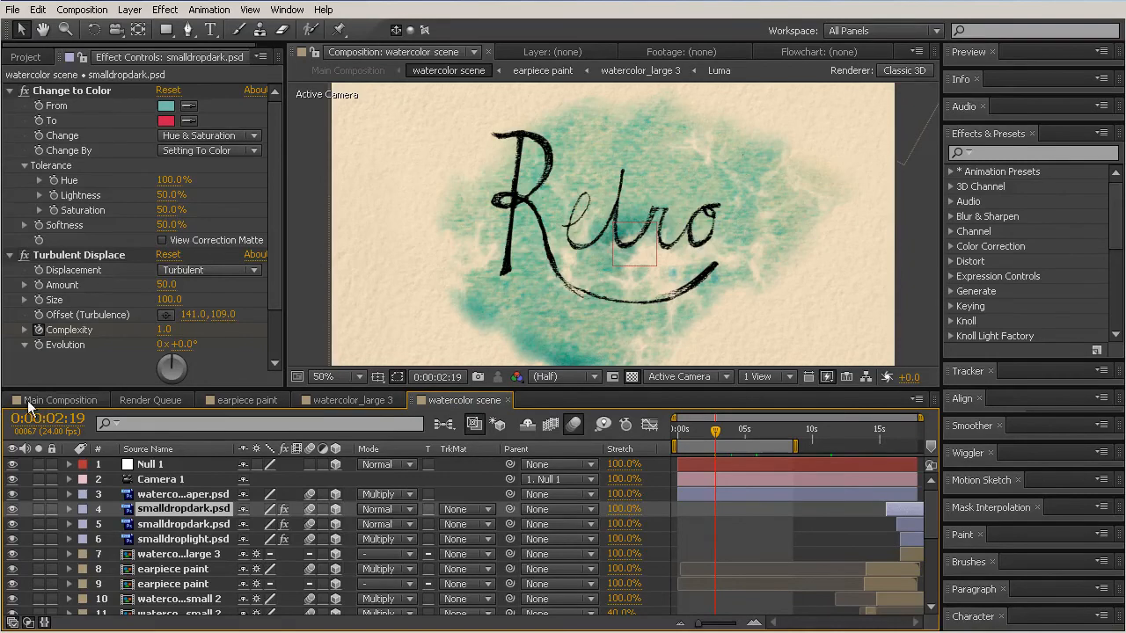
Return to the Main Composition and move the playhead to its last frame at 0:00:17:12.
left_click(60, 402)
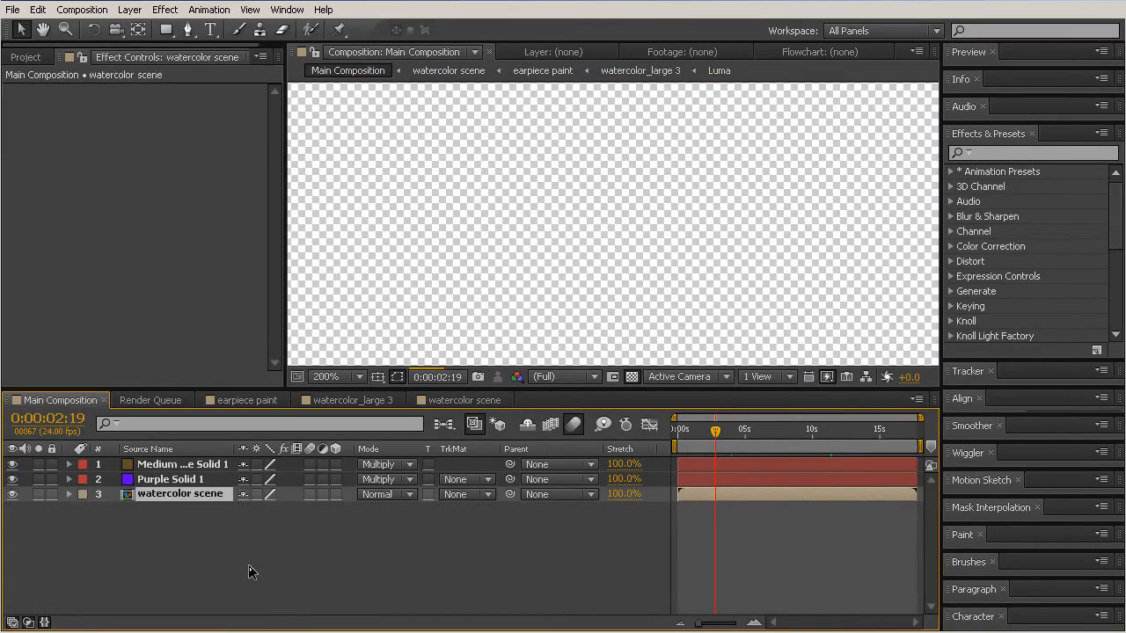
mouse_move(560, 405)
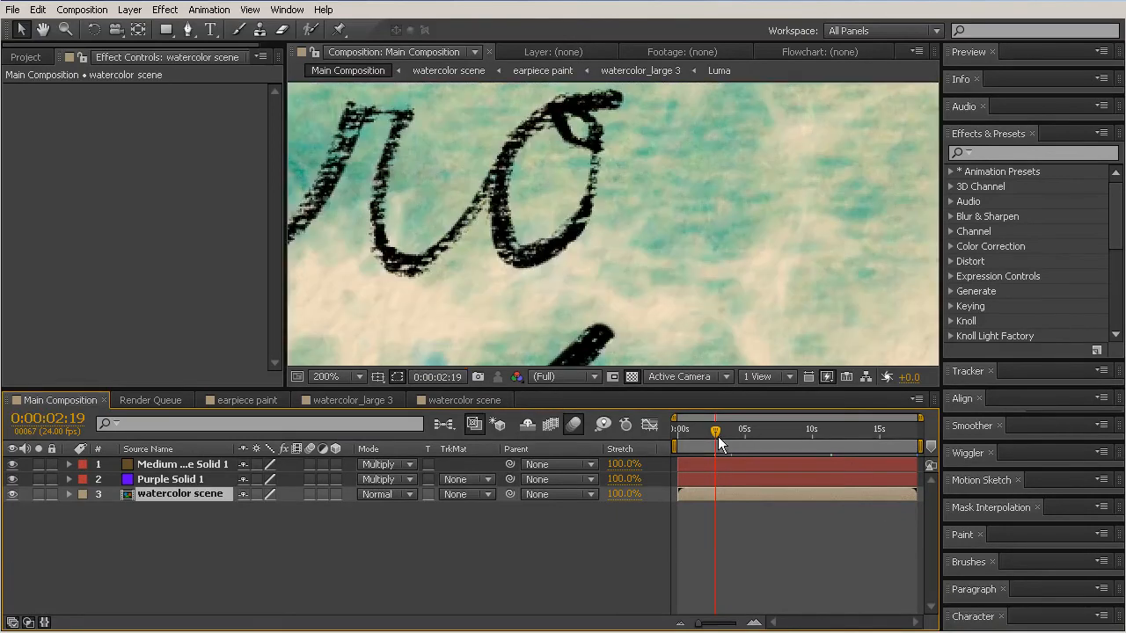
mouse_move(749, 394)
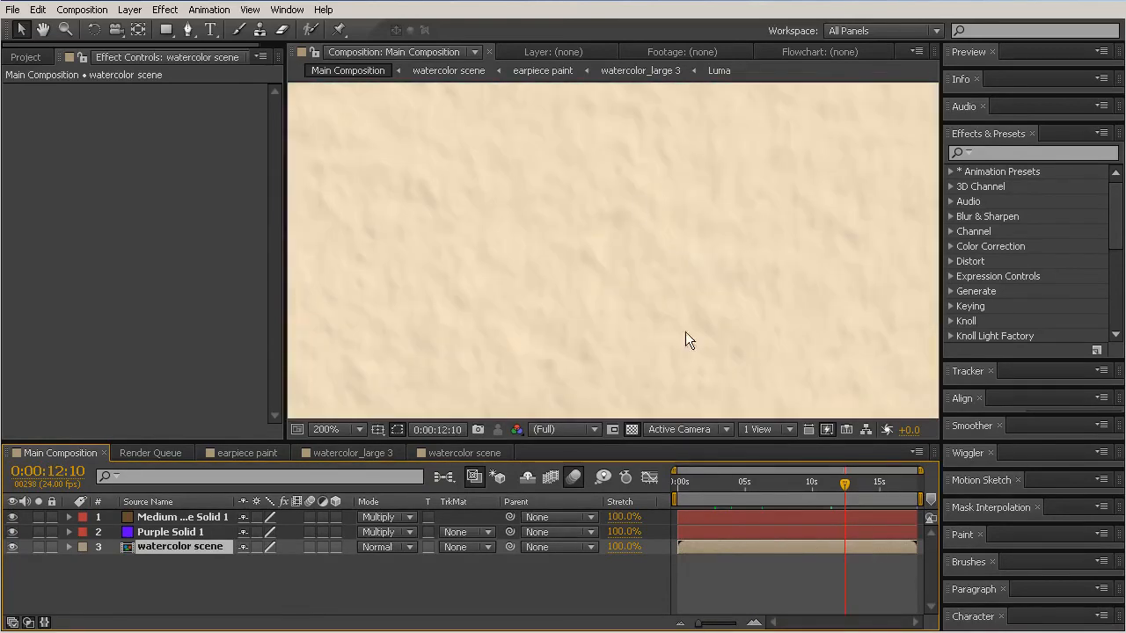
mouse_move(684, 489)
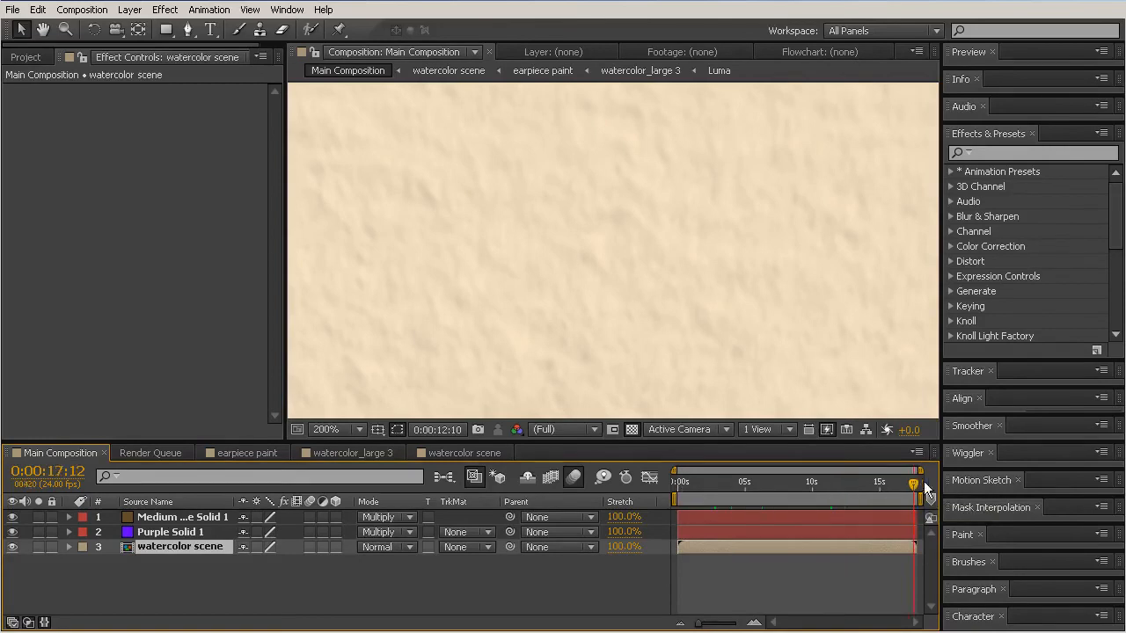
left_click(813, 482)
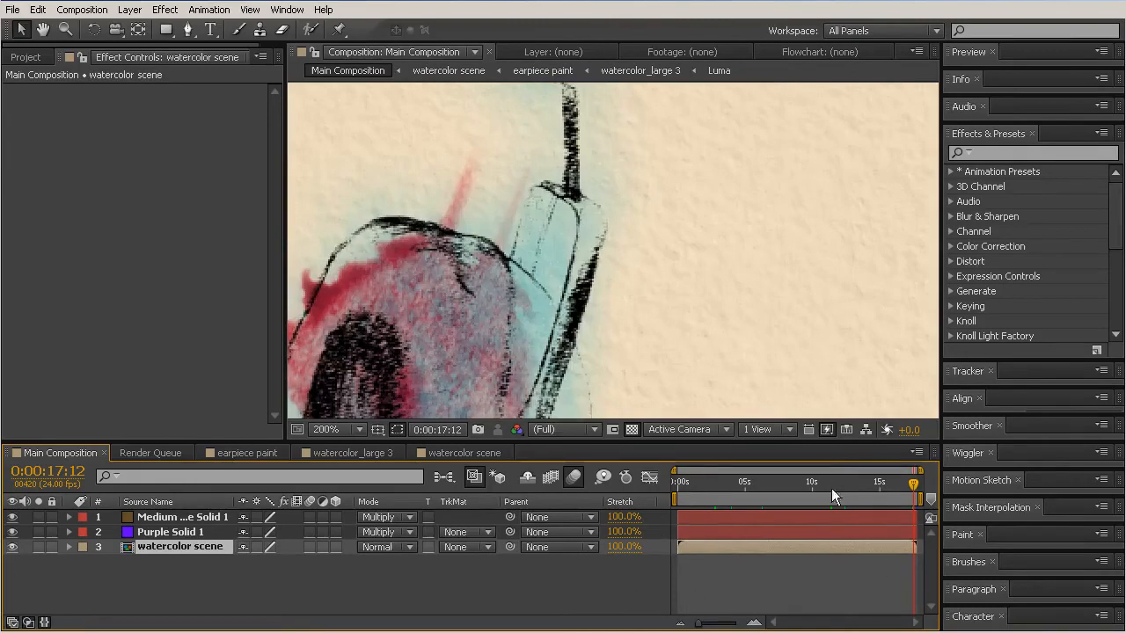
mouse_move(173, 517)
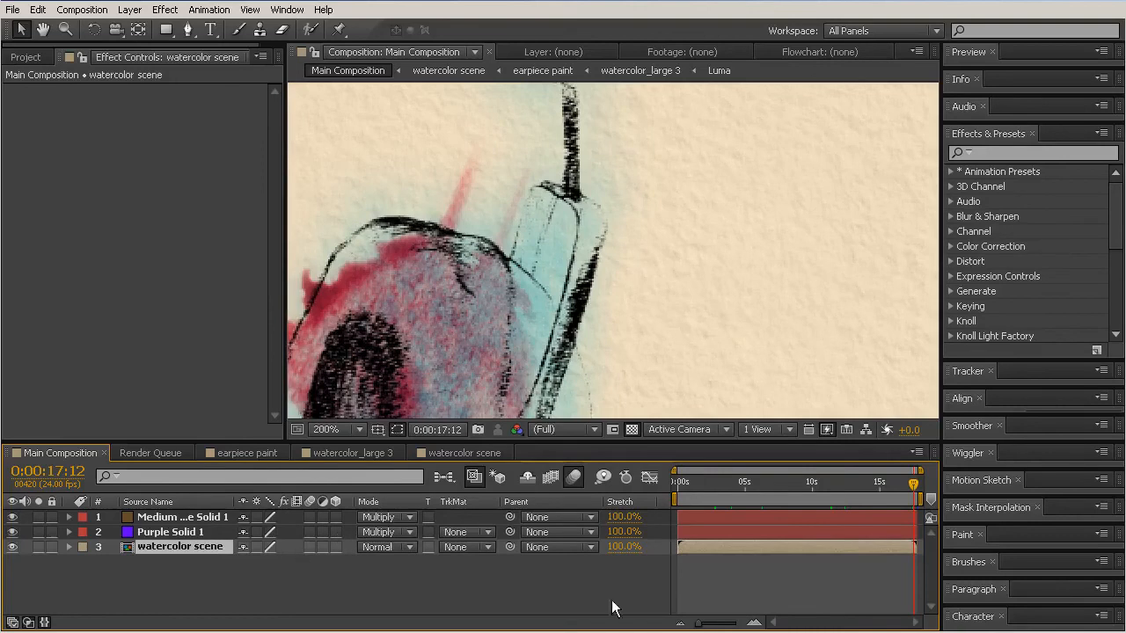
mouse_move(687, 602)
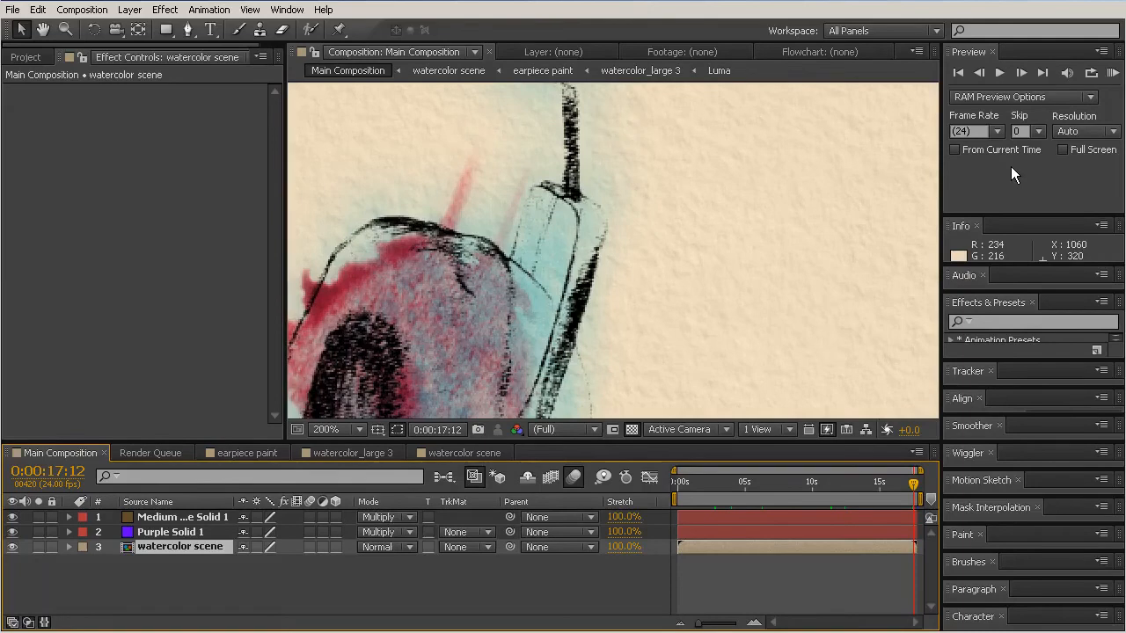
mouse_move(946, 227)
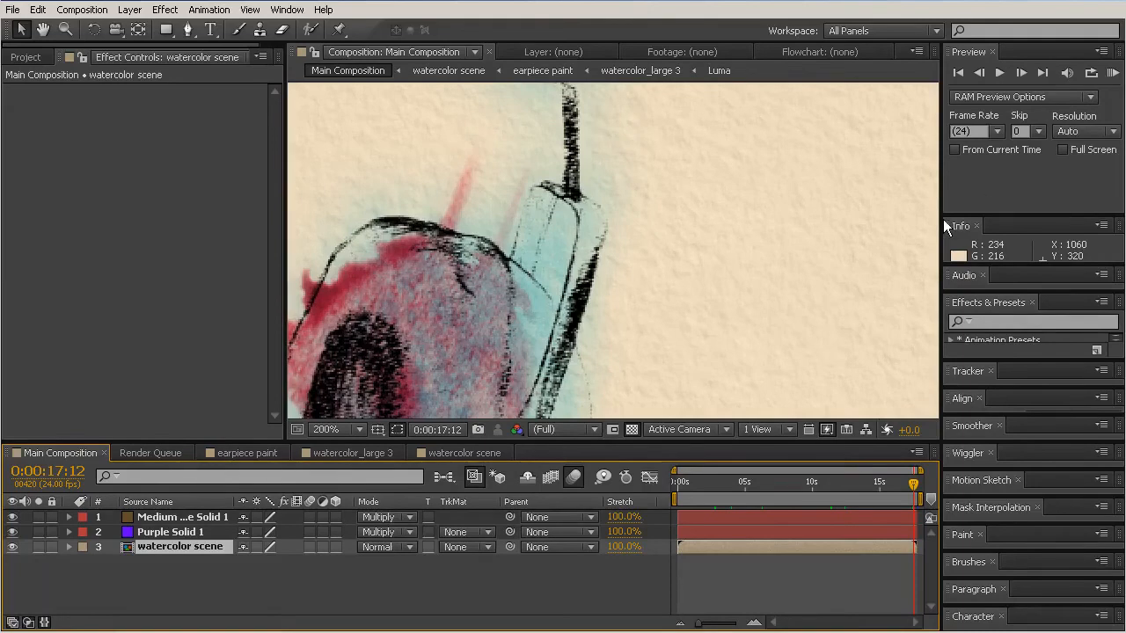
Reduce the viewer magnification to 50% so the whole headphones illustration fits.
left_click(328, 429)
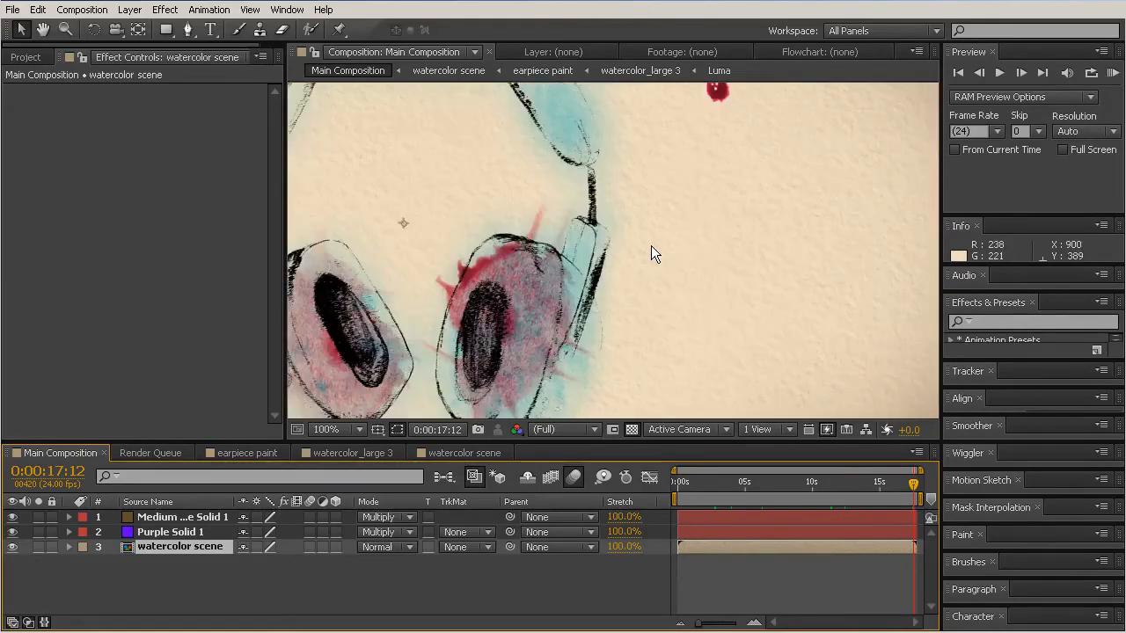
left_click(336, 430)
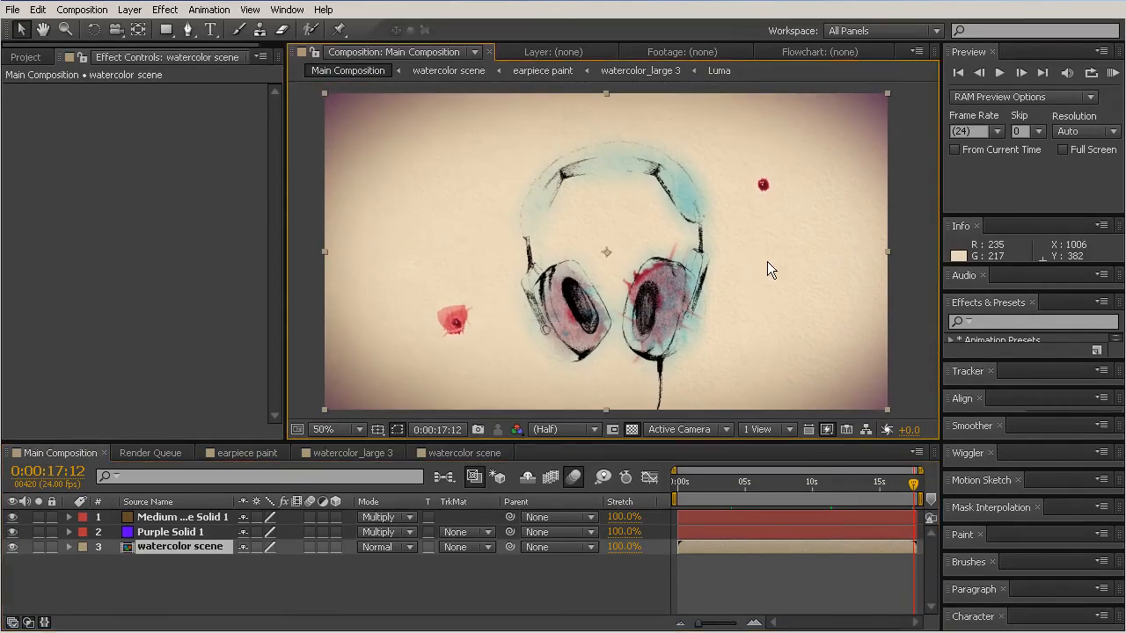
mouse_move(1047, 141)
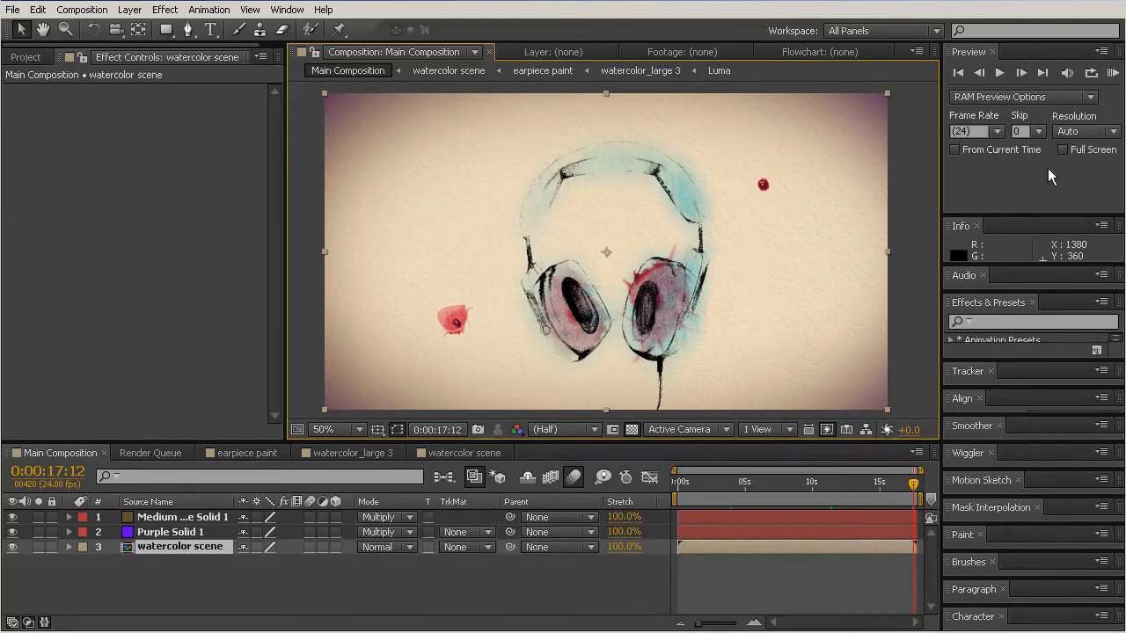
mouse_move(982, 123)
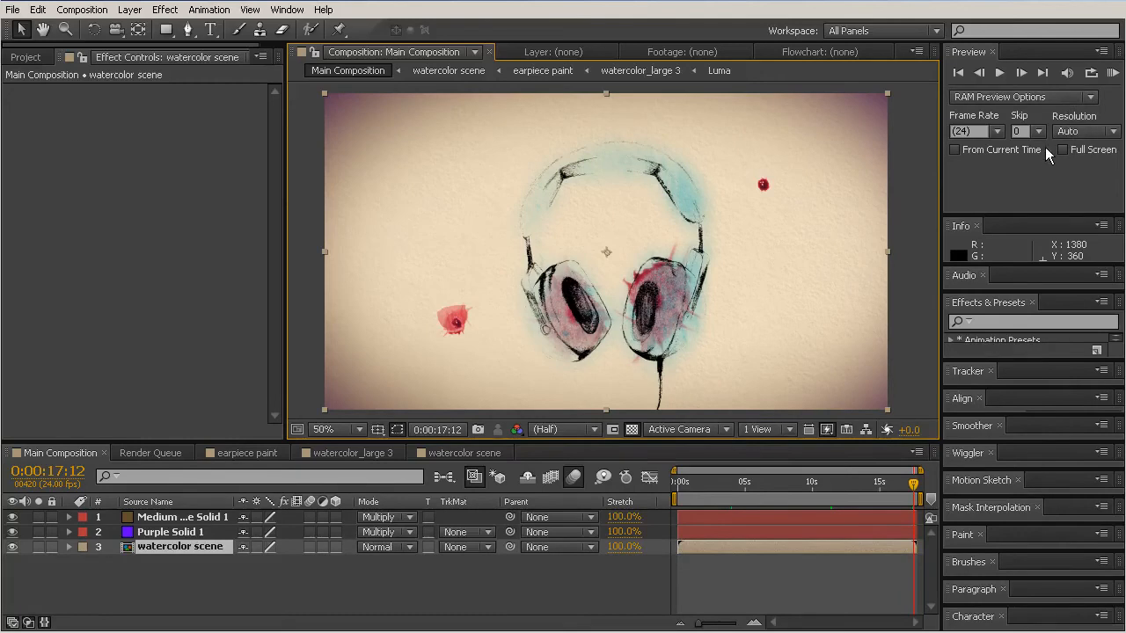
mouse_move(1048, 165)
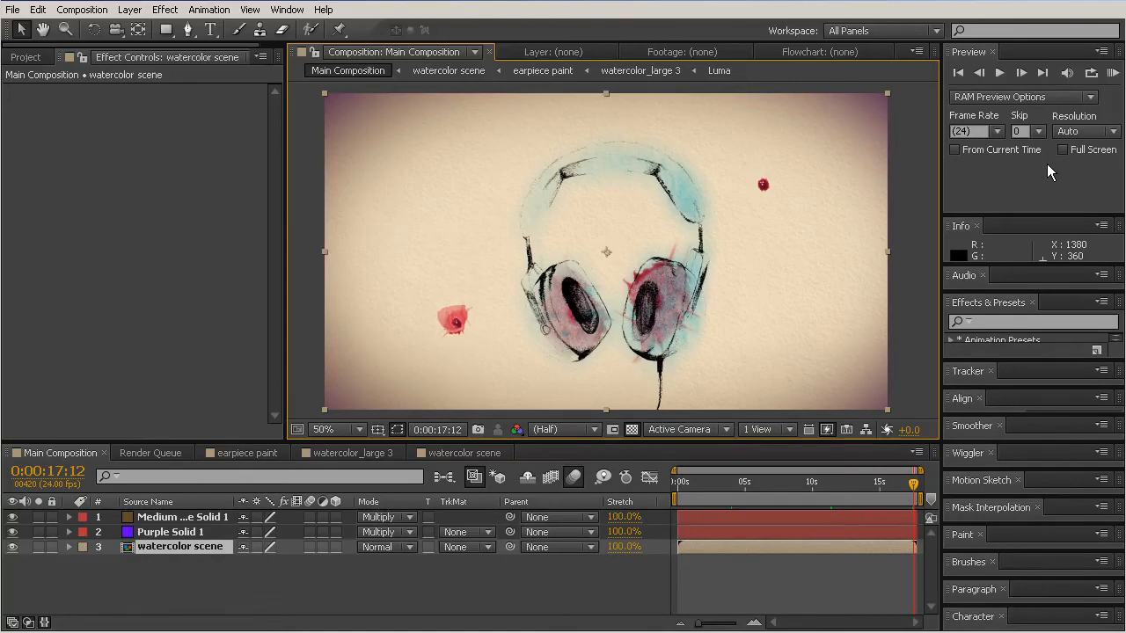
mouse_move(1059, 174)
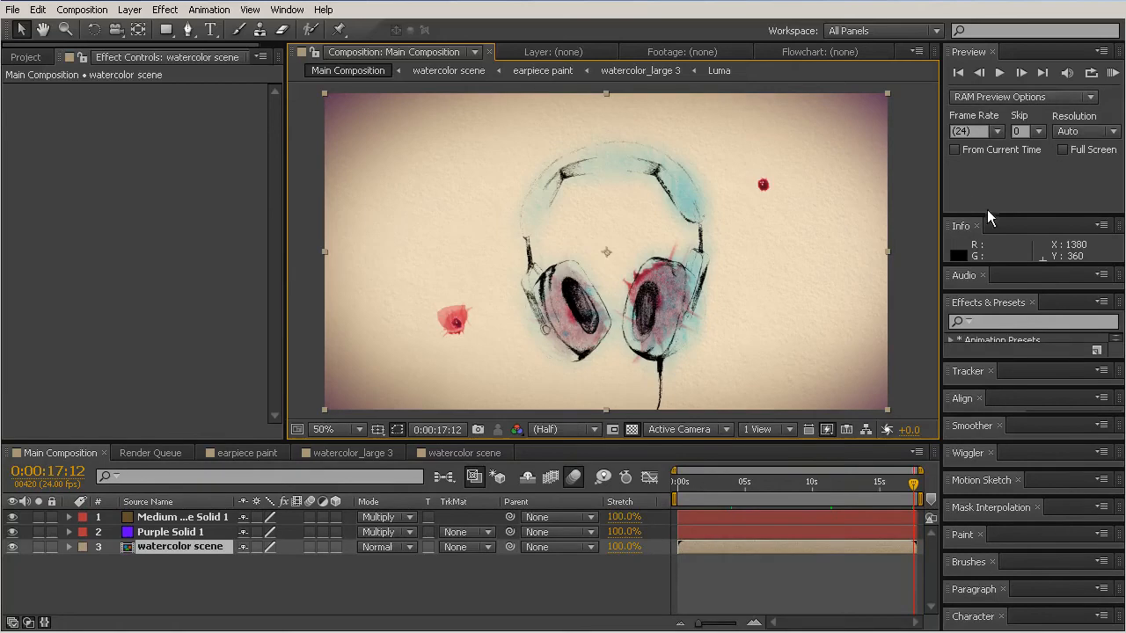
mouse_move(841, 402)
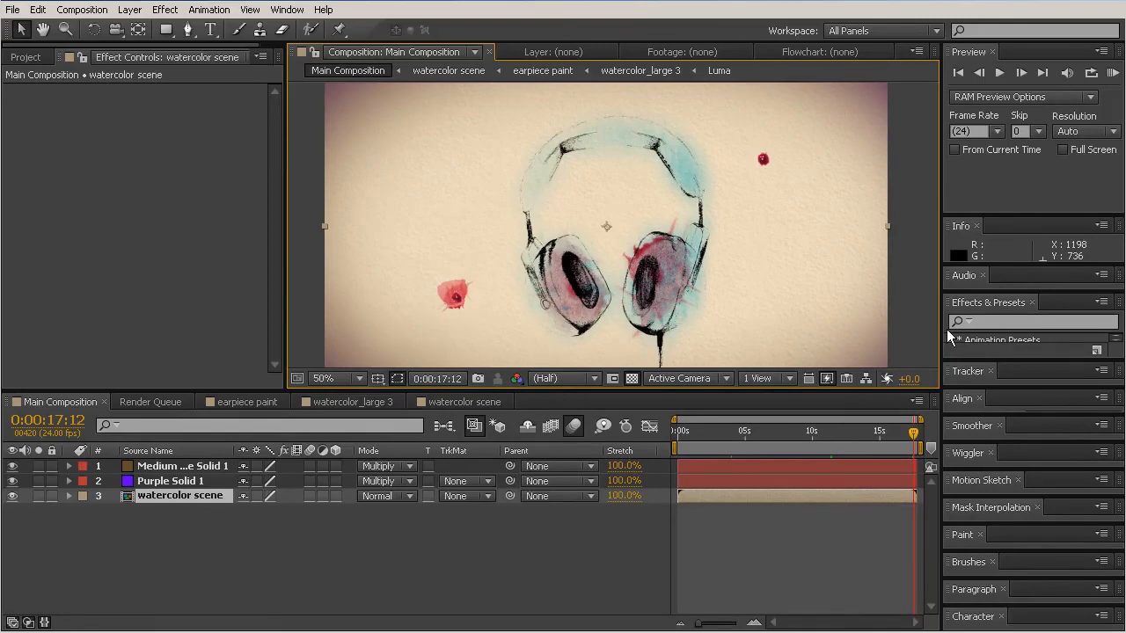
mouse_move(941, 334)
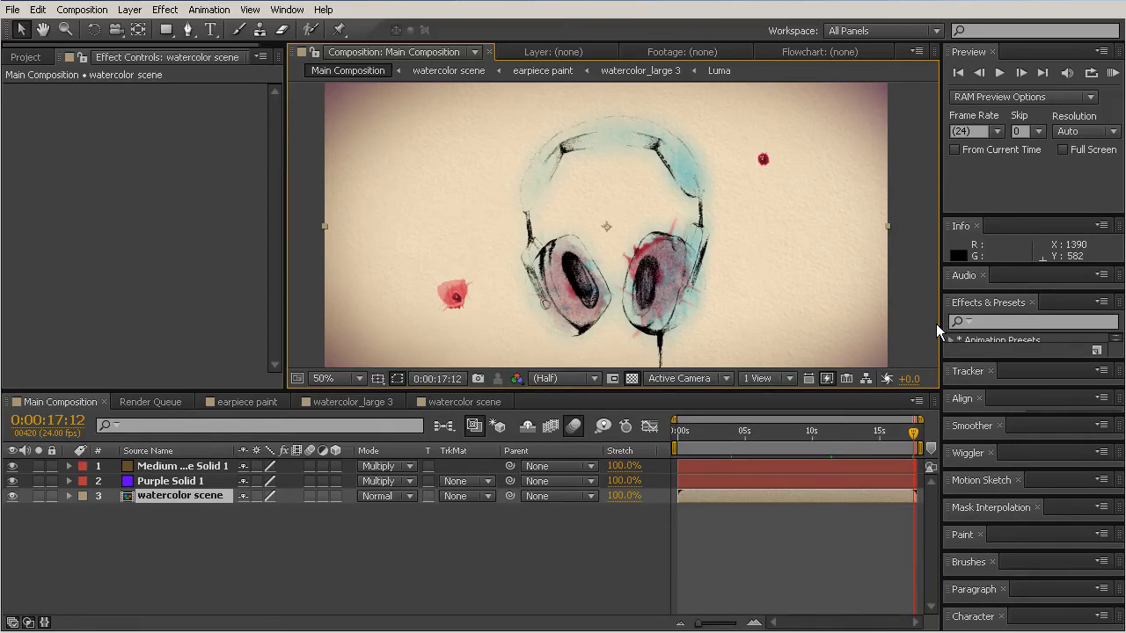
mouse_move(853, 350)
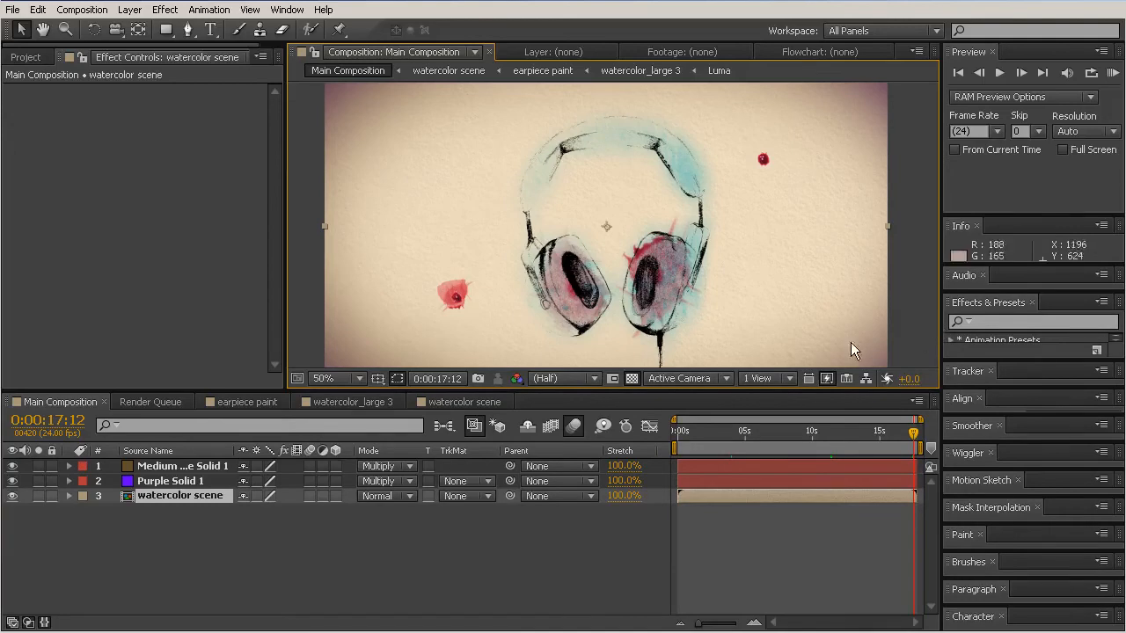
mouse_move(700, 416)
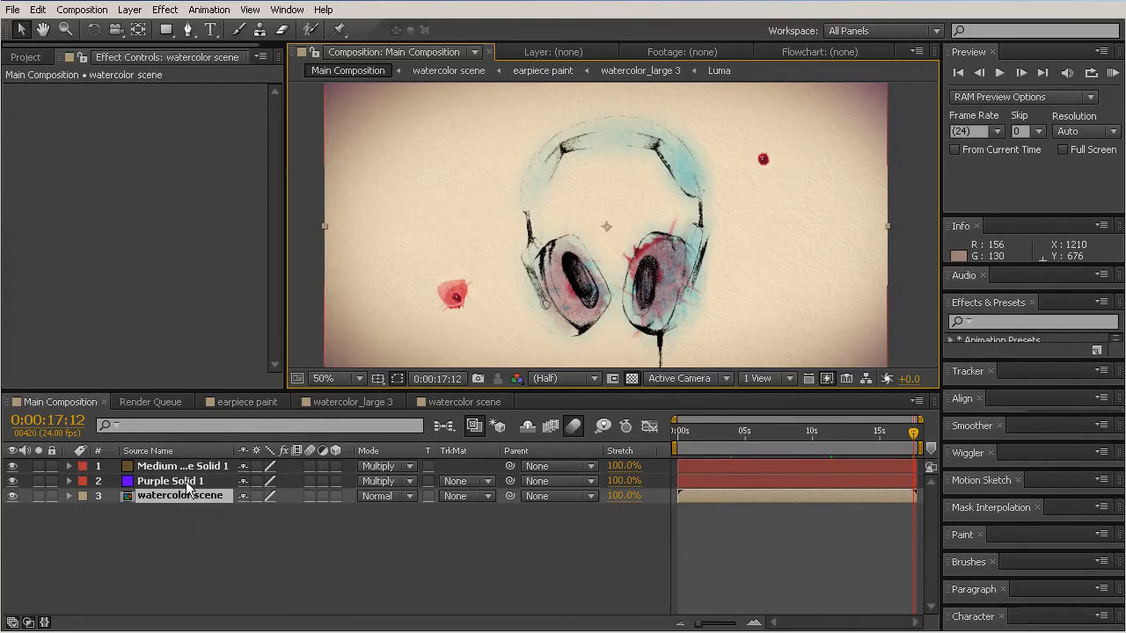
mouse_move(197, 492)
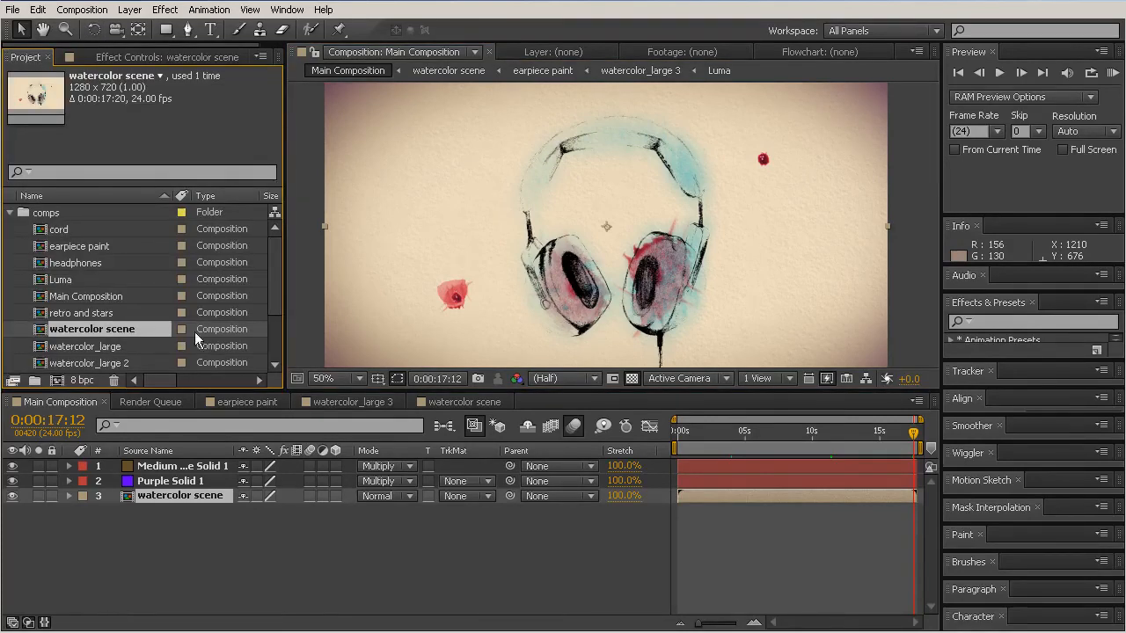
Switch the timeline panel to the Render Queue view.
left_click(149, 401)
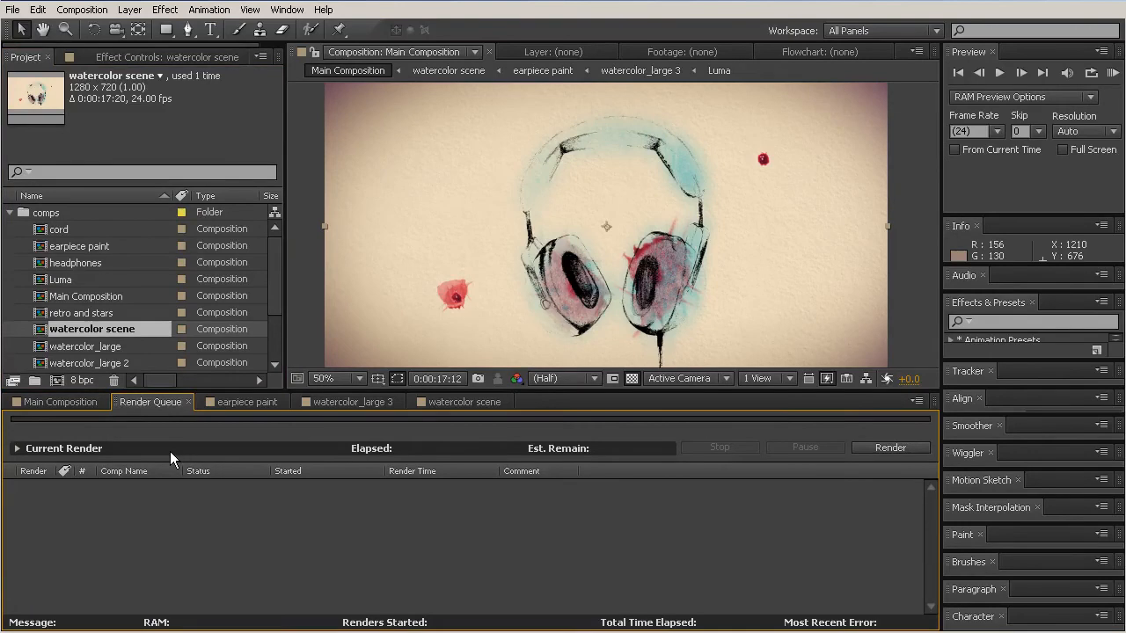
mouse_move(123, 443)
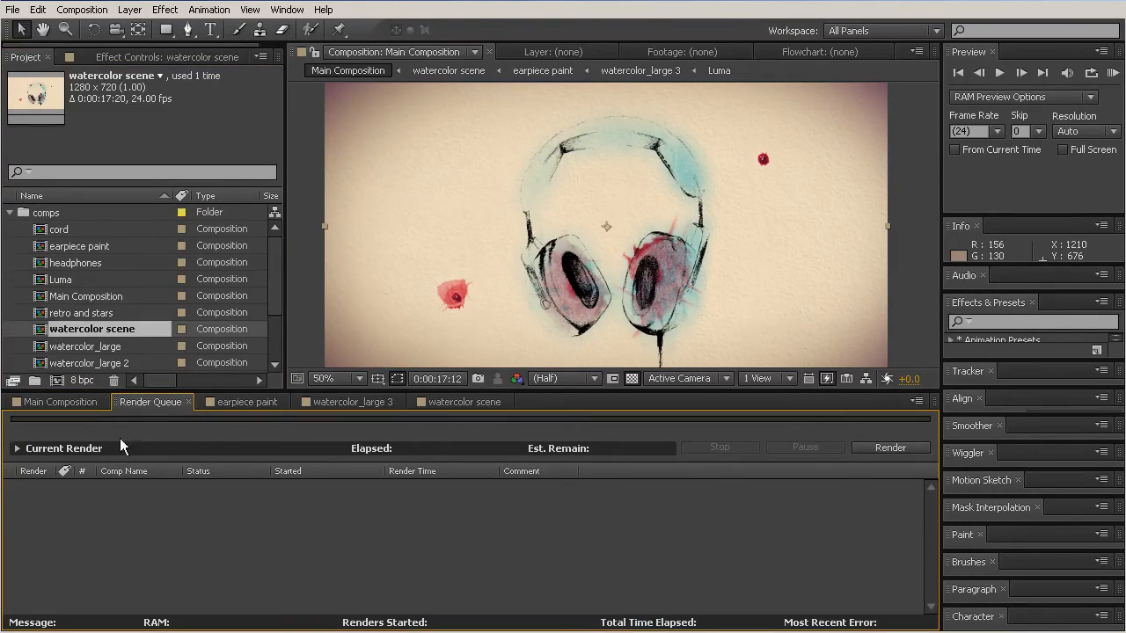
mouse_move(158, 584)
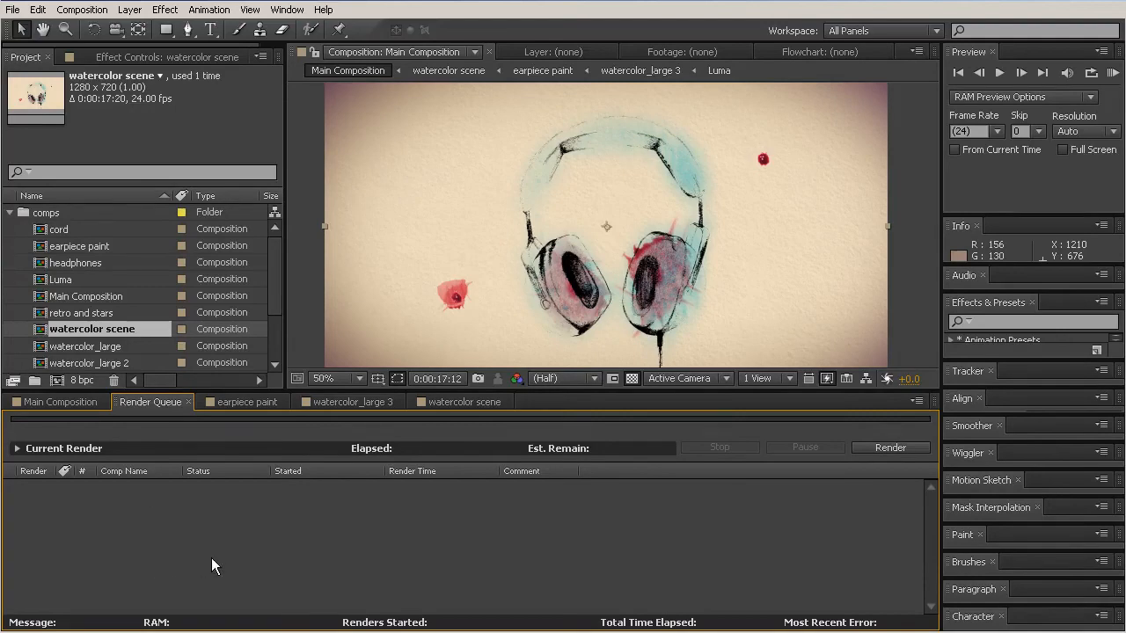
mouse_move(158, 514)
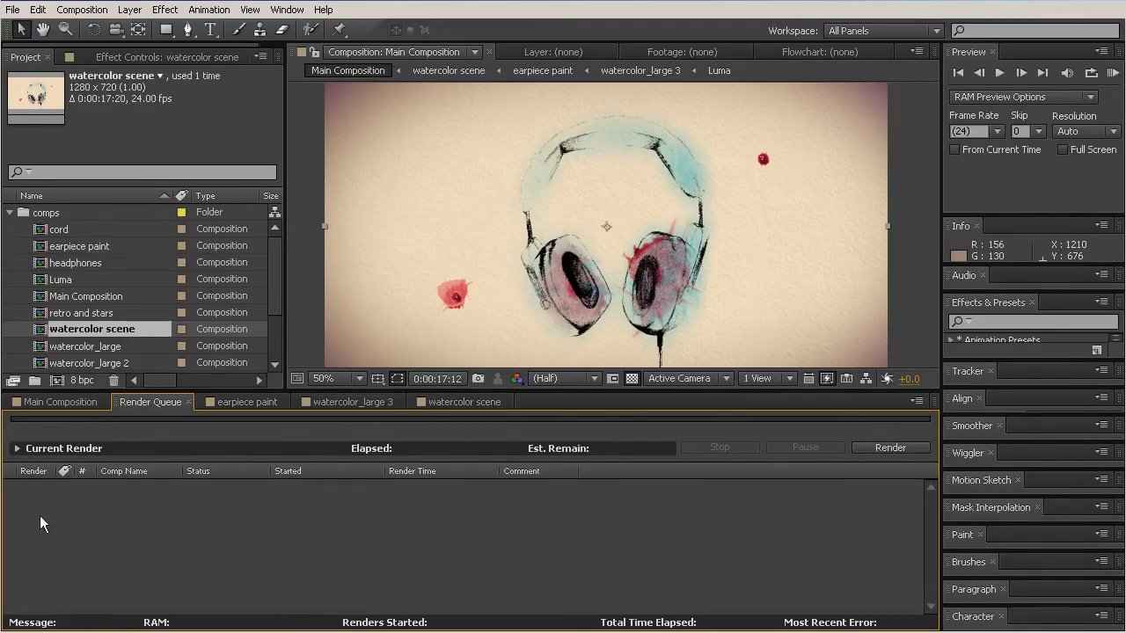
mouse_move(308, 519)
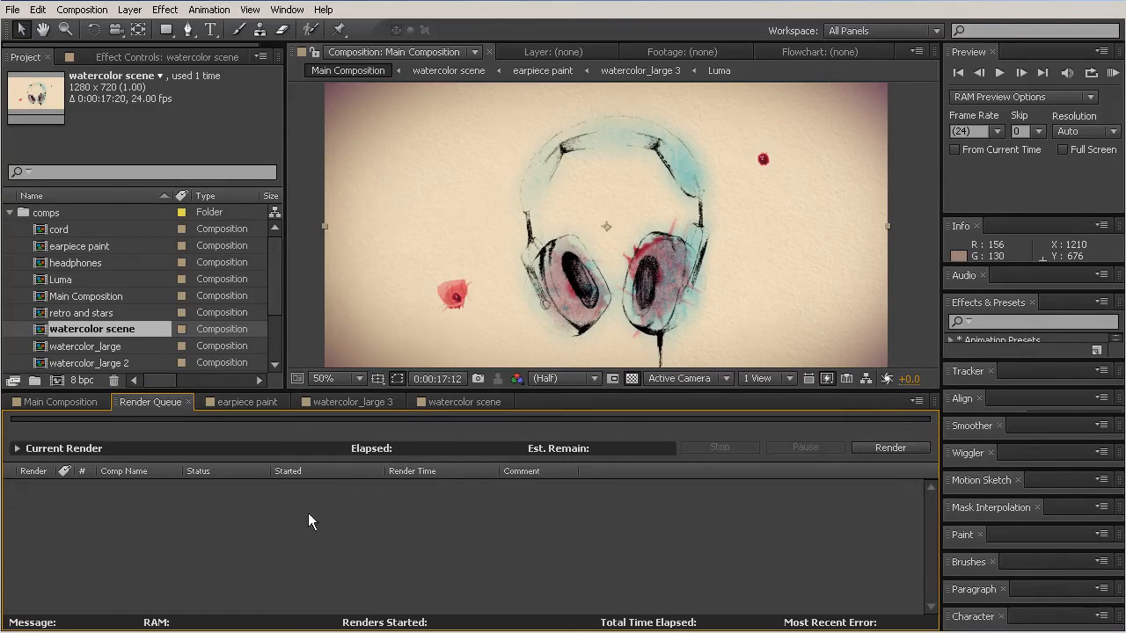
mouse_move(872, 548)
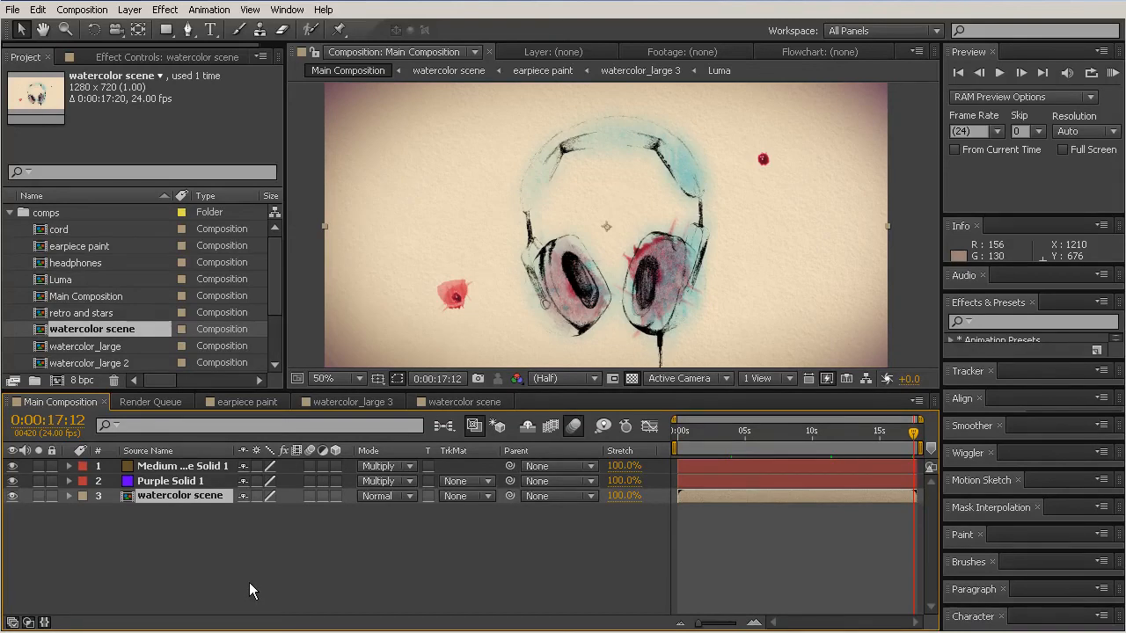
mouse_move(261, 584)
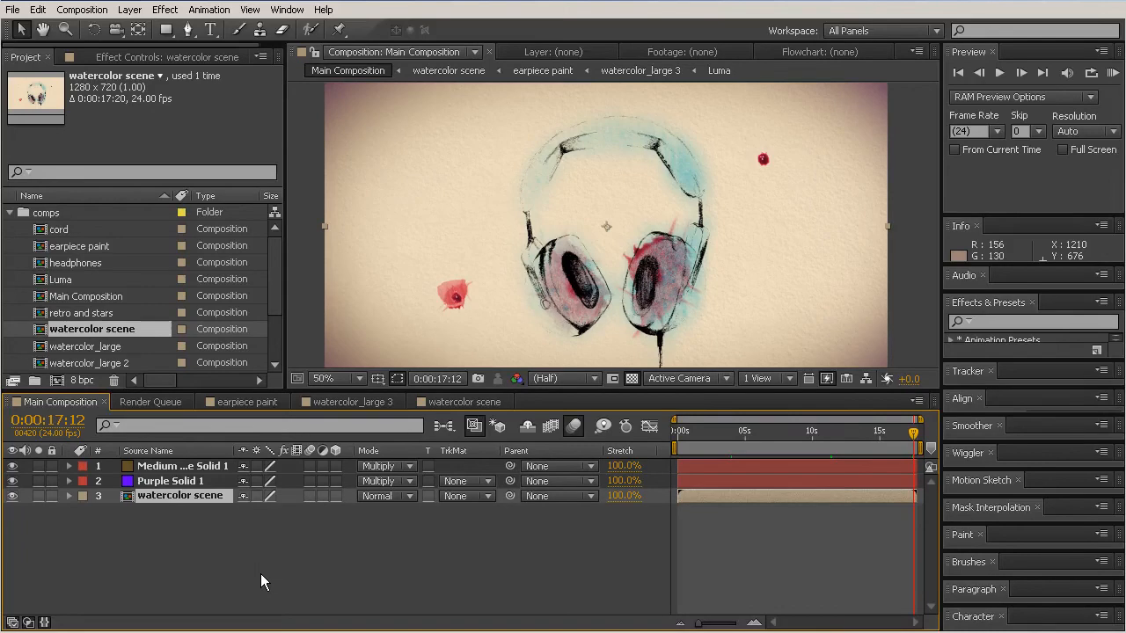
mouse_move(260, 584)
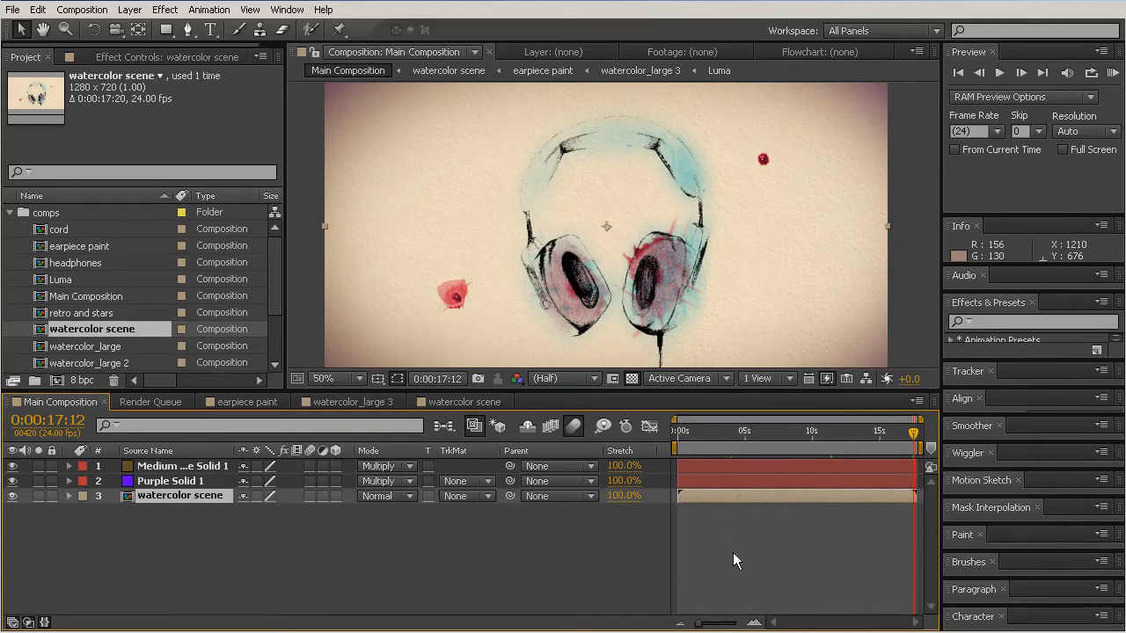
right_click(735, 559)
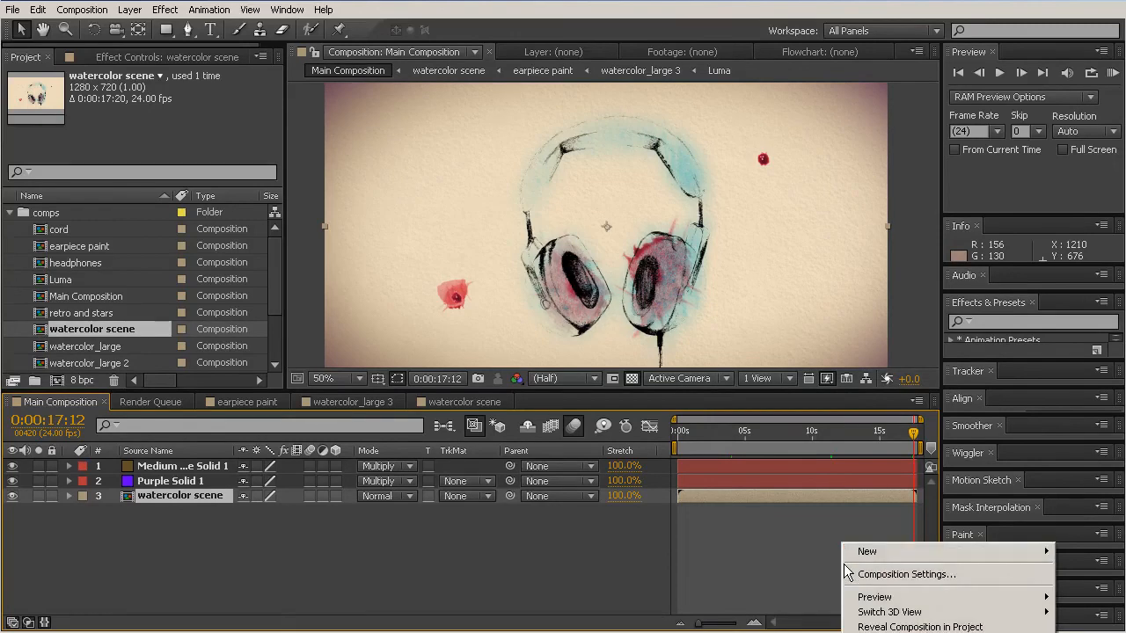
mouse_move(906, 574)
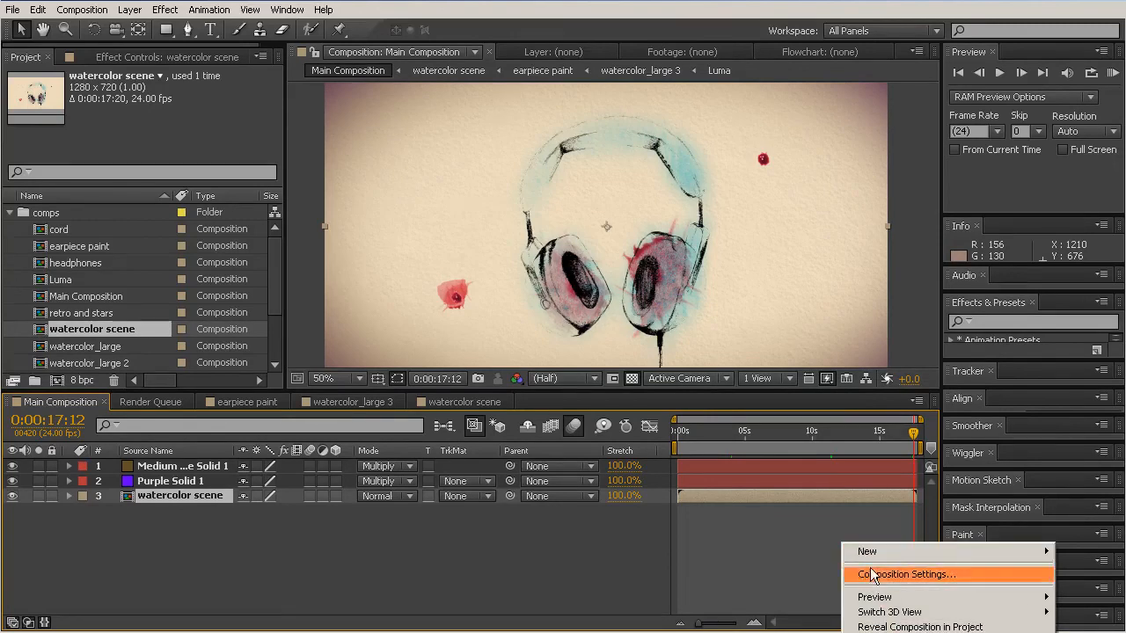
mouse_move(750, 580)
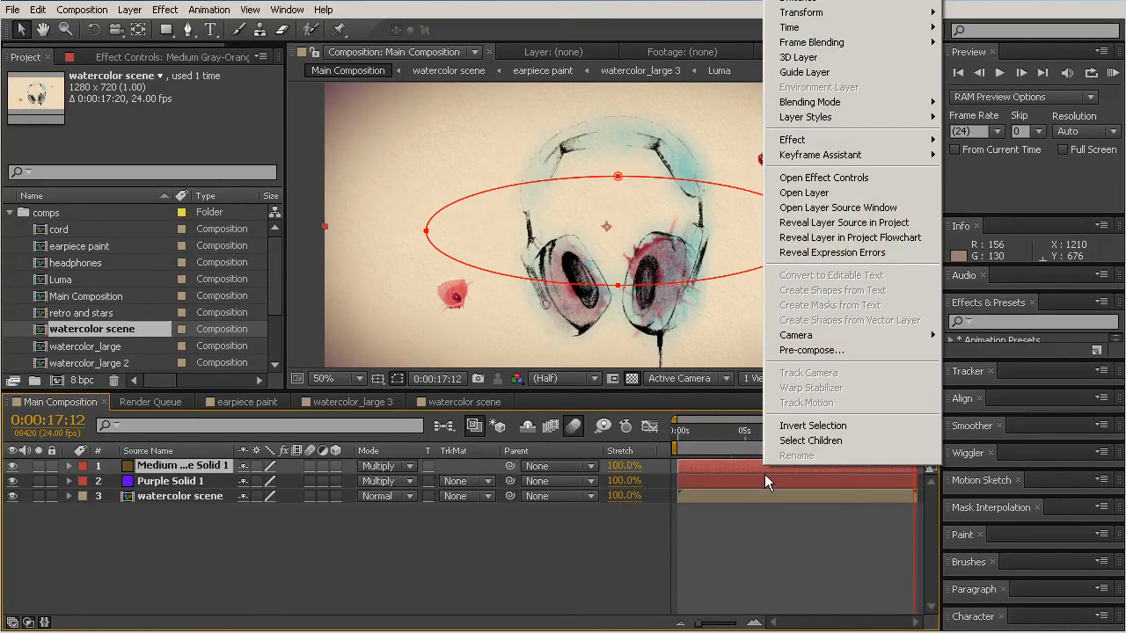
mouse_move(827, 238)
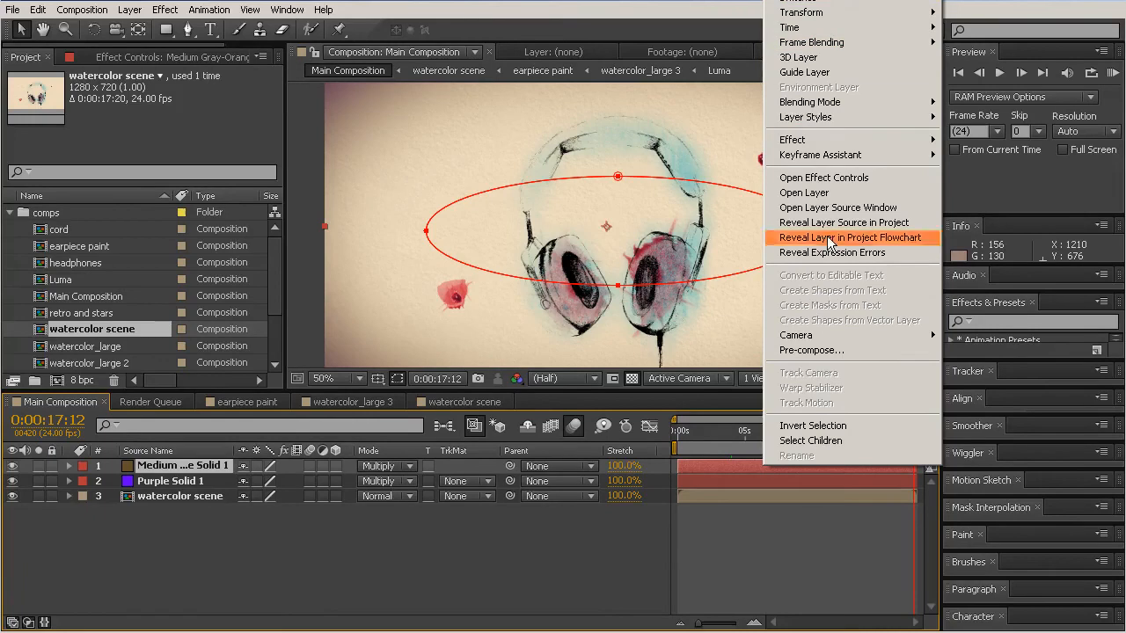
mouse_move(809, 439)
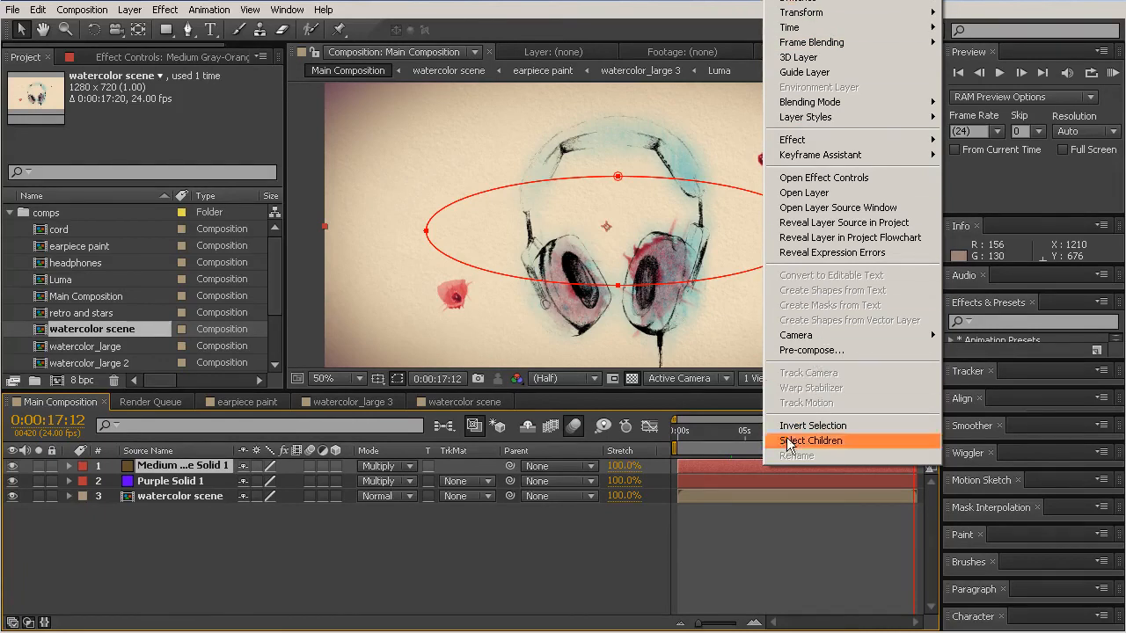
mouse_move(796, 516)
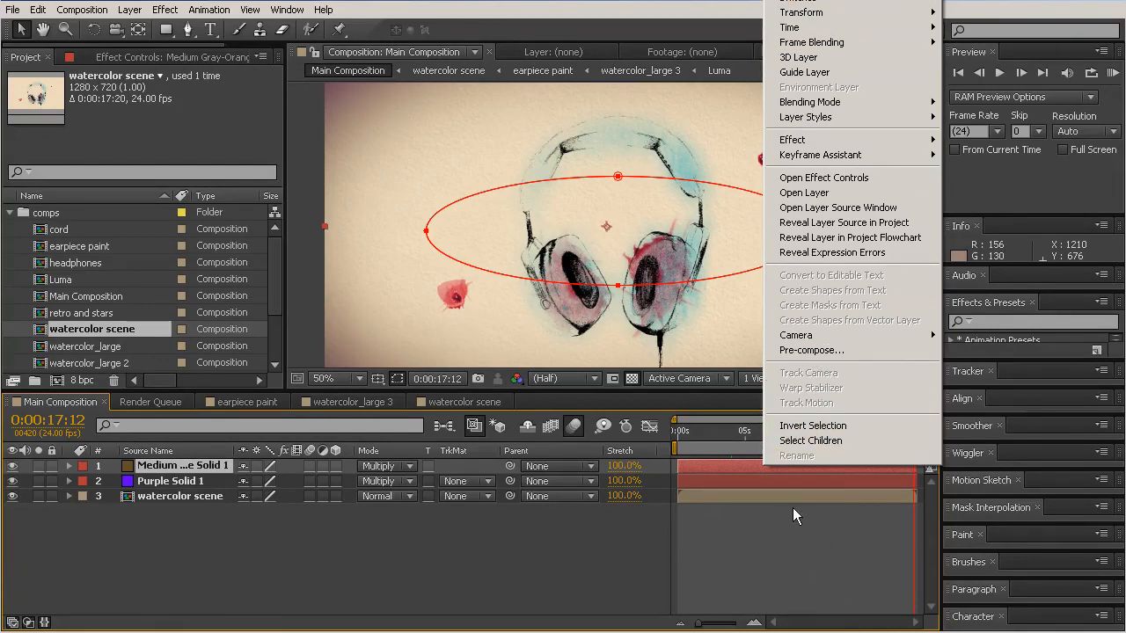
mouse_move(810, 525)
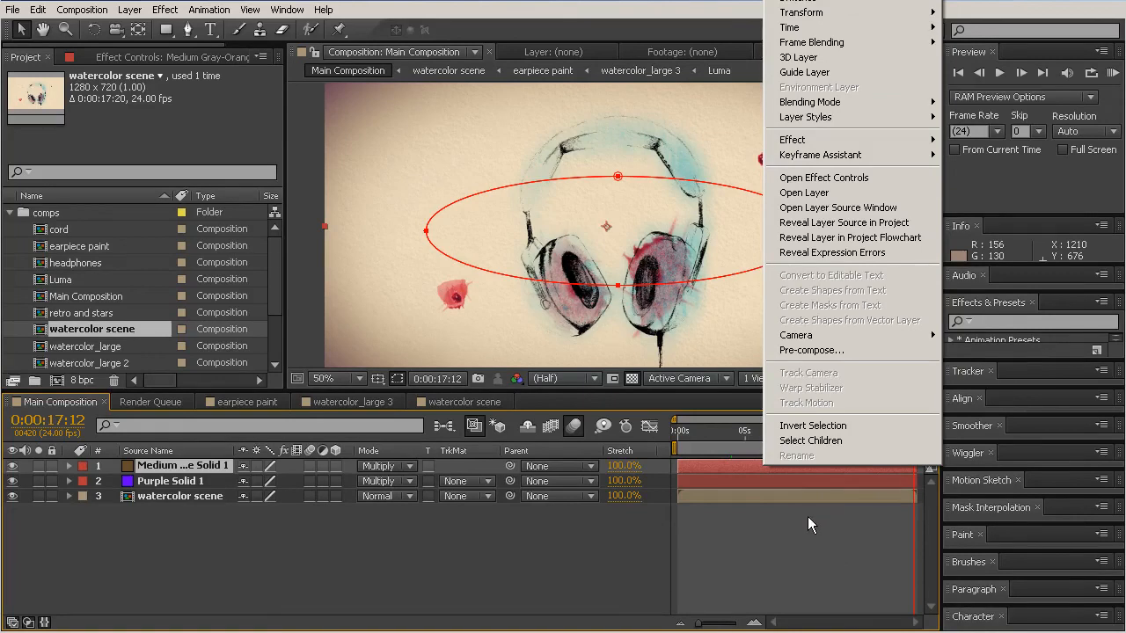
mouse_move(813, 516)
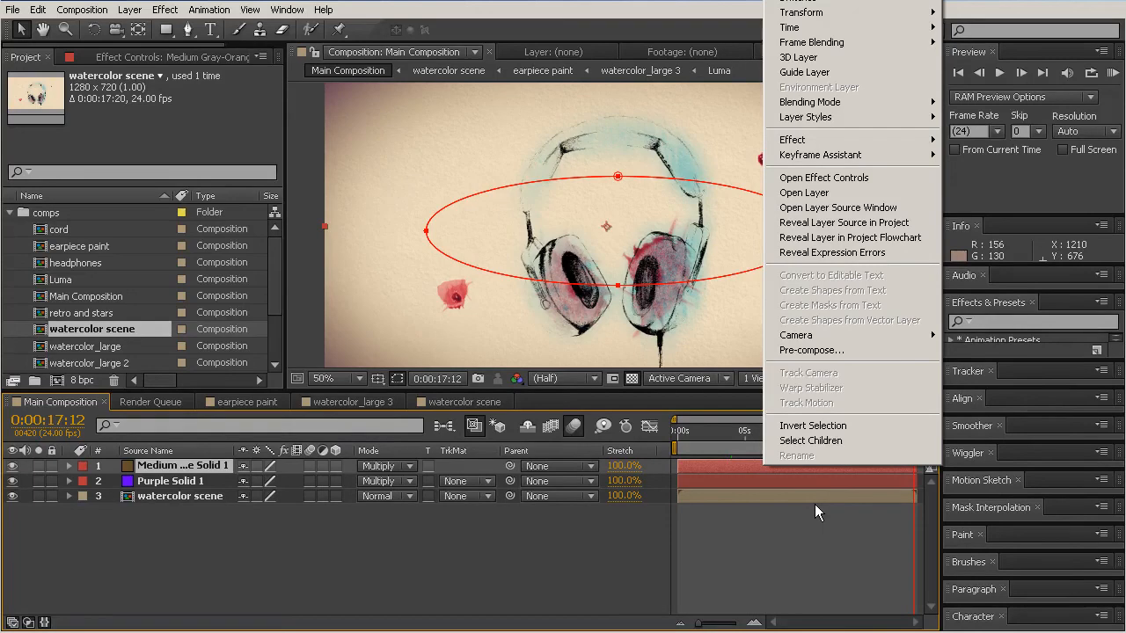
mouse_move(823, 514)
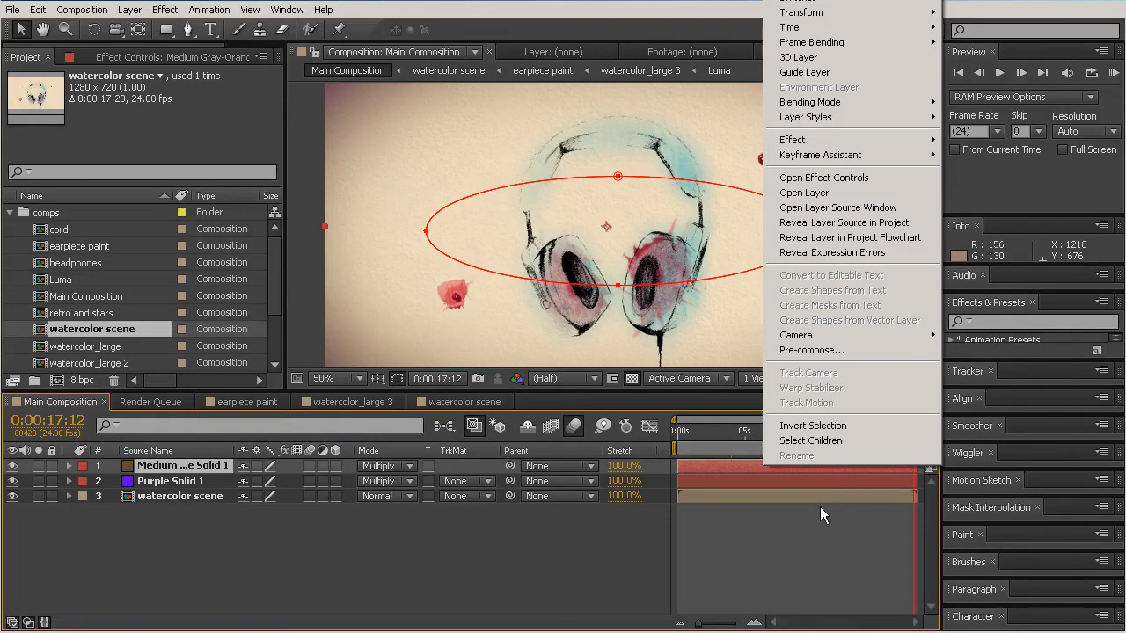
mouse_move(830, 528)
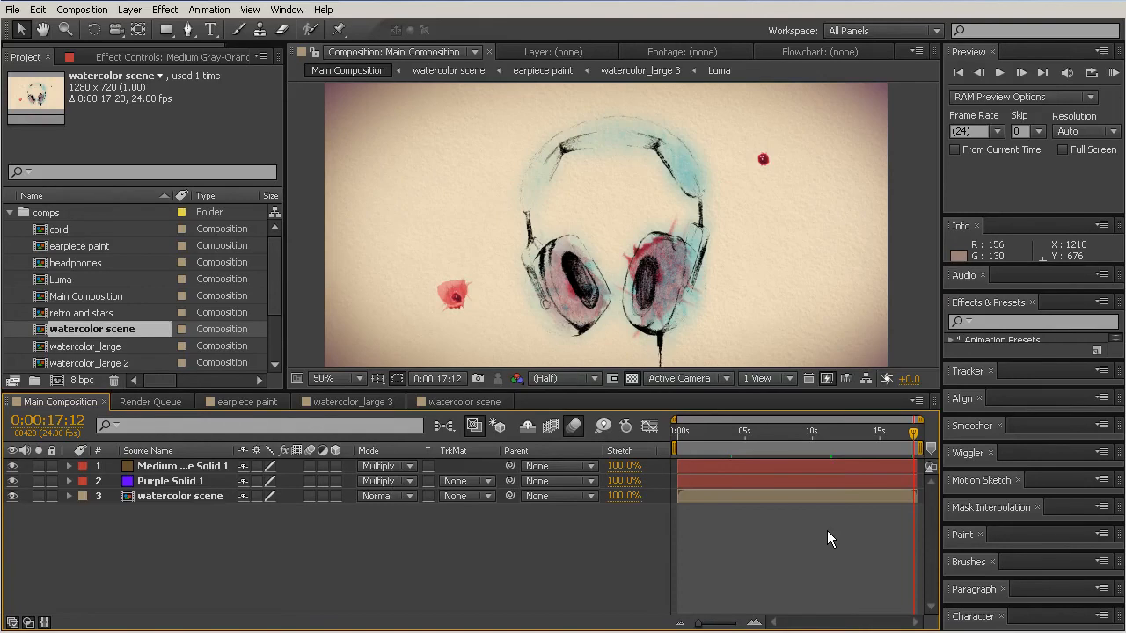
mouse_move(823, 537)
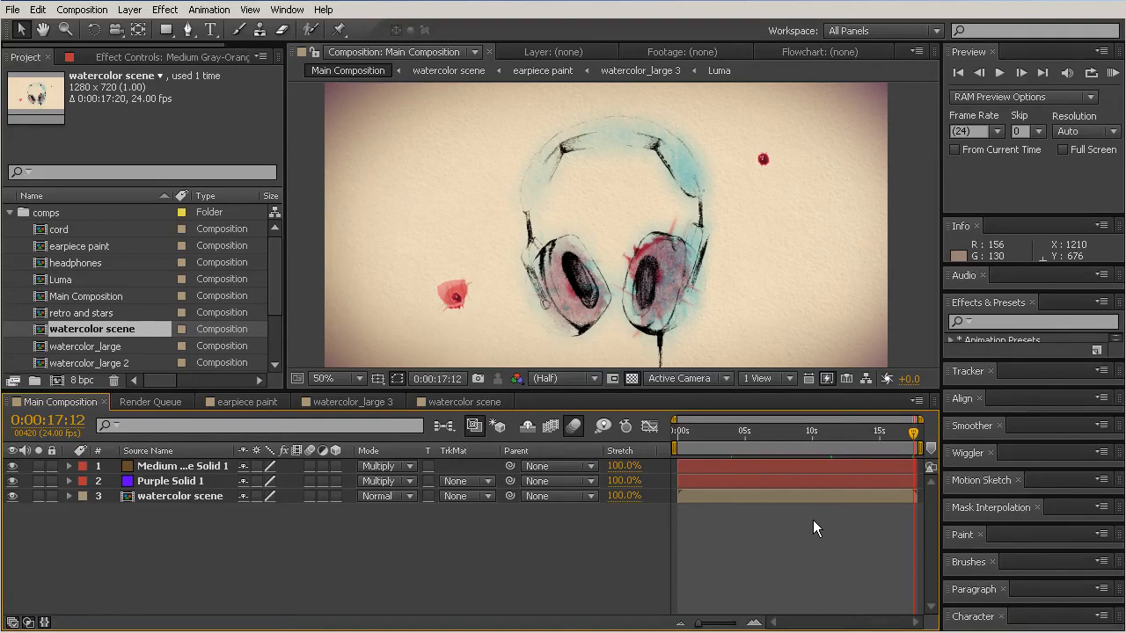
mouse_move(810, 514)
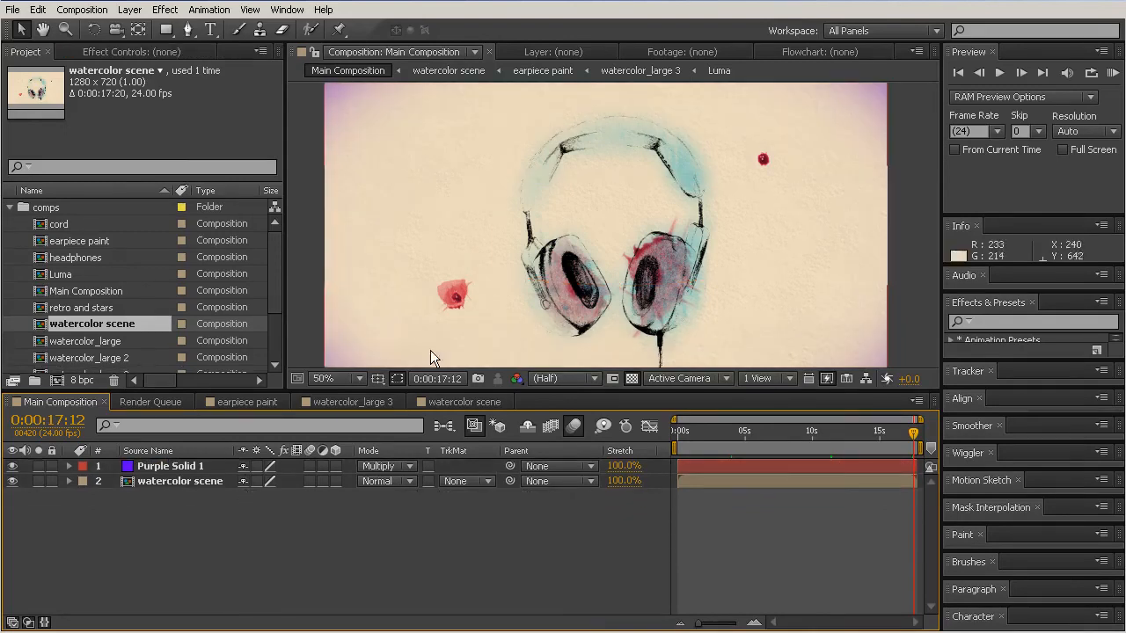
mouse_move(626, 245)
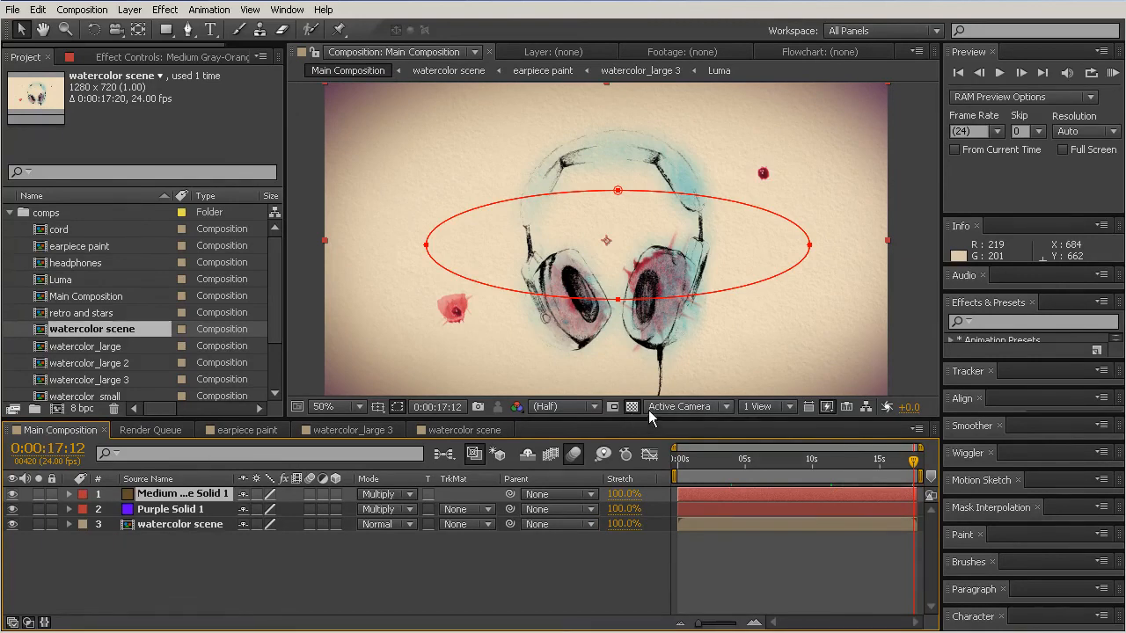
mouse_move(906, 290)
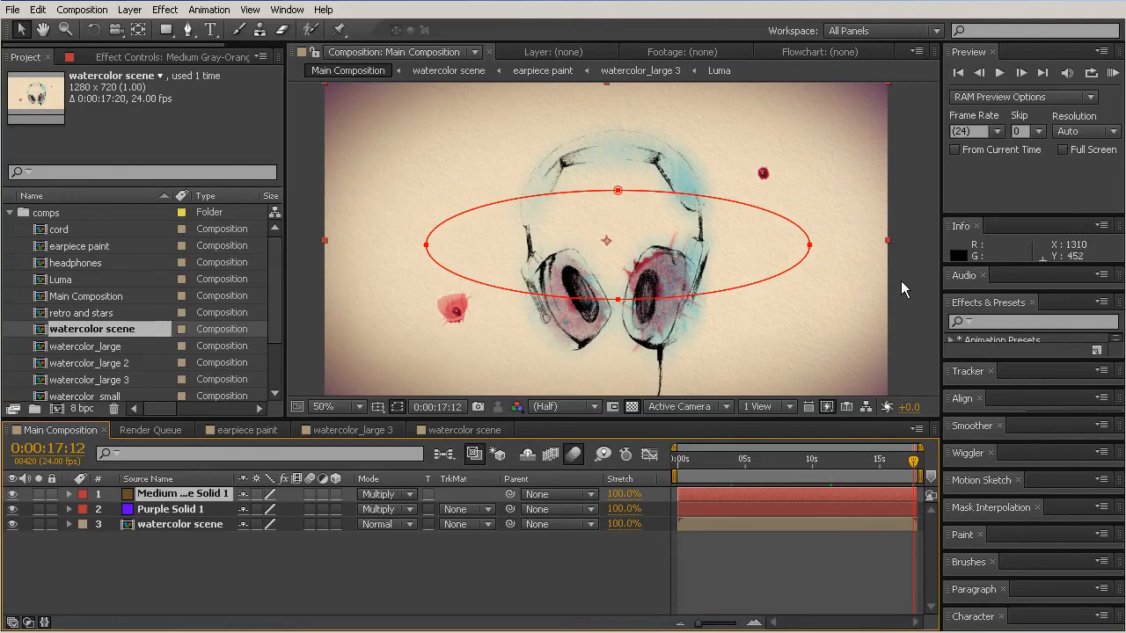
mouse_move(642, 140)
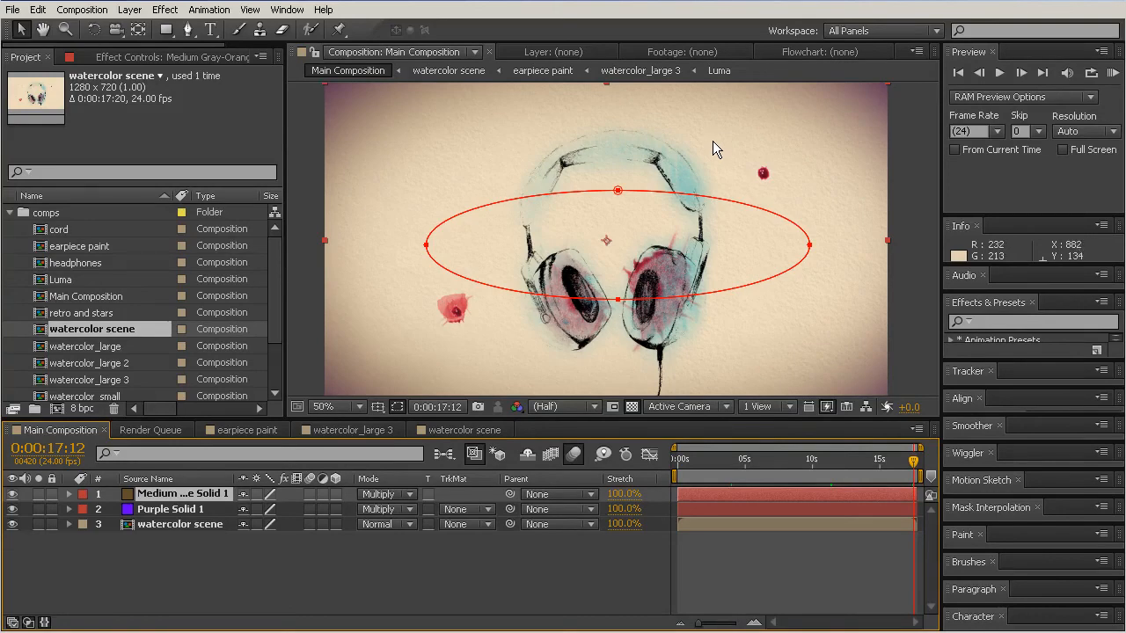
mouse_move(812, 174)
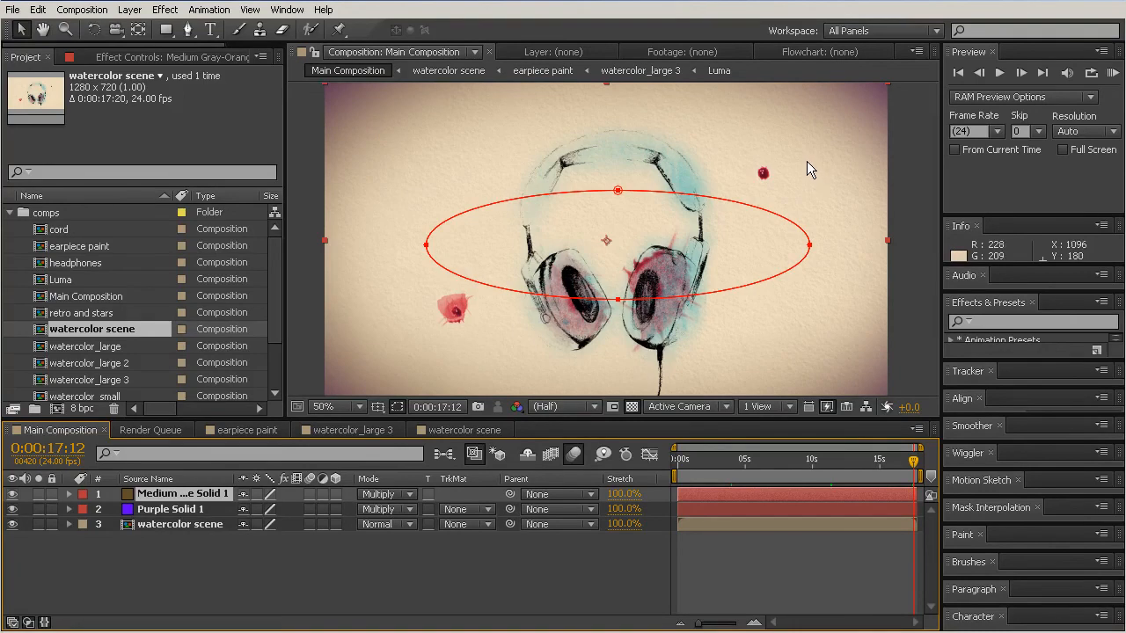
mouse_move(811, 180)
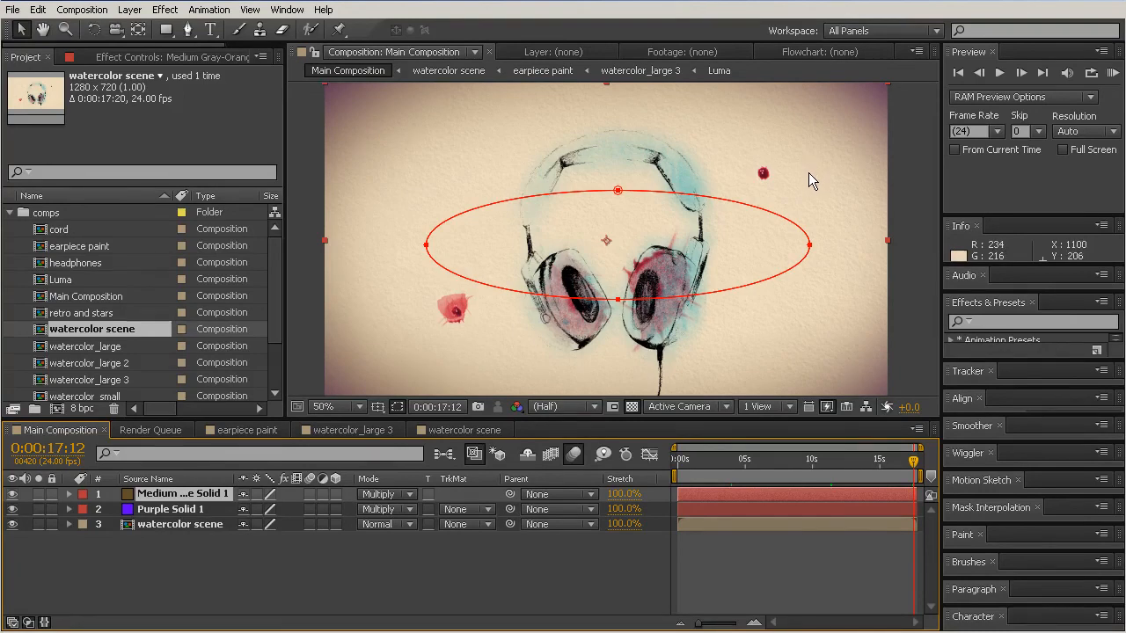
mouse_move(809, 174)
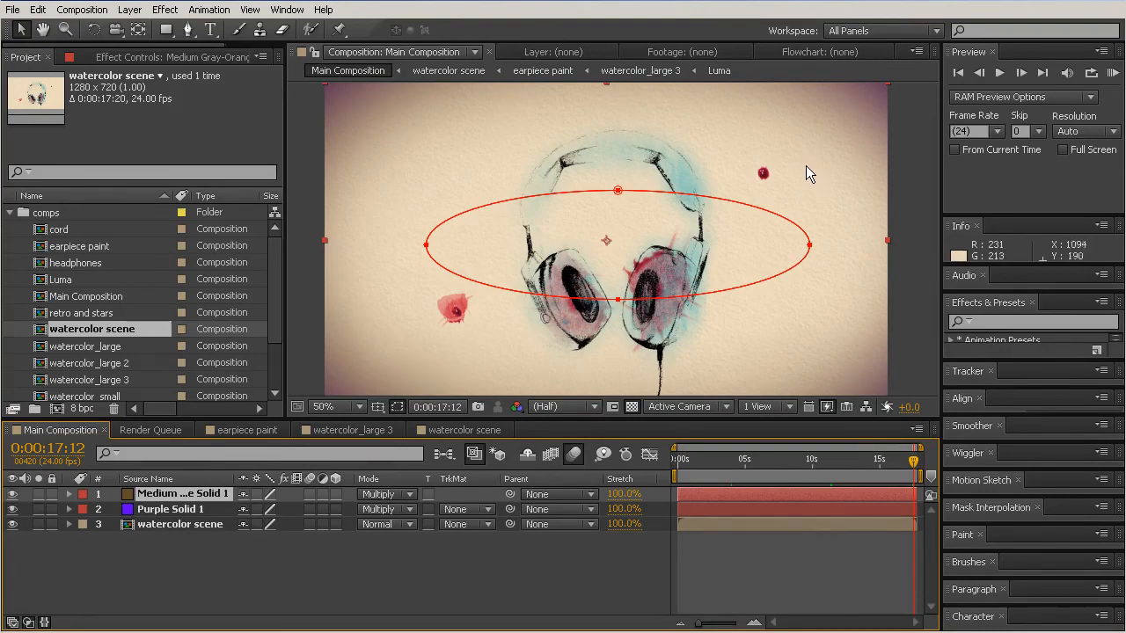